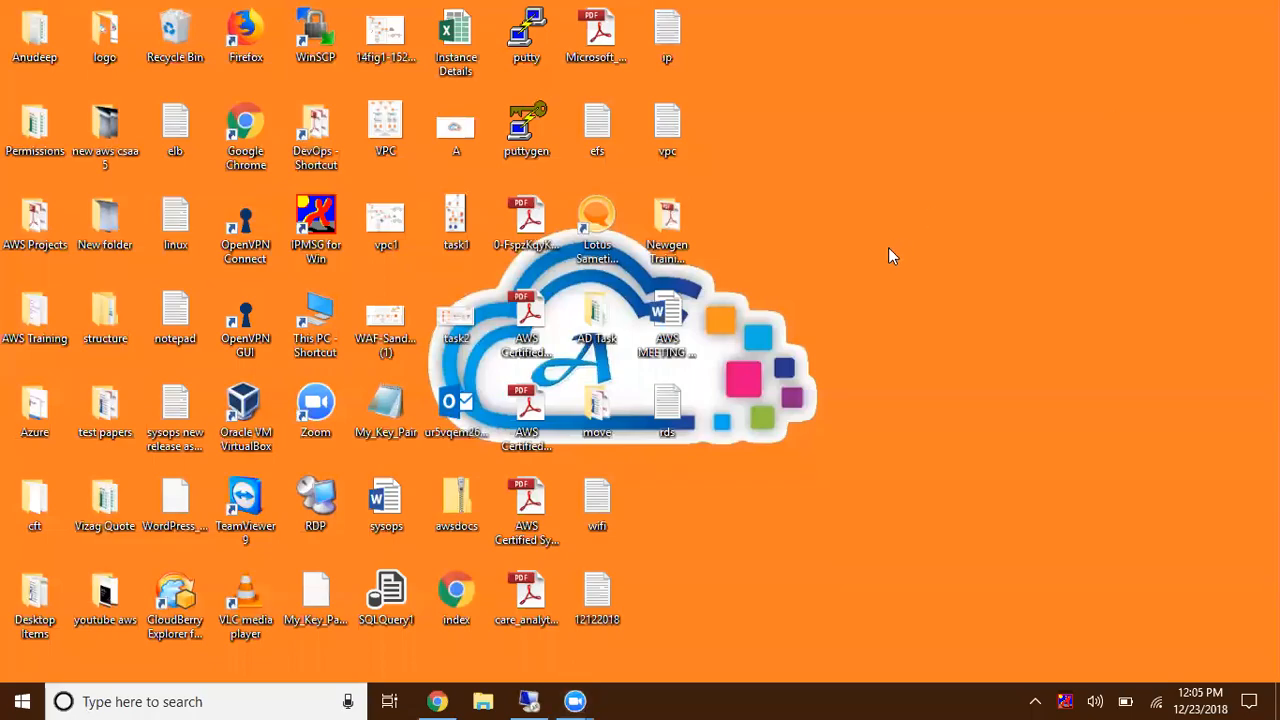
{"action": "mouse_move", "coordinate": [882, 256]}
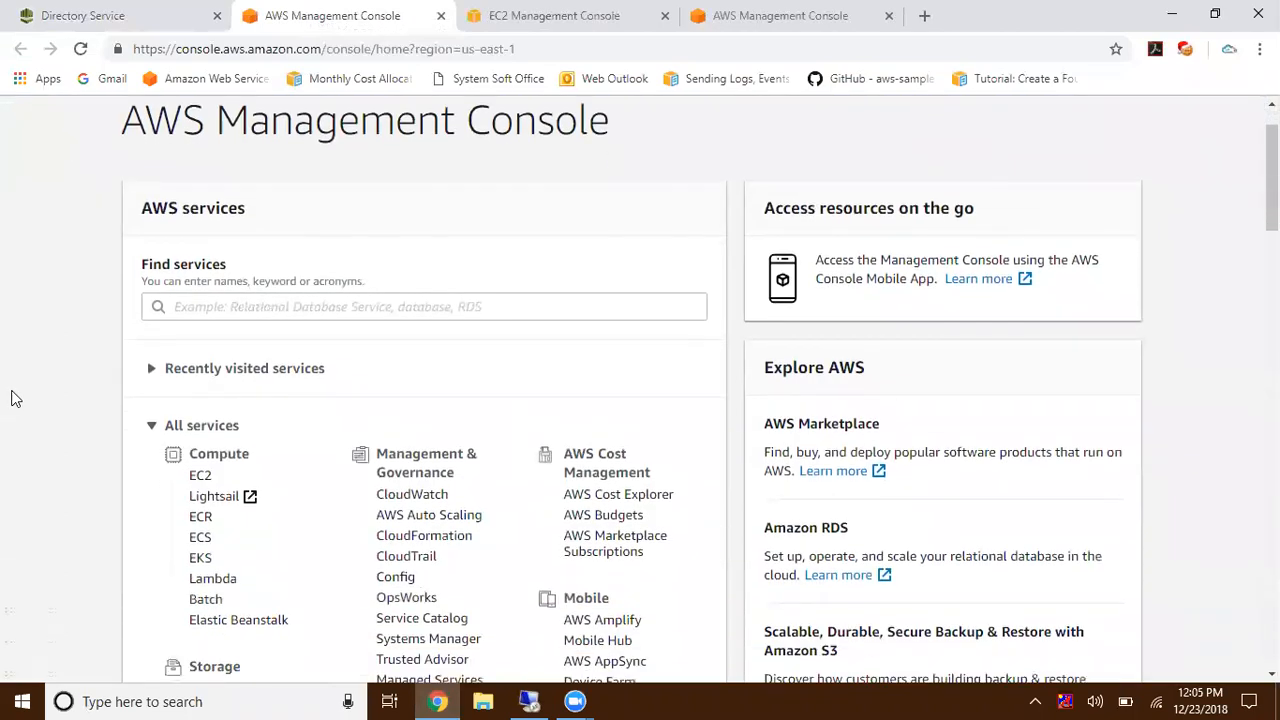
{"action": "scroll", "scroll_direction": "down", "scroll_amount": 3}
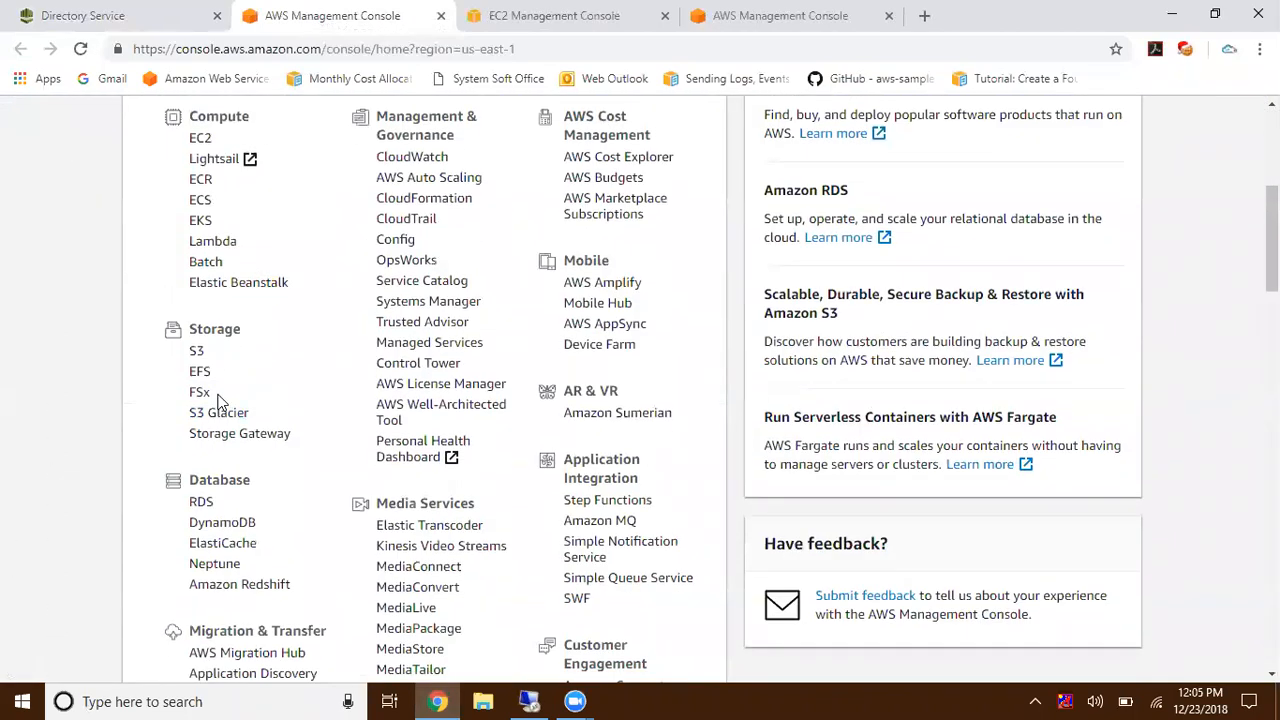
{"action": "mouse_move", "coordinate": [100, 404]}
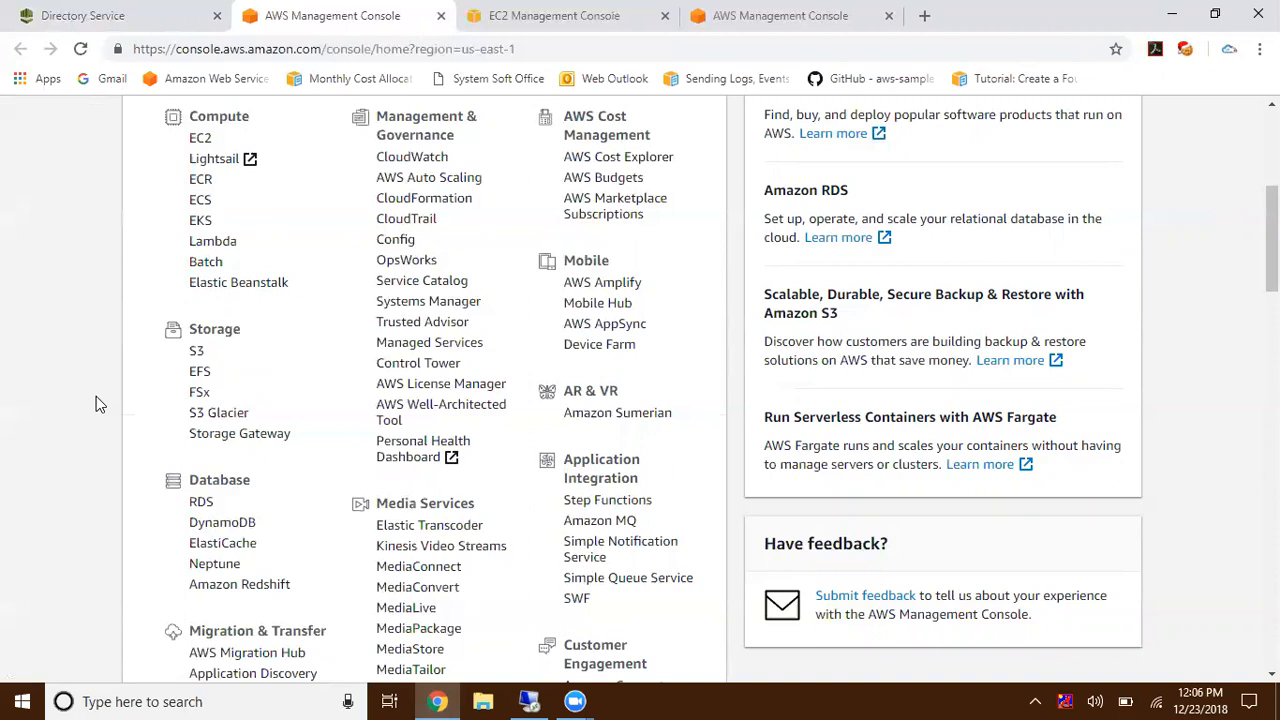
{"action": "mouse_move", "coordinate": [178, 404]}
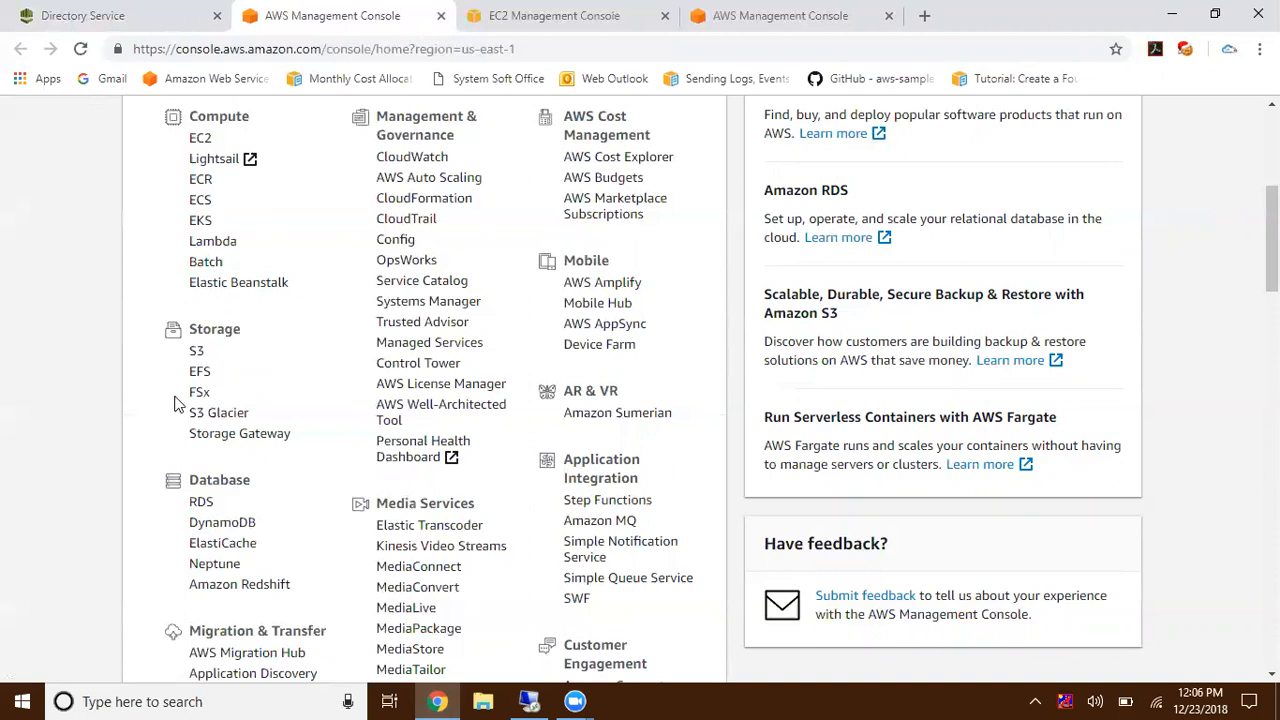
{"action": "left_click_drag", "start_coordinate": [196, 328], "coordinate": [210, 390]}
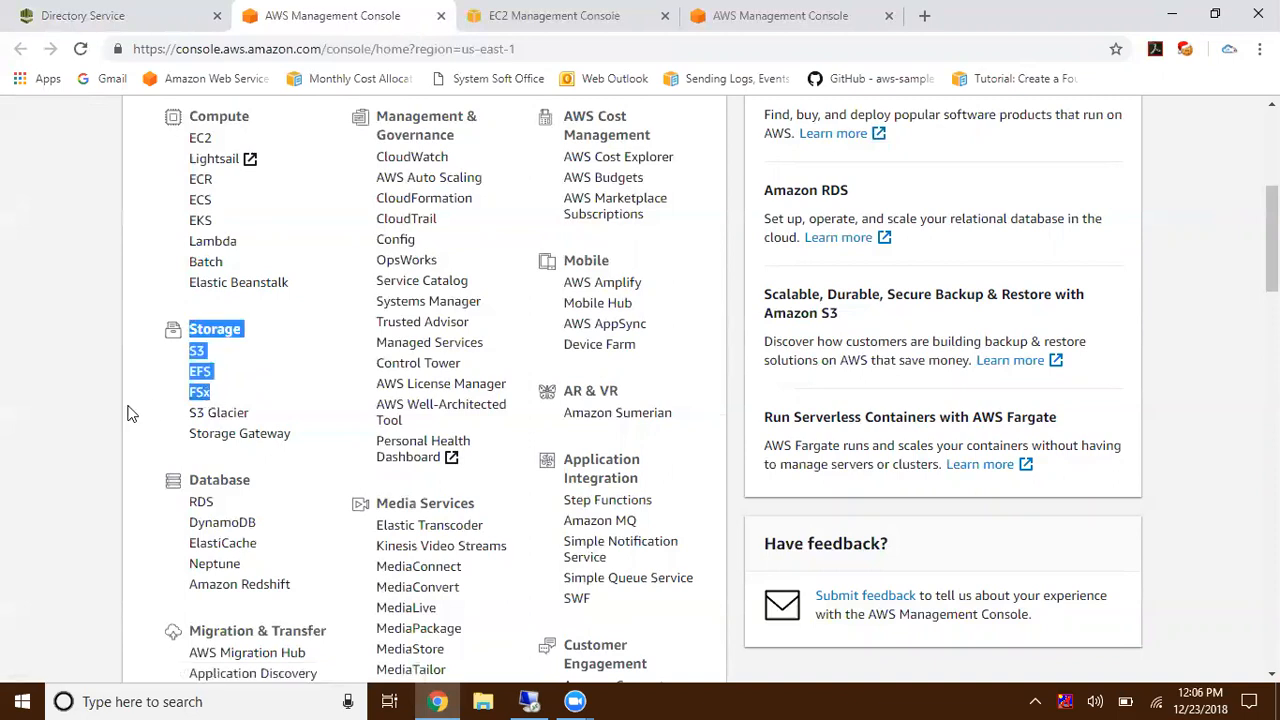
{"action": "left_click", "coordinate": [130, 412]}
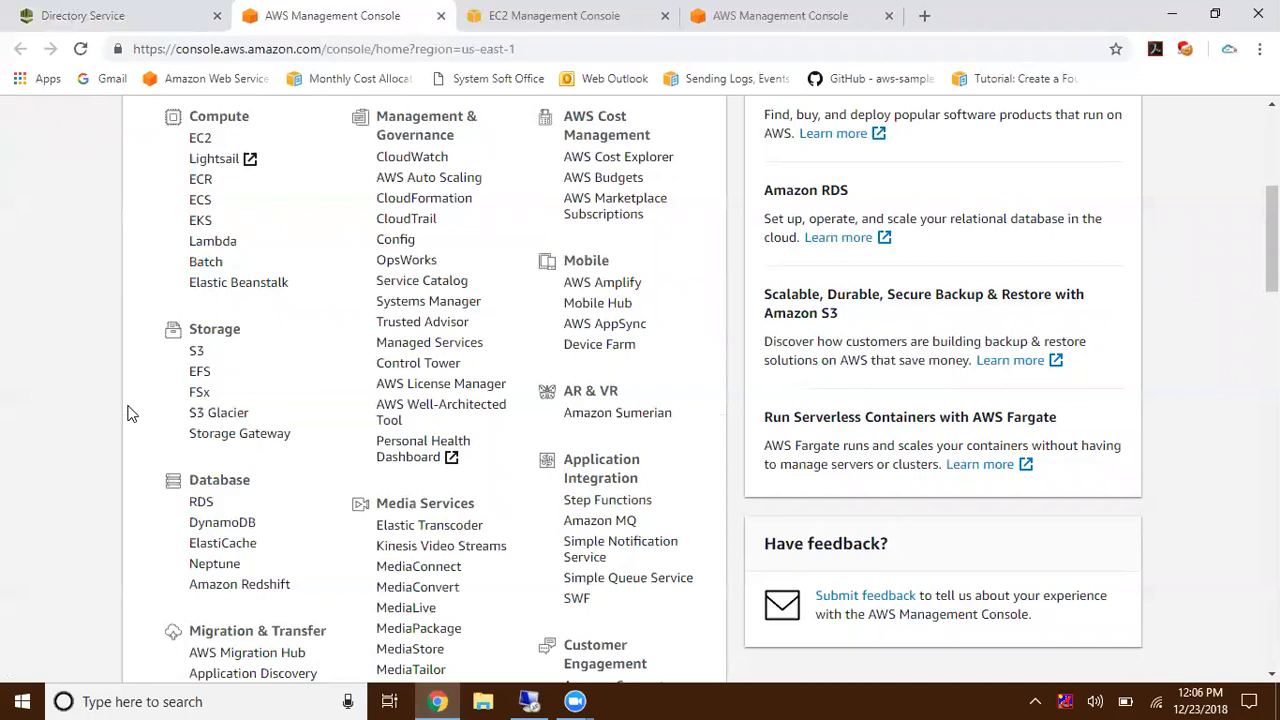
{"action": "mouse_move", "coordinate": [164, 406]}
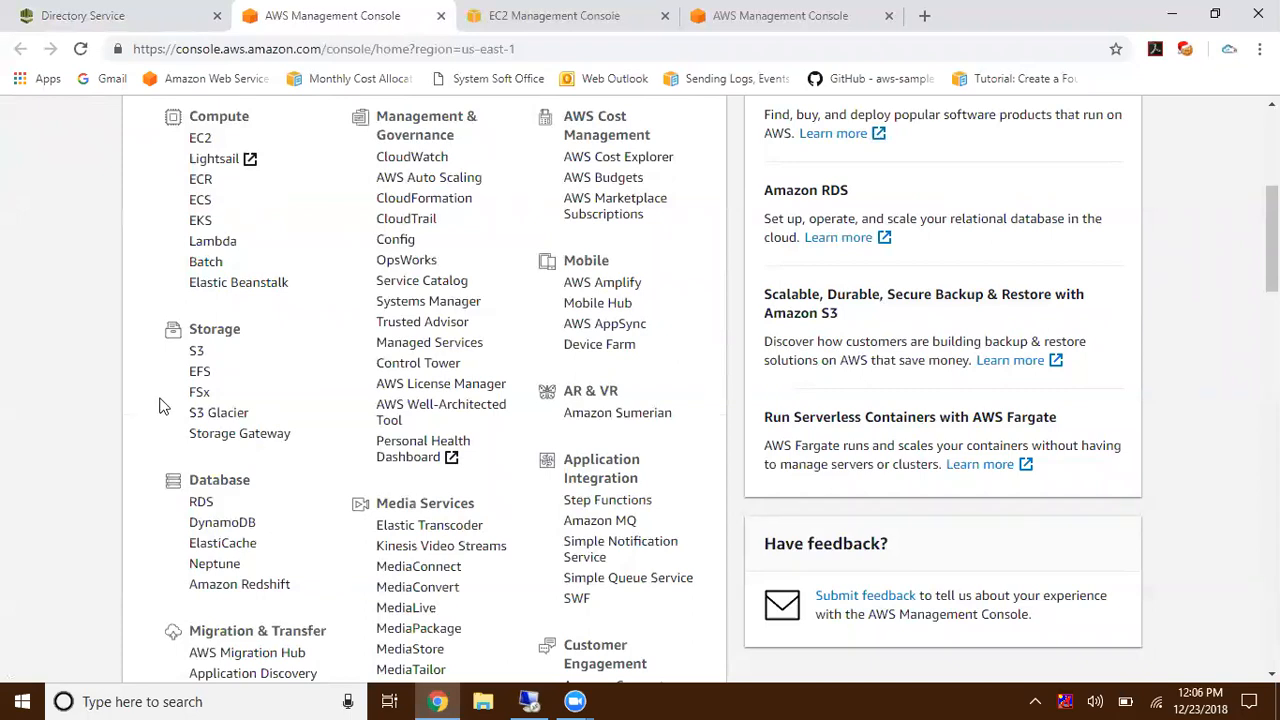
{"action": "mouse_move", "coordinate": [200, 390]}
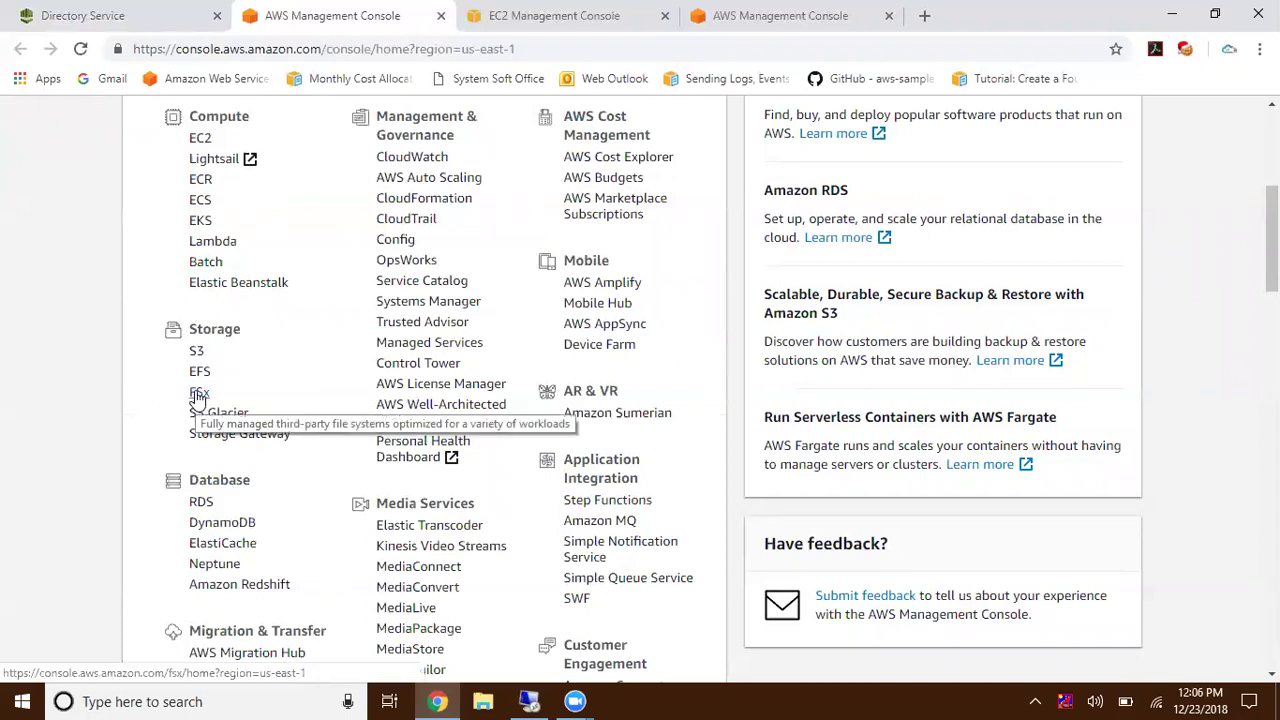
- Go to Amazon FSx, check the avinash.com directory in Directory Service, and return to the empty FSx list
{"action": "left_click", "coordinate": [200, 390]}
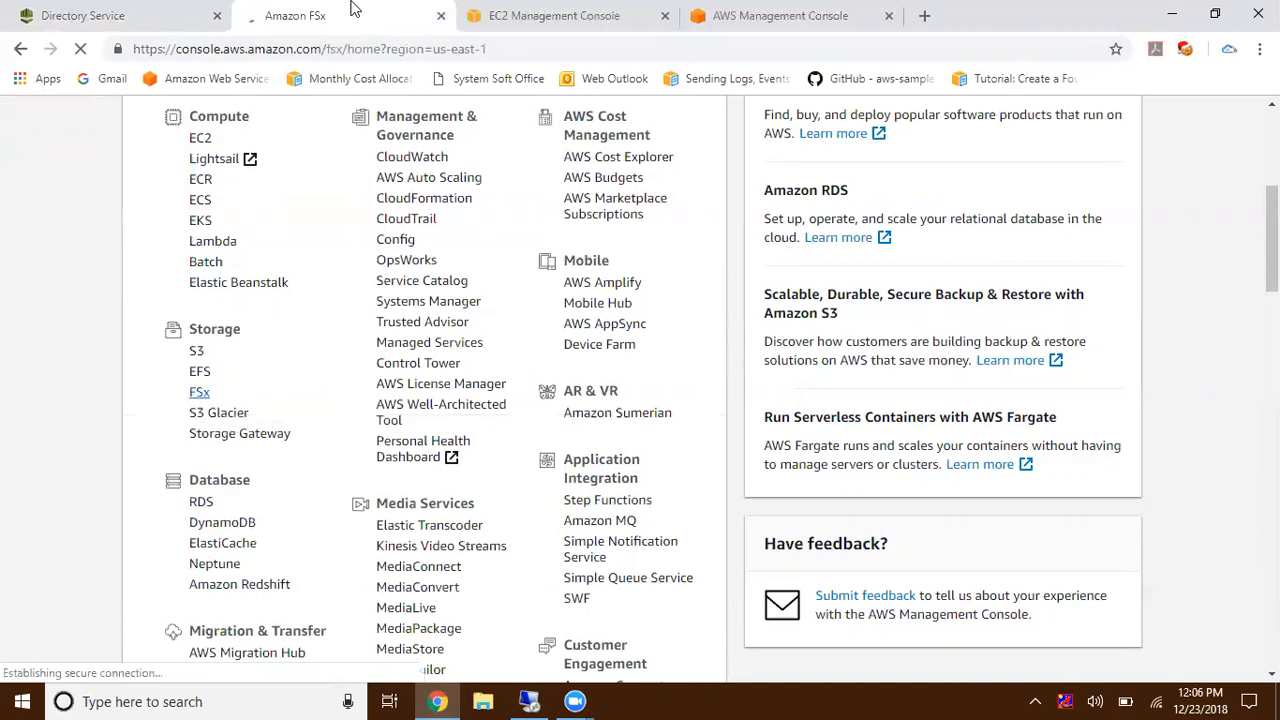
{"action": "left_click", "coordinate": [200, 390]}
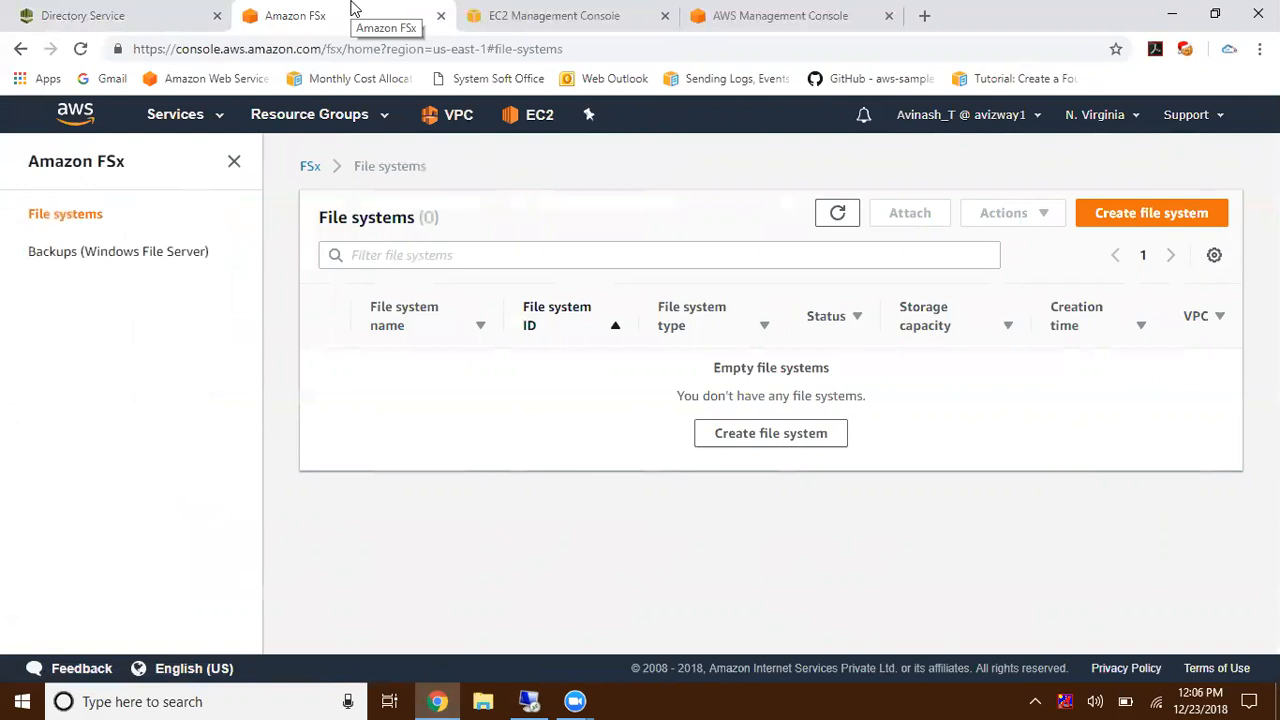
{"action": "mouse_move", "coordinate": [350, 8]}
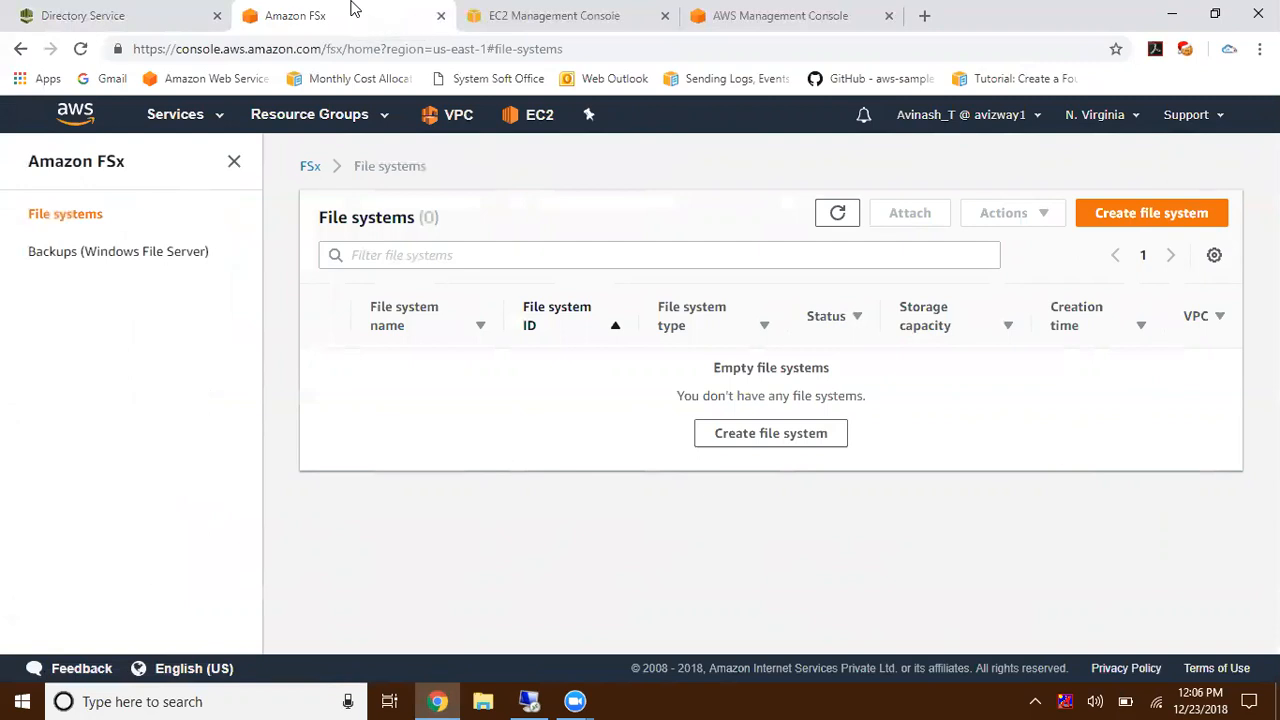
{"action": "left_click", "coordinate": [82, 16]}
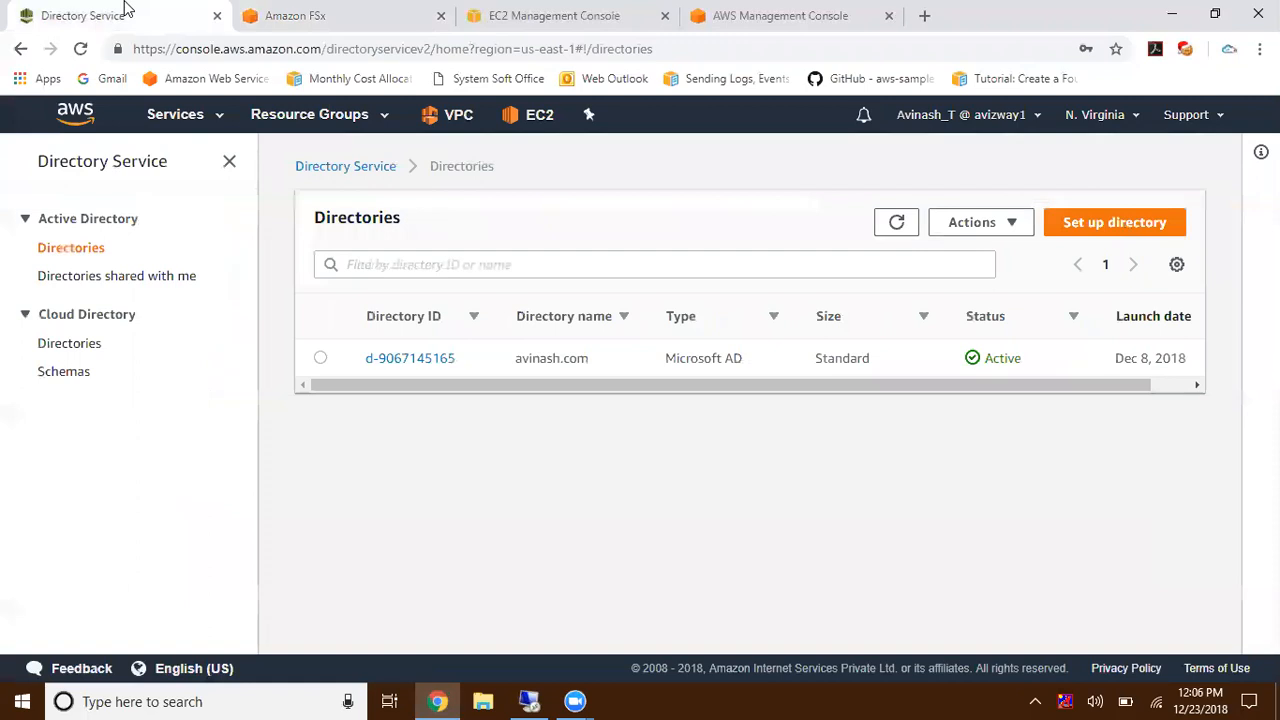
{"action": "mouse_move", "coordinate": [464, 472]}
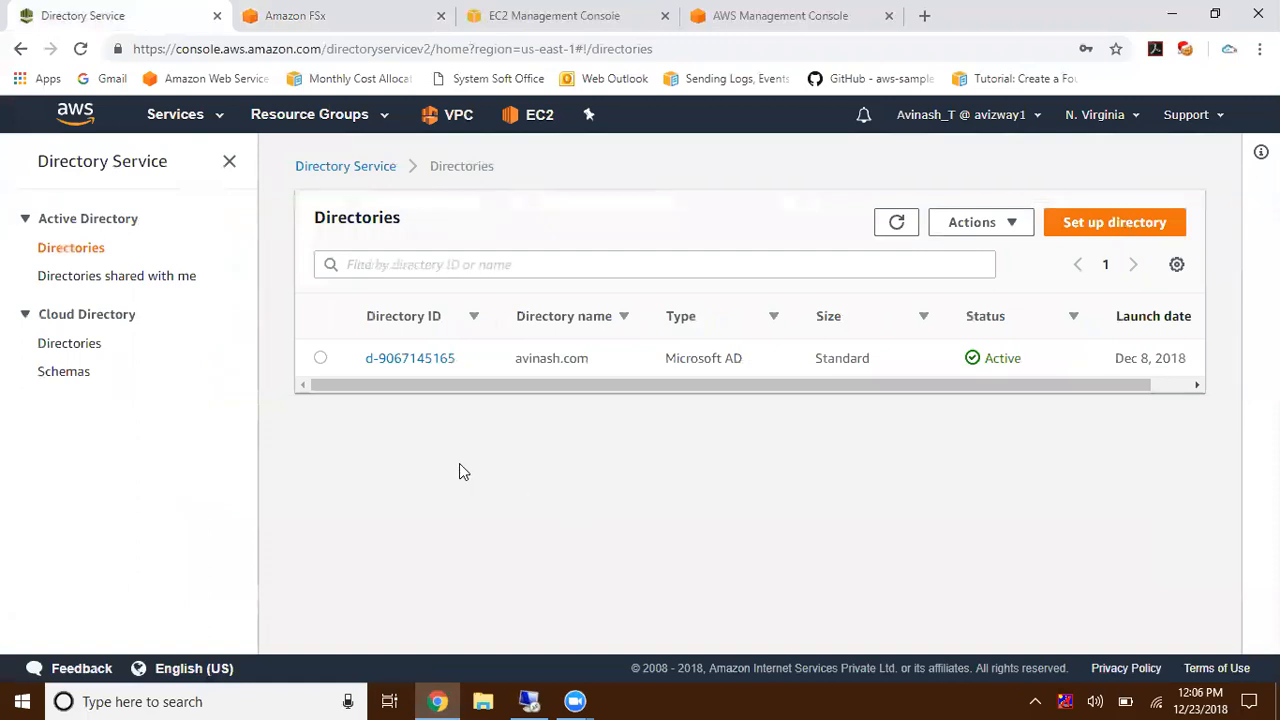
{"action": "left_click", "coordinate": [294, 16]}
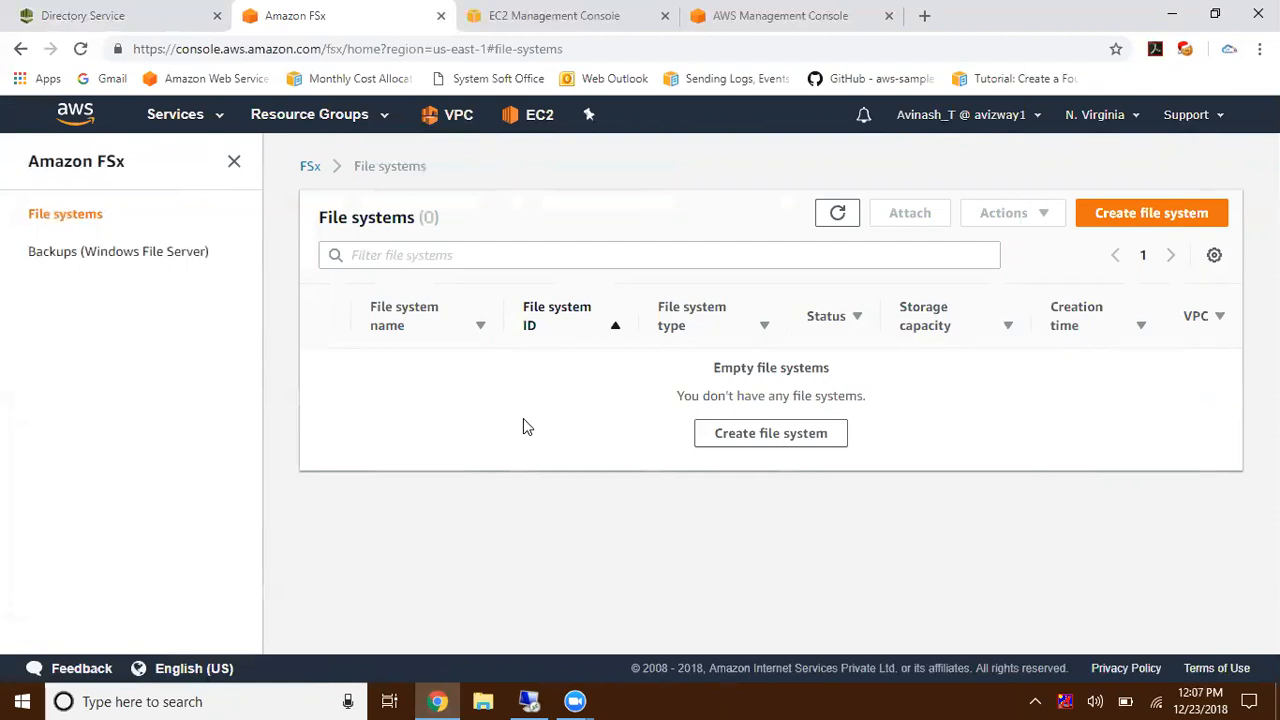
- Review the running AD instance in the EC2 instances list
{"action": "left_click", "coordinate": [552, 16]}
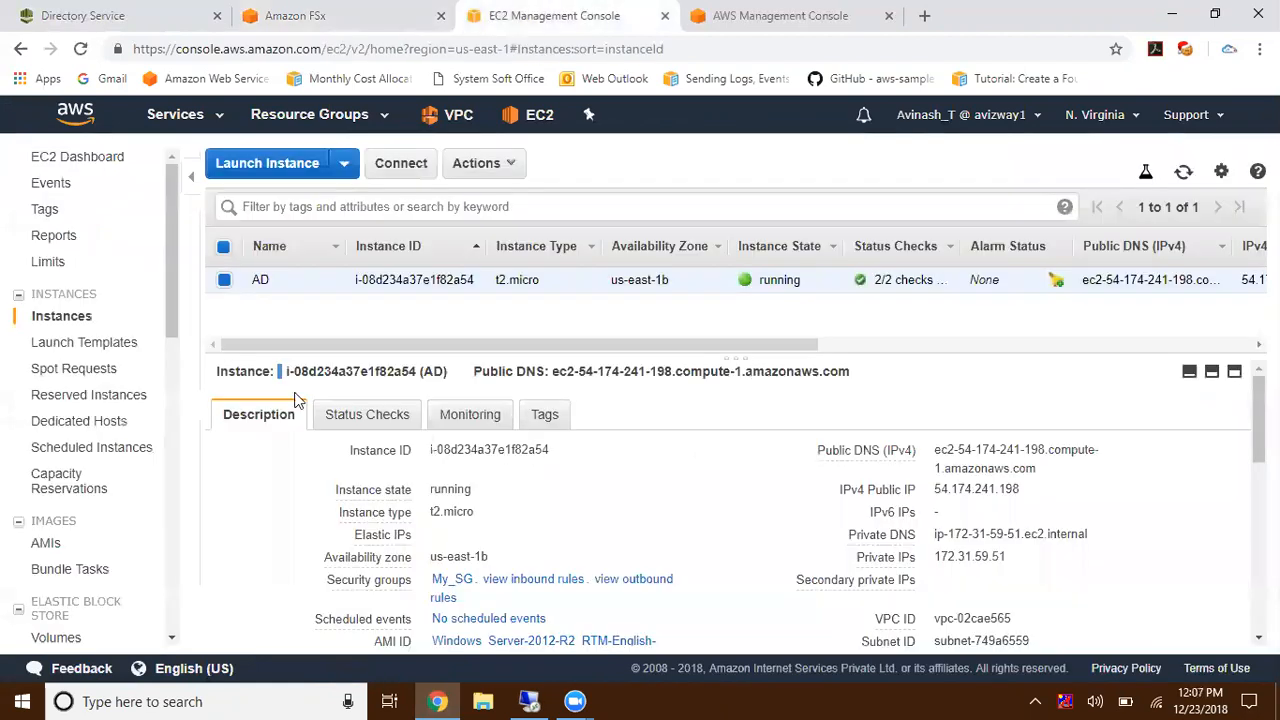
{"action": "mouse_move", "coordinate": [232, 306]}
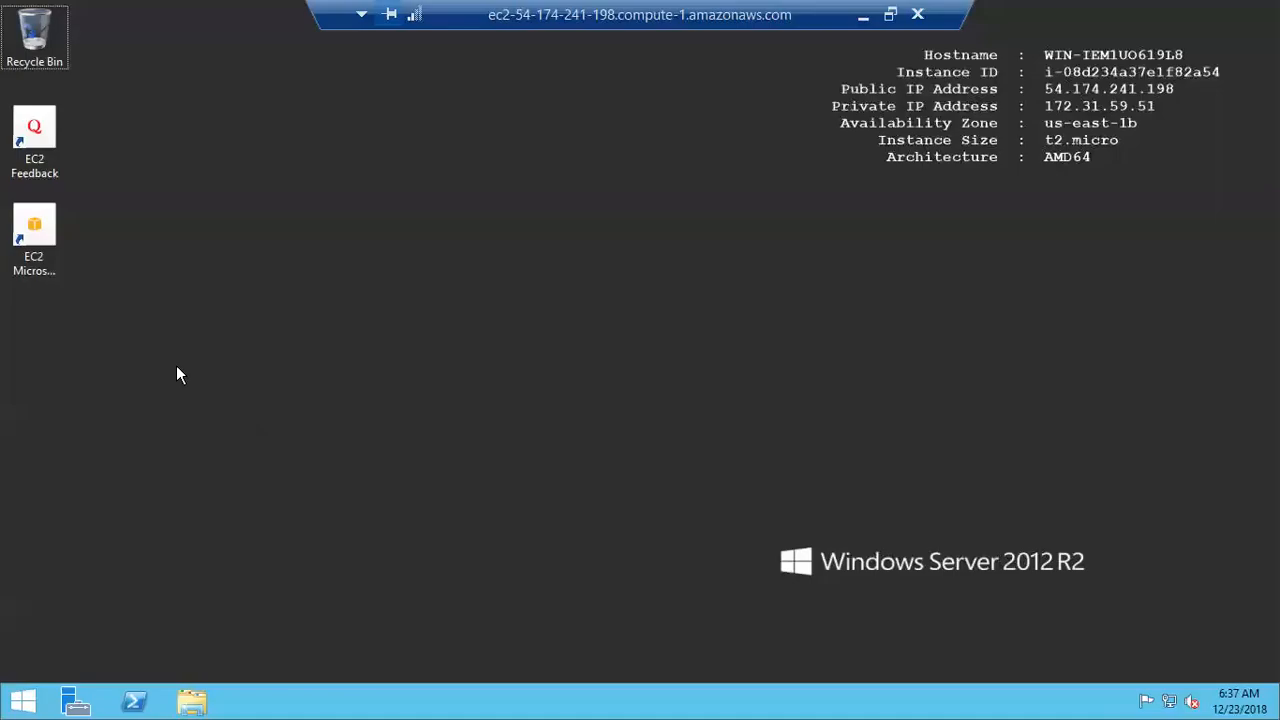
{"action": "mouse_move", "coordinate": [184, 702]}
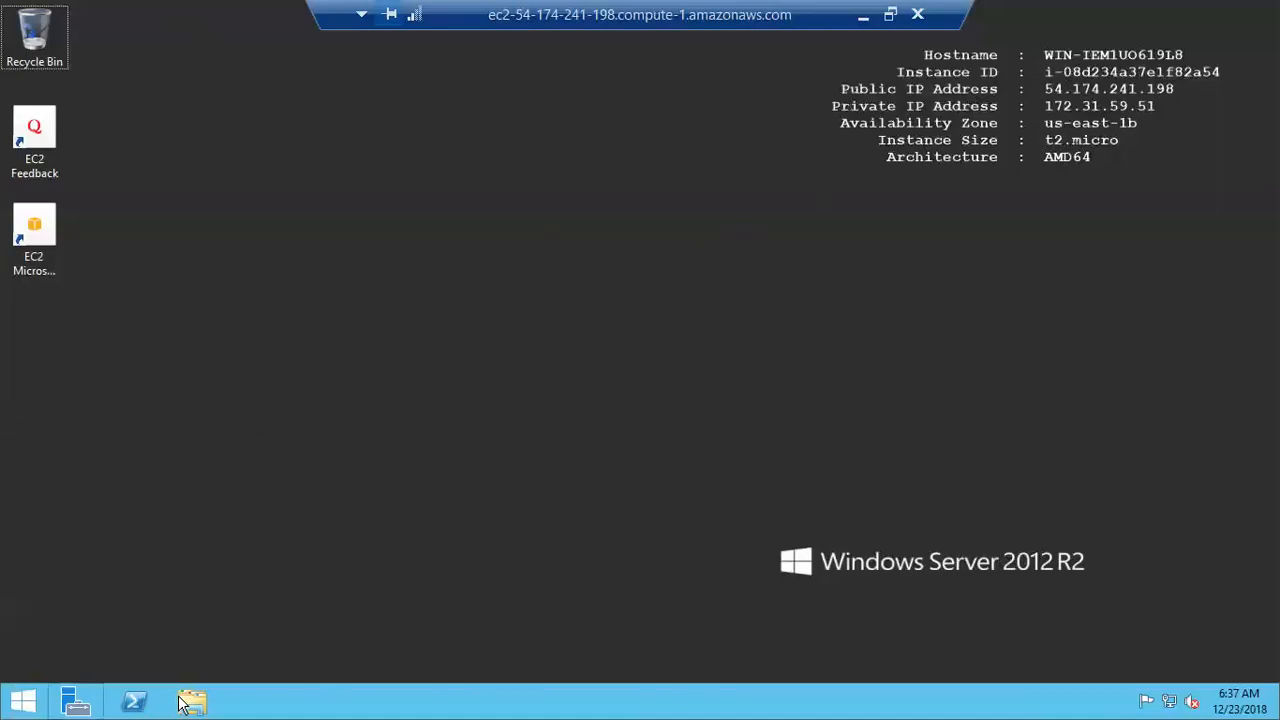
- Check This PC's system properties to confirm the server is joined to avinash.com, then close the windows
{"action": "left_click", "coordinate": [192, 700]}
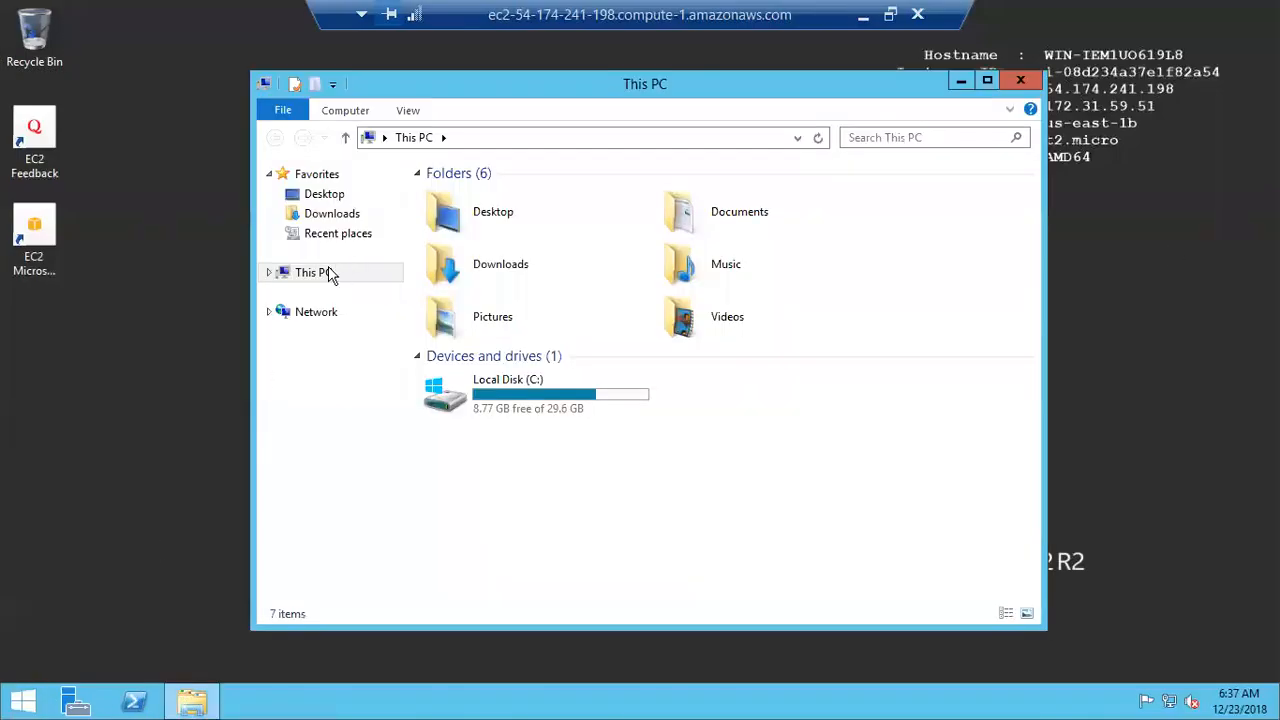
{"action": "right_click", "coordinate": [312, 272]}
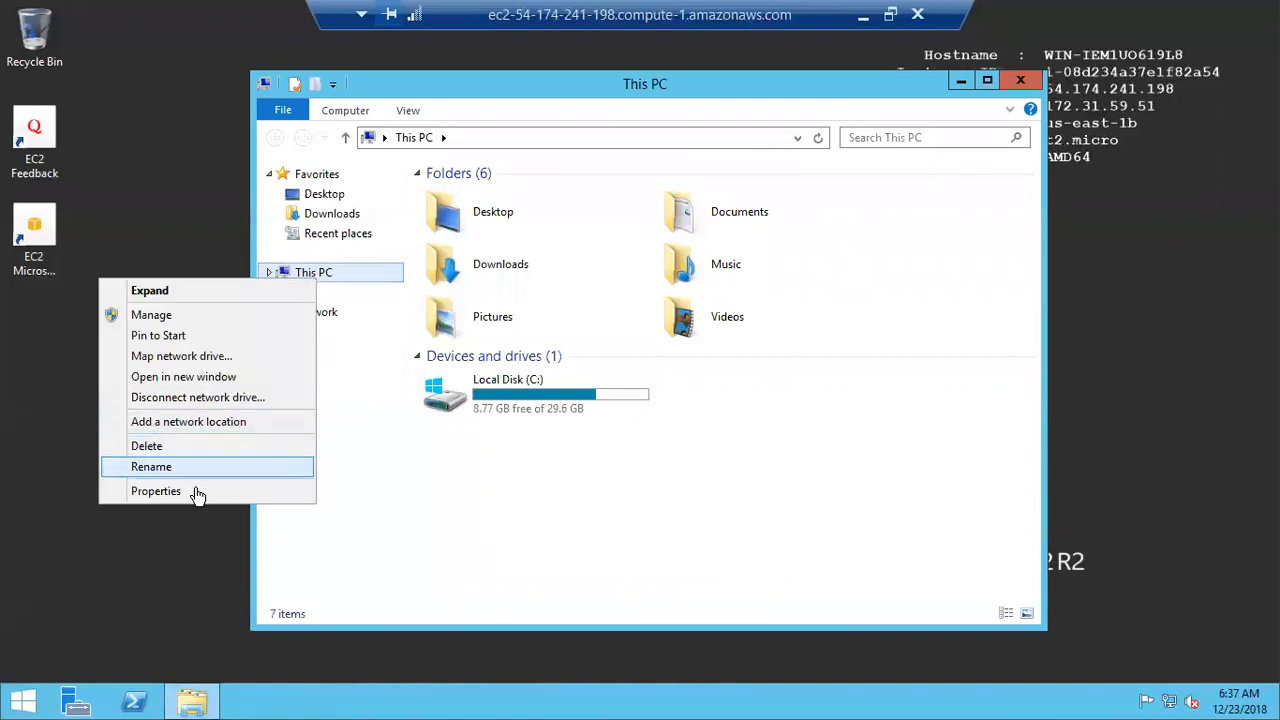
{"action": "left_click", "coordinate": [156, 492]}
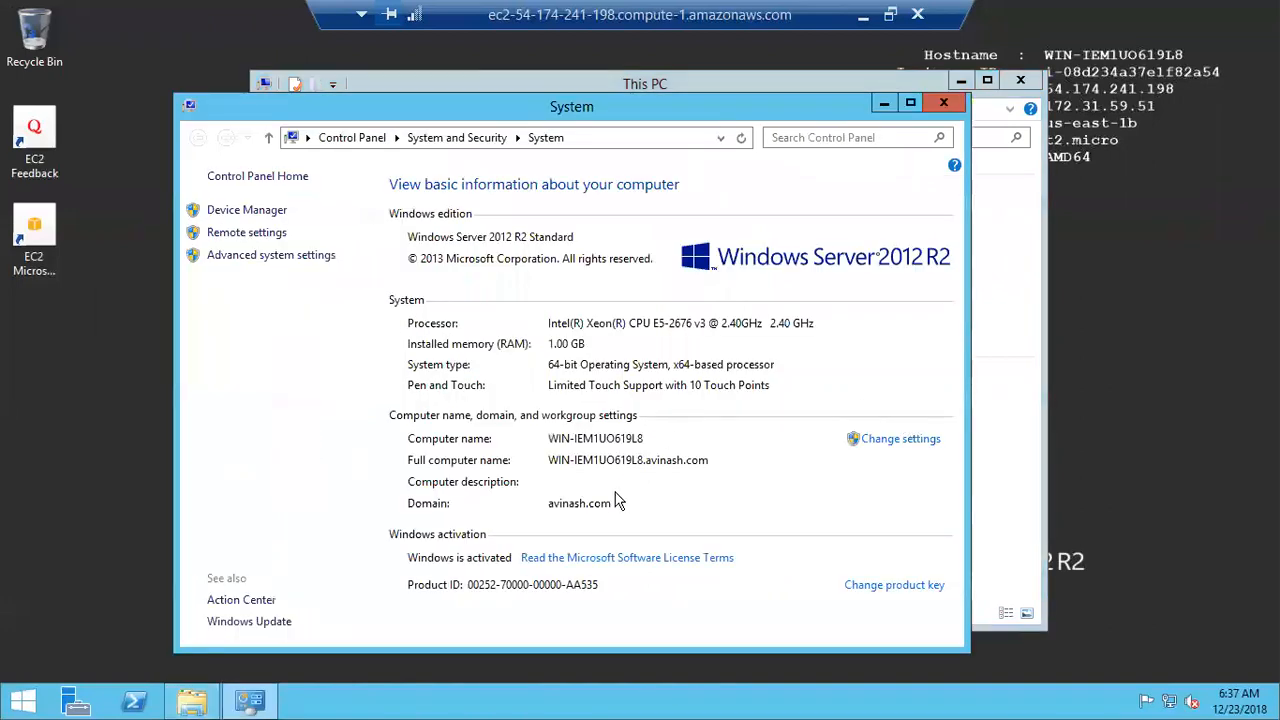
{"action": "mouse_move", "coordinate": [940, 168]}
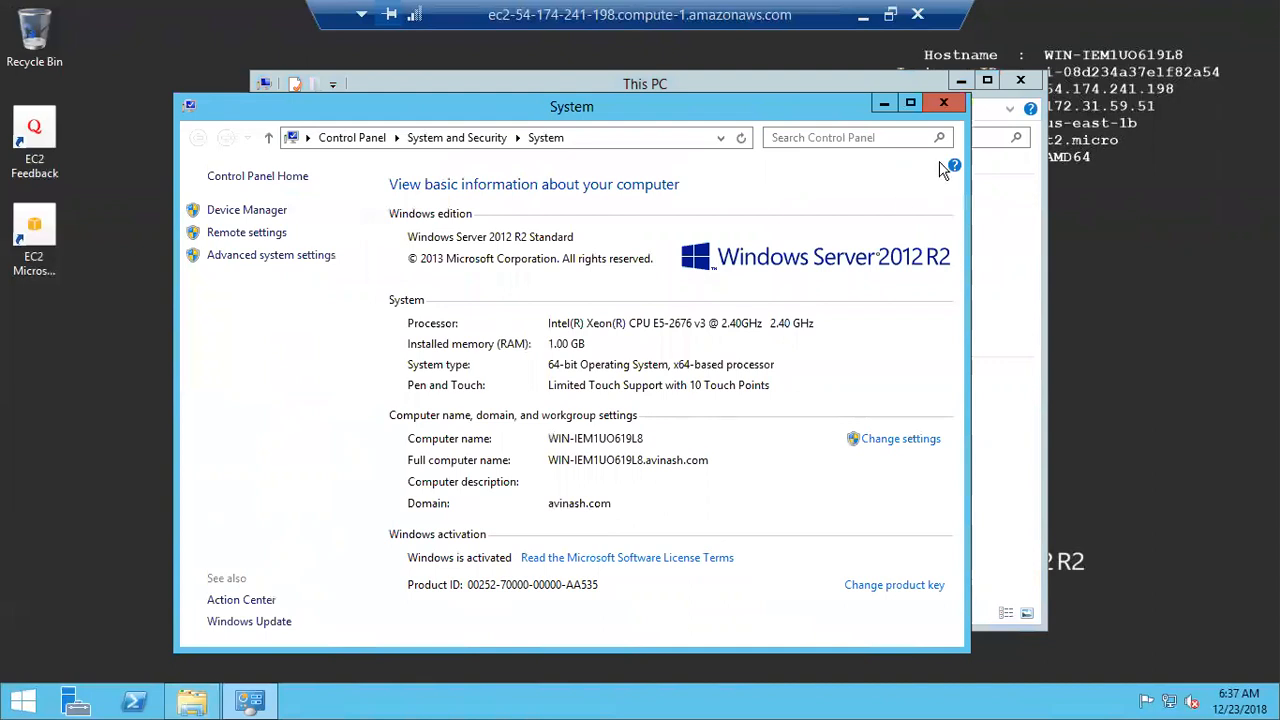
{"action": "left_click", "coordinate": [944, 102]}
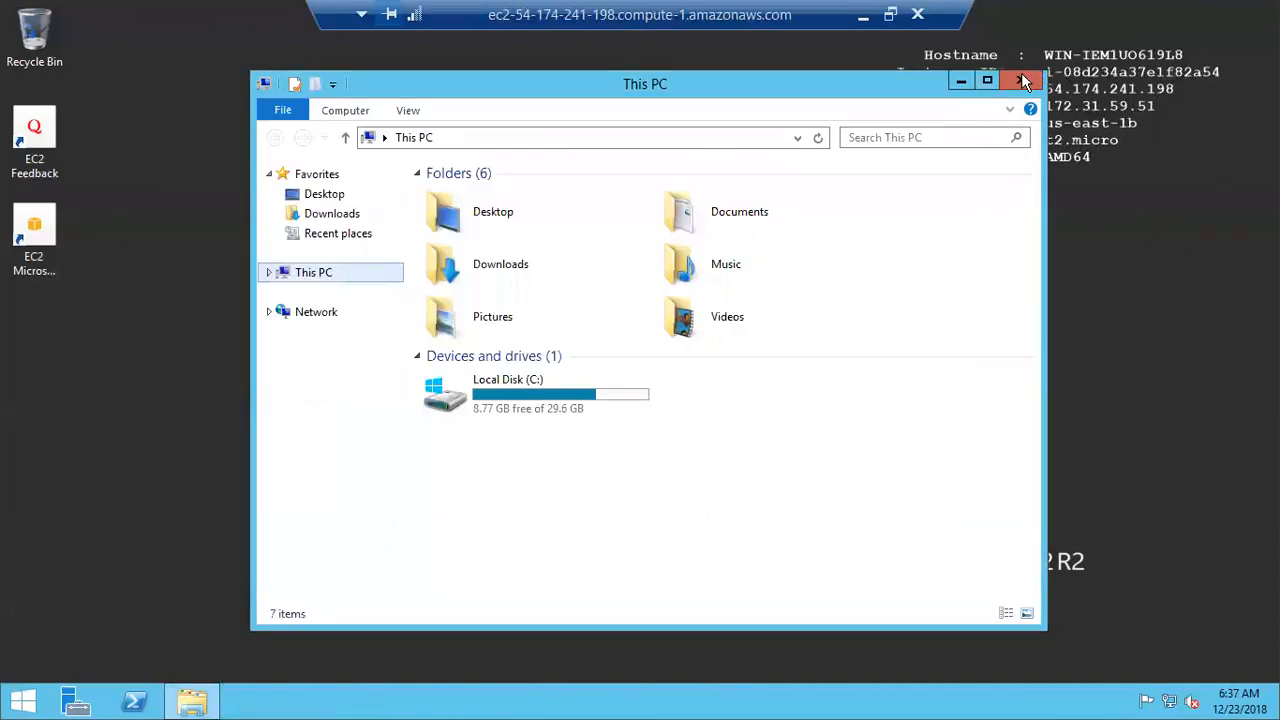
{"action": "left_click", "coordinate": [1024, 80]}
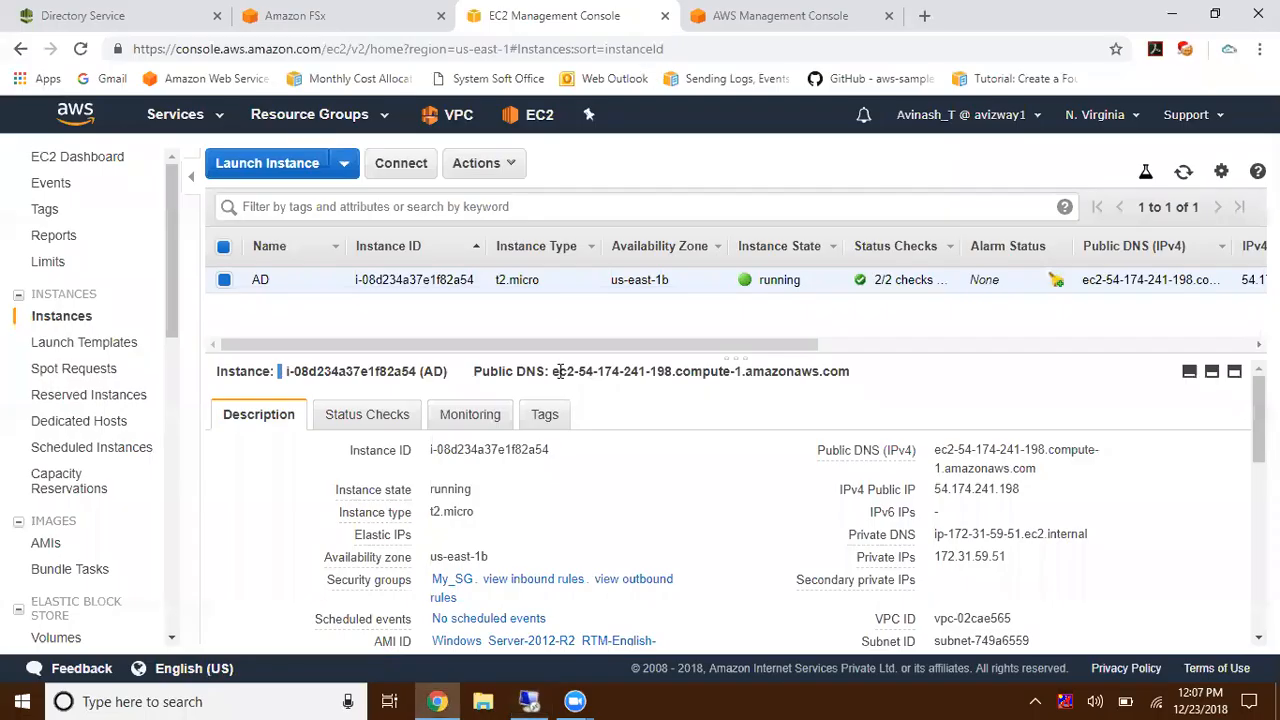
{"action": "mouse_move", "coordinate": [446, 322]}
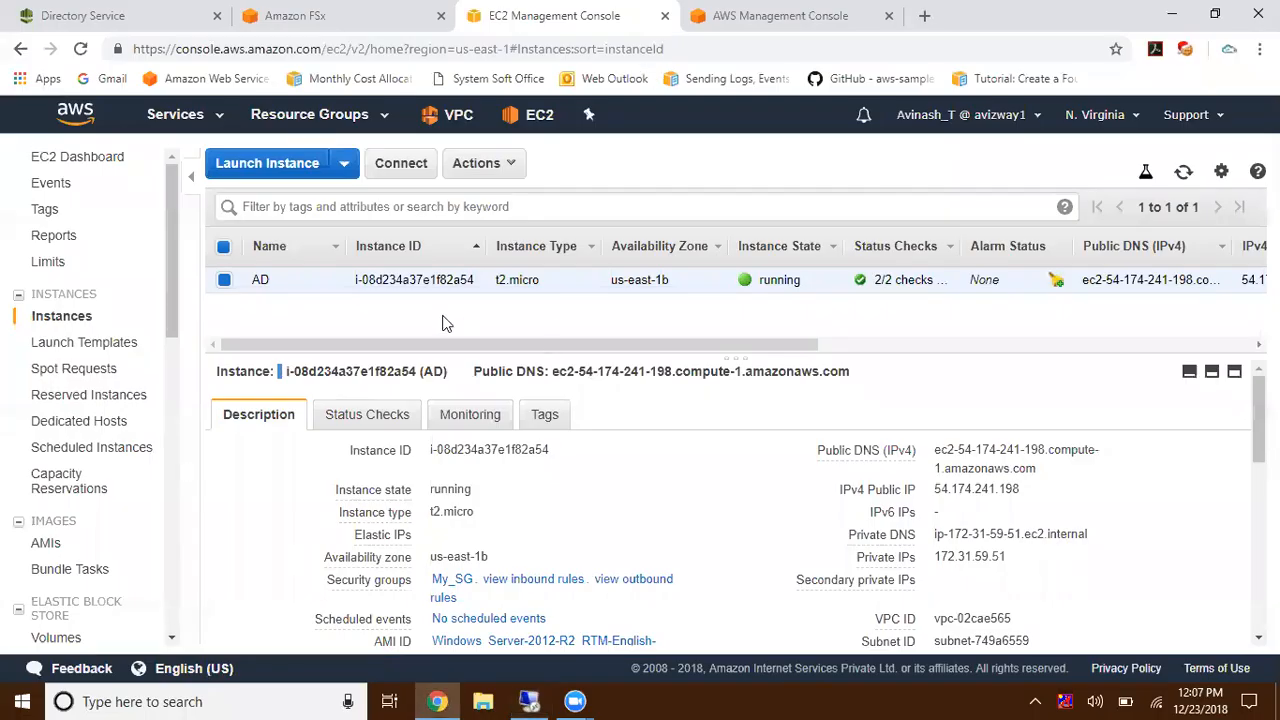
- Return to the empty Amazon FSx file systems page
{"action": "left_click", "coordinate": [292, 16]}
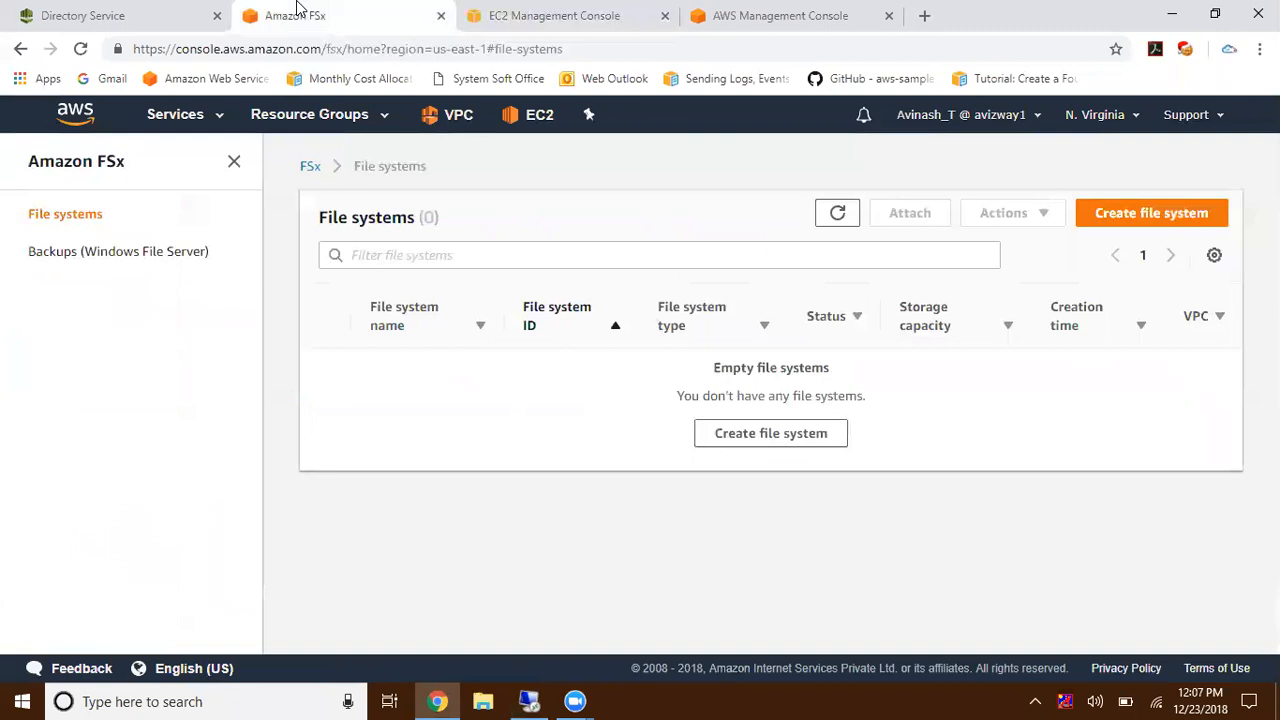
{"action": "mouse_move", "coordinate": [280, 334]}
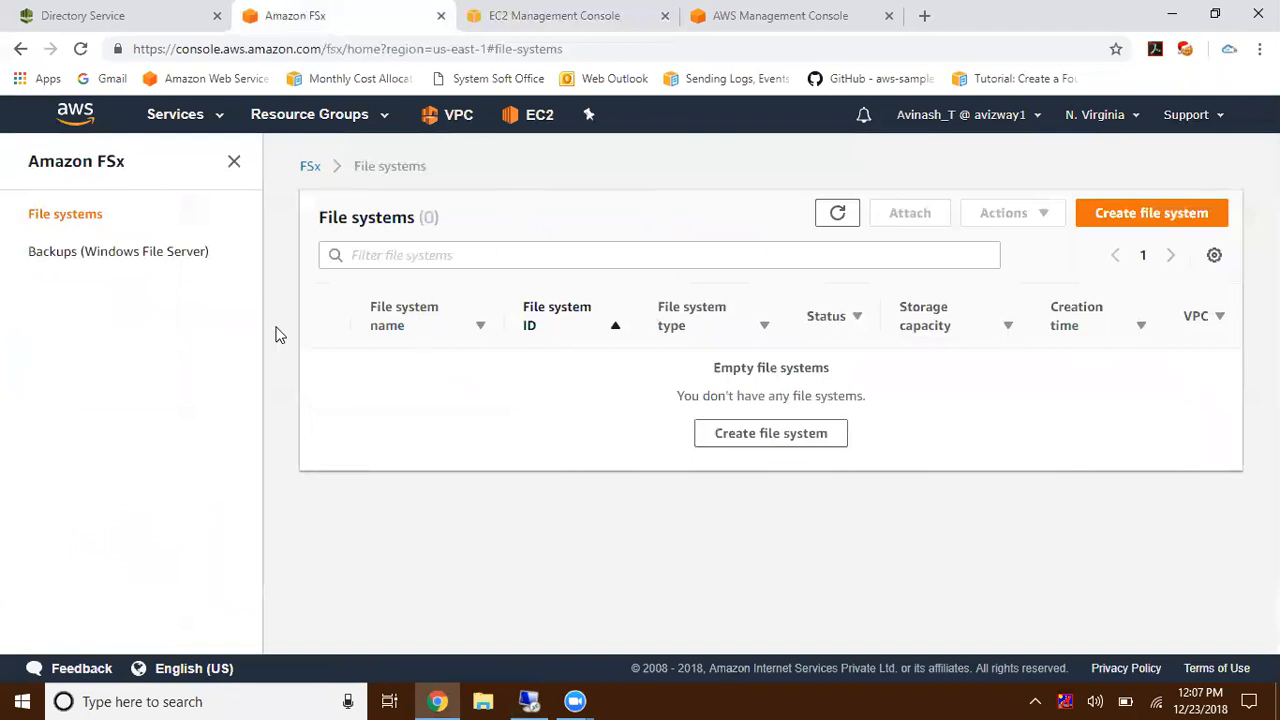
{"action": "mouse_move", "coordinate": [1128, 208]}
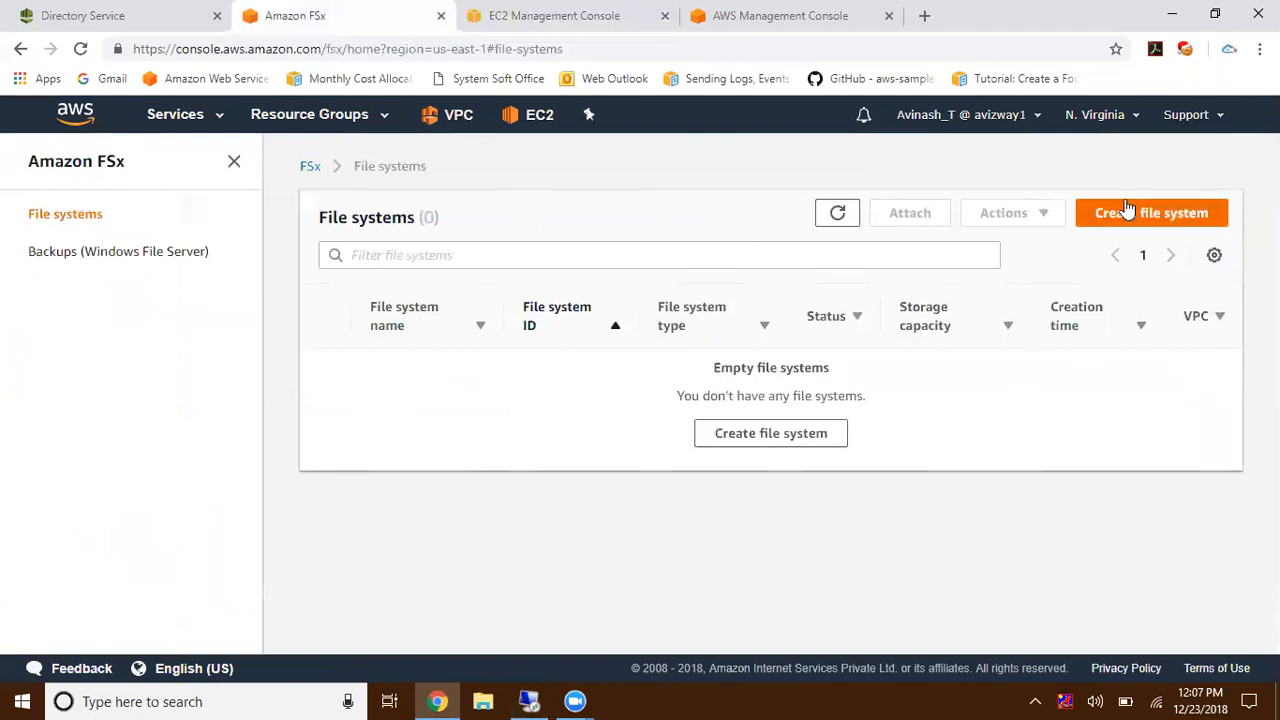
- Start creating a file system and select Amazon FSx for Windows File Server as its type
{"action": "left_click", "coordinate": [1152, 212]}
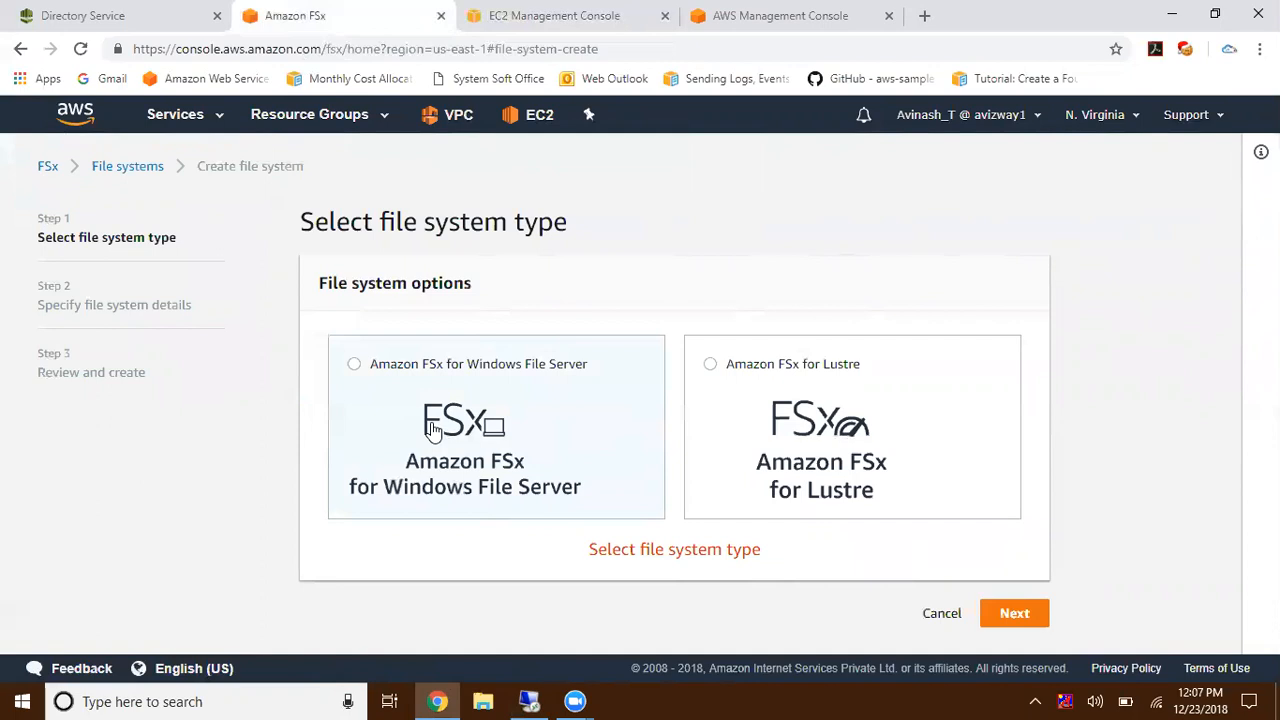
{"action": "mouse_move", "coordinate": [756, 468]}
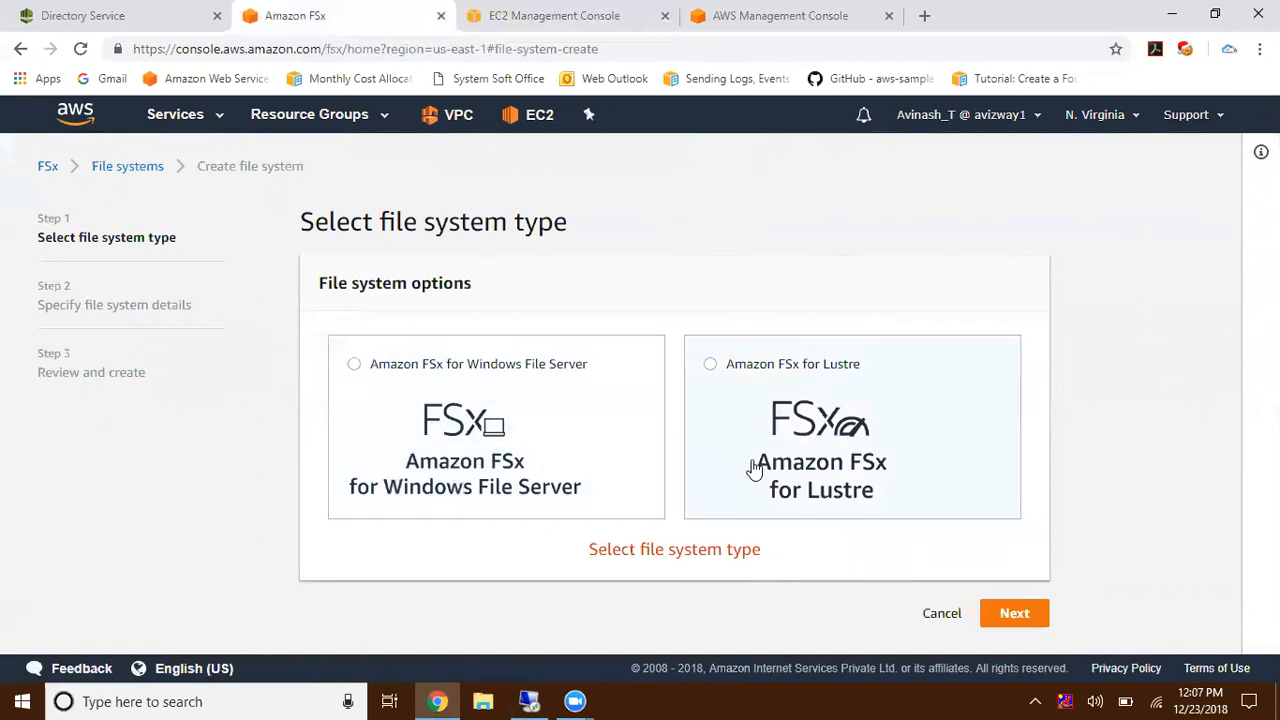
{"action": "mouse_move", "coordinate": [1138, 450]}
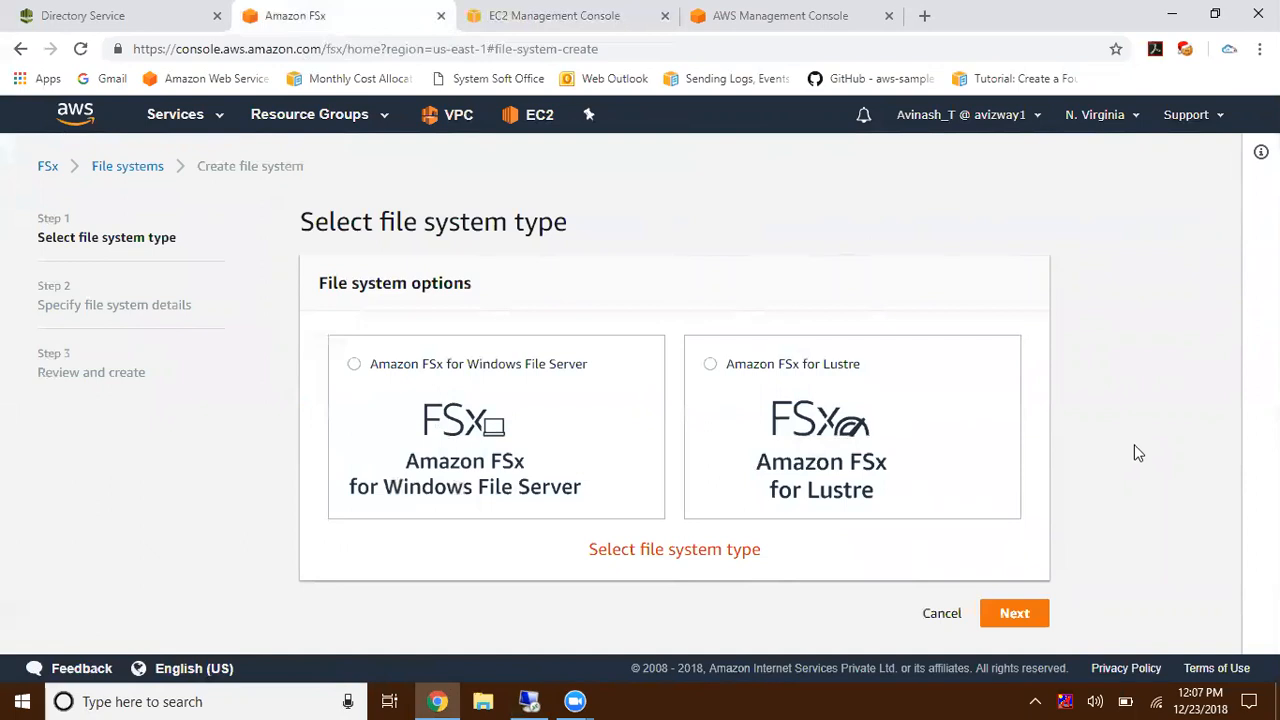
{"action": "left_click", "coordinate": [354, 364]}
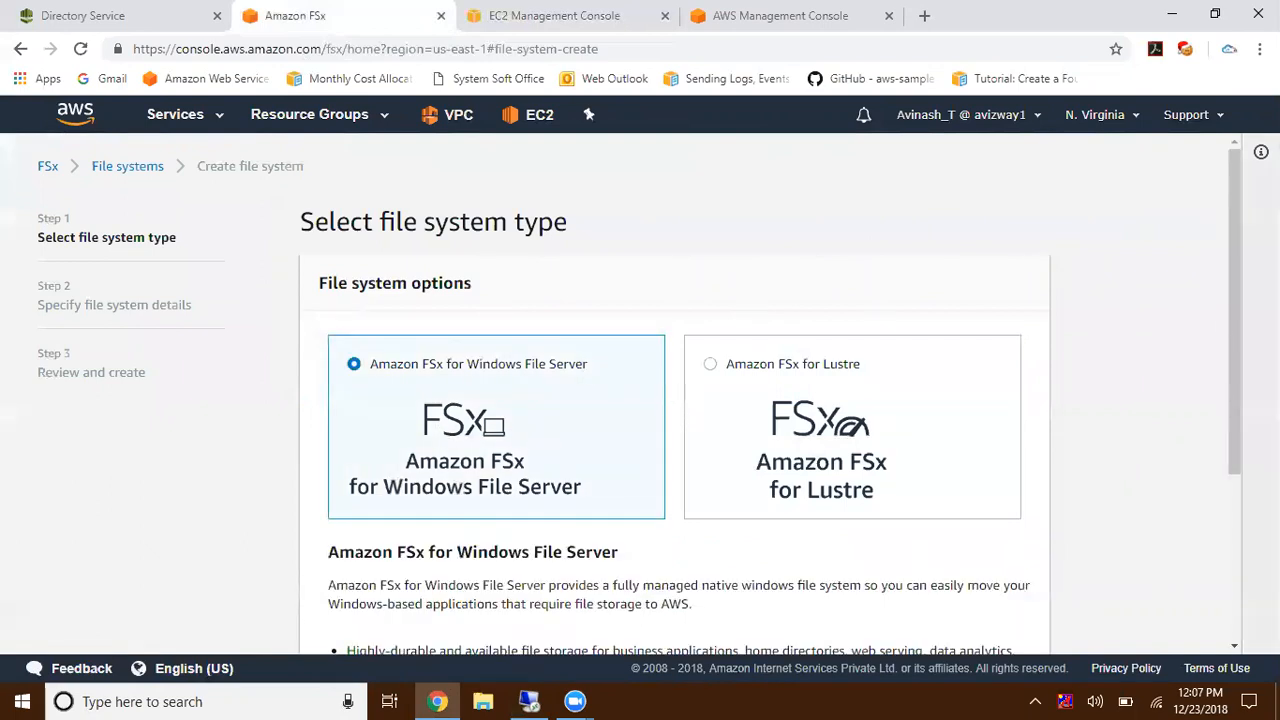
{"action": "scroll", "scroll_direction": "down", "scroll_amount": 3}
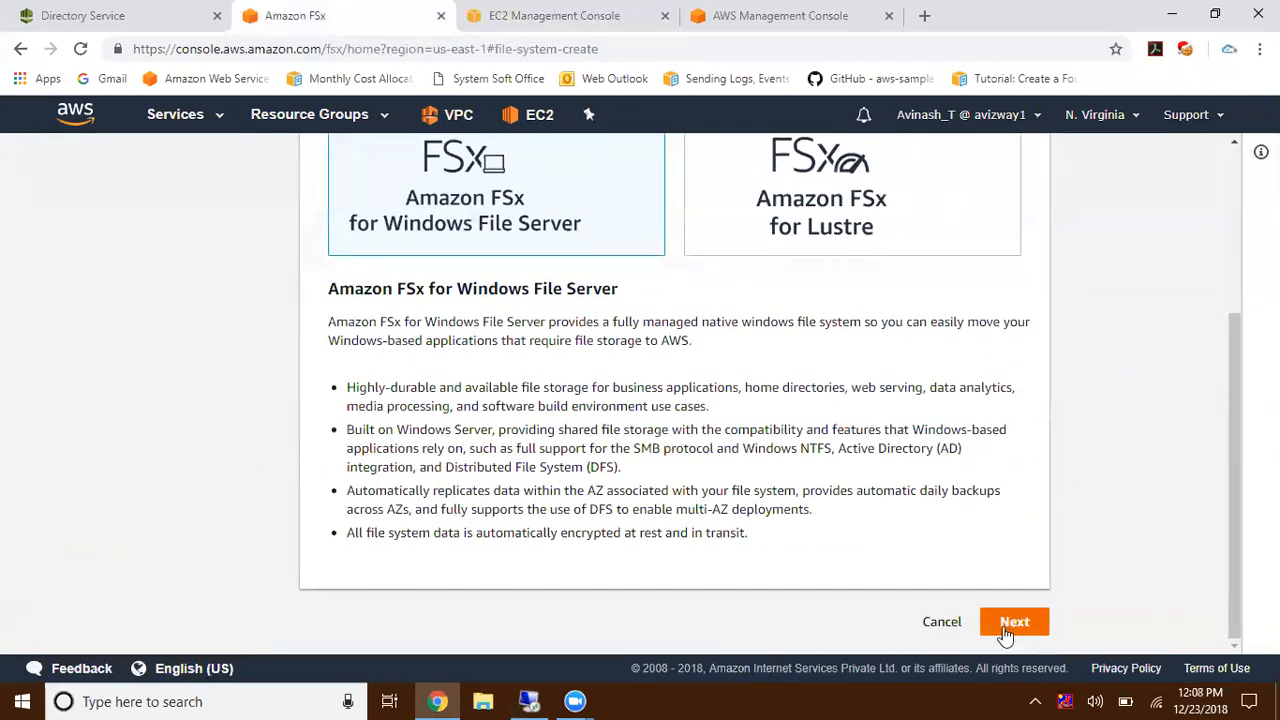
- Name the file system windowsFS with 300 GiB of storage capacity
{"action": "left_click", "coordinate": [1014, 620]}
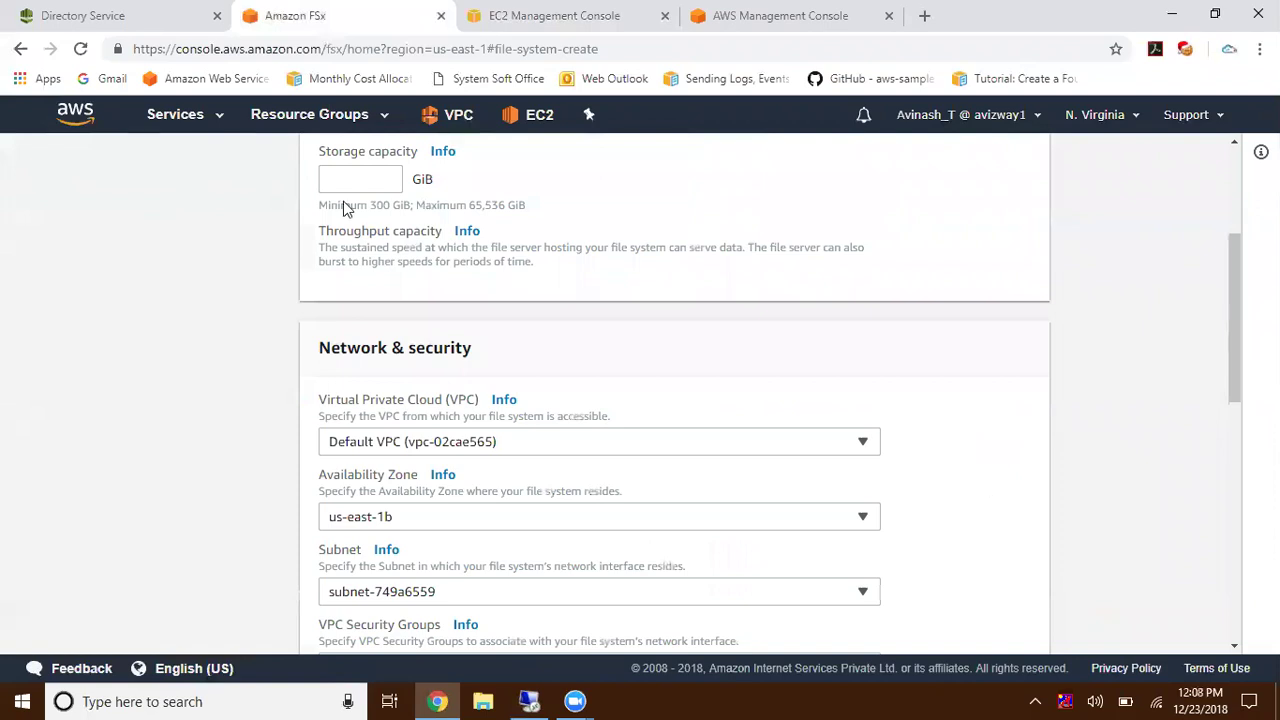
{"action": "scroll", "scroll_direction": "up", "scroll_amount": 3}
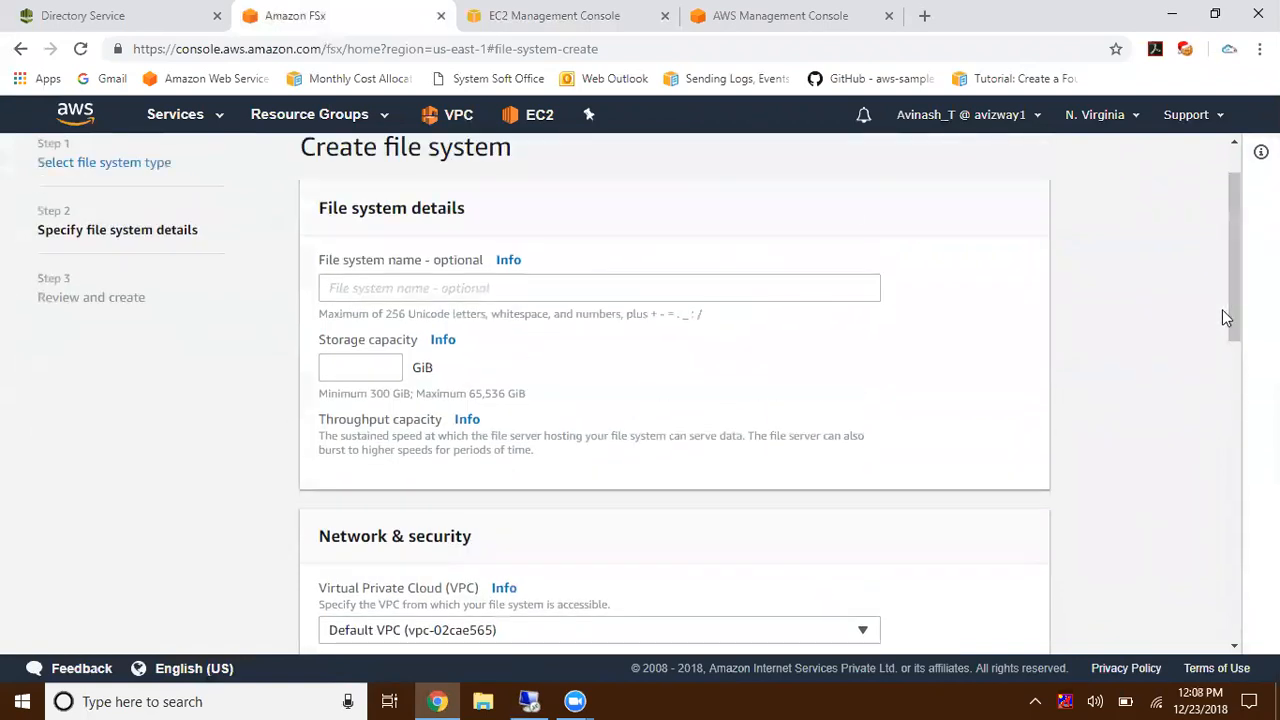
{"action": "left_click", "coordinate": [600, 288]}
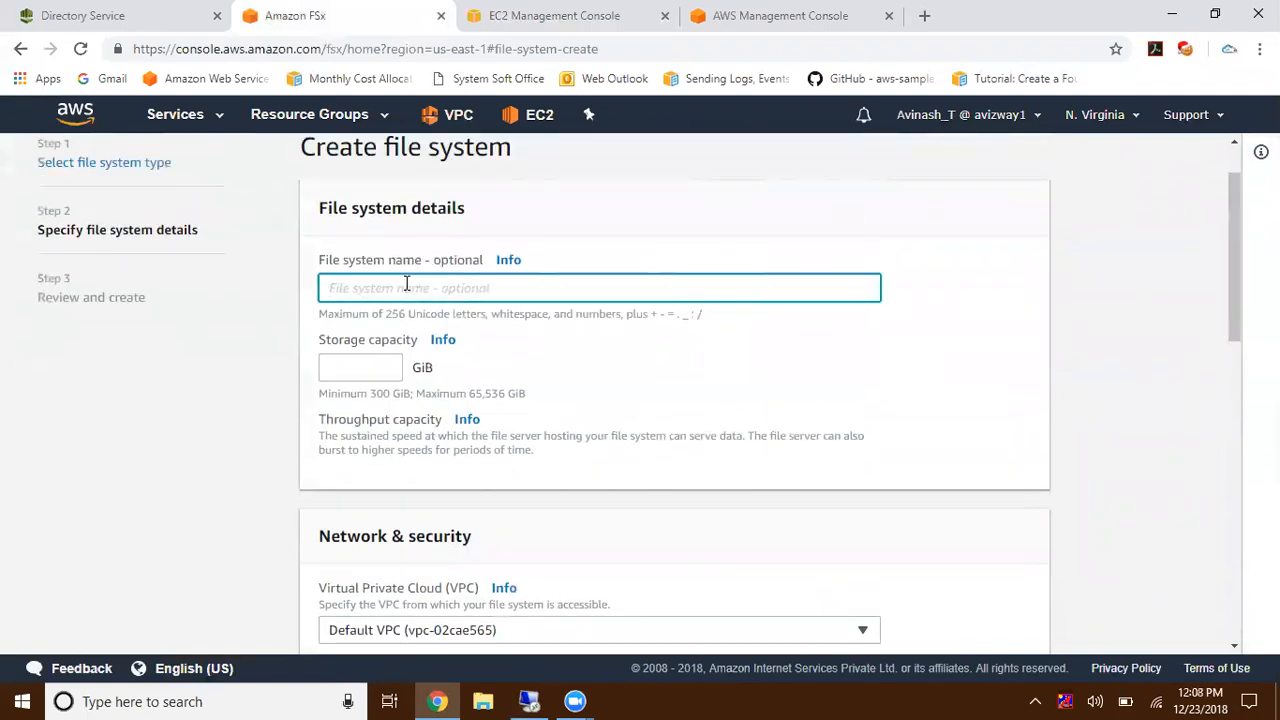
{"action": "type", "text": "window"}
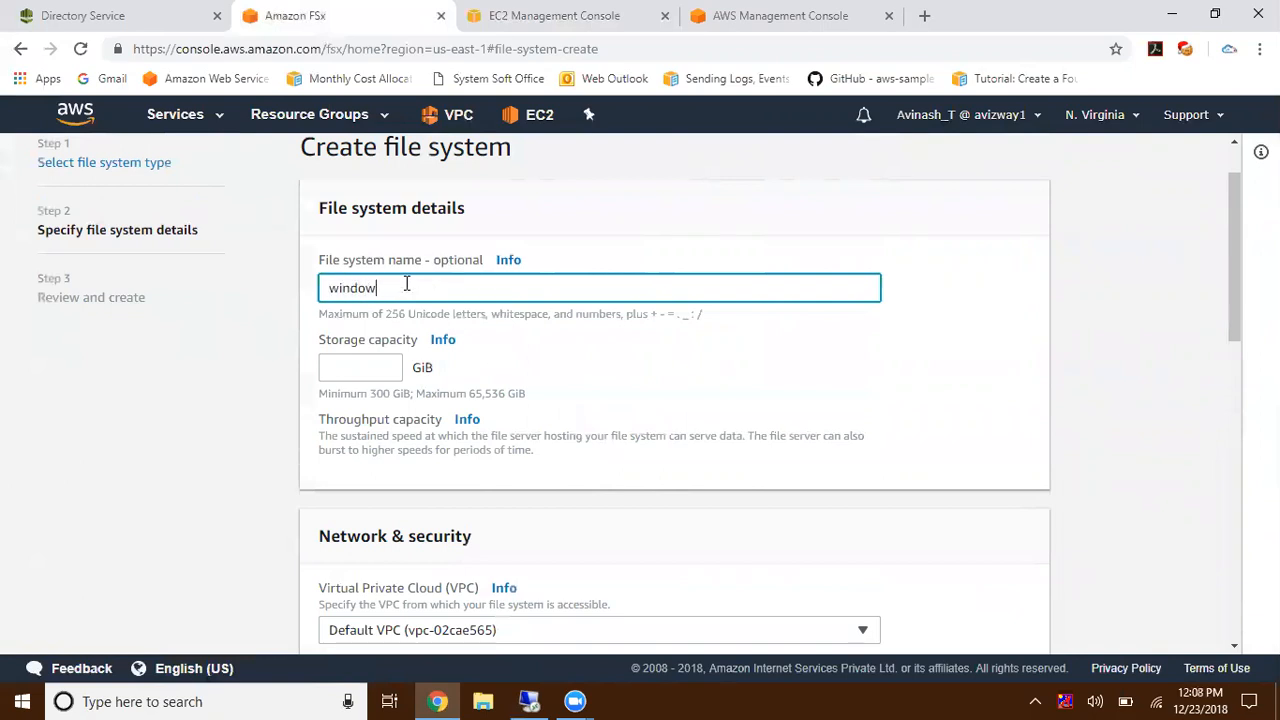
{"action": "type", "text": "sFS"}
{"action": "left_click", "coordinate": [360, 366]}
{"action": "type", "text": "3"}
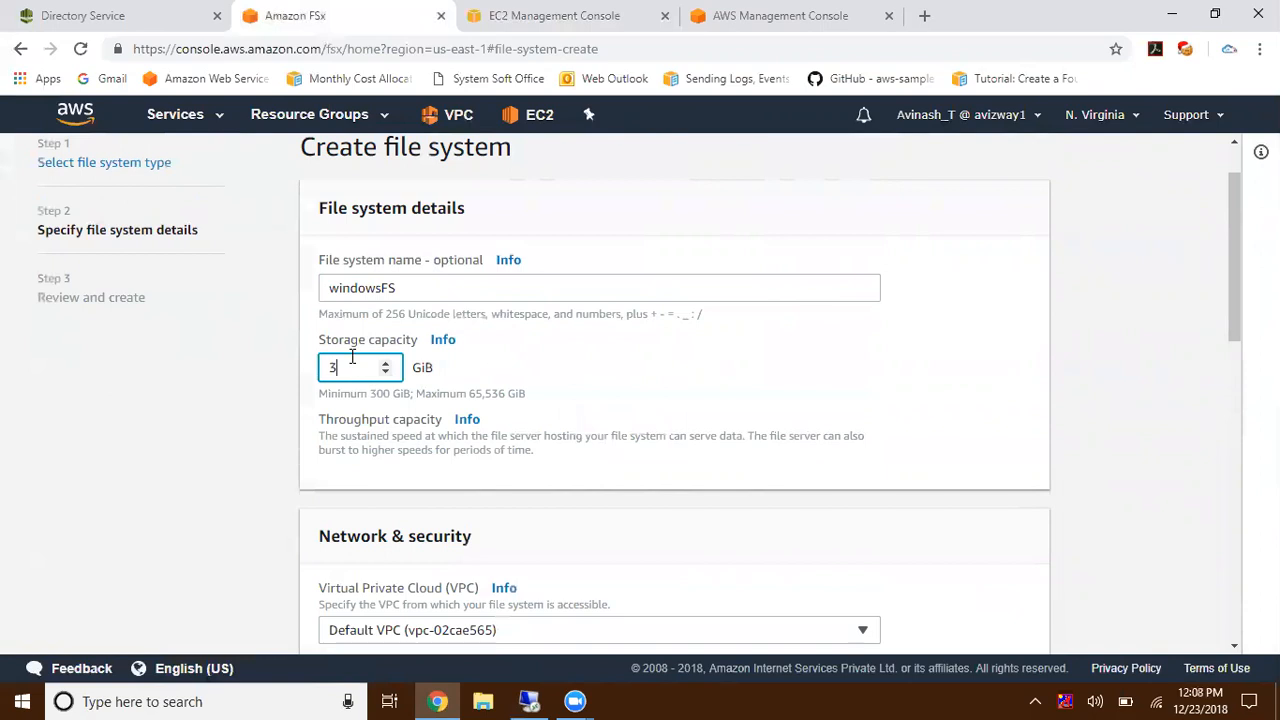
{"action": "type", "text": "00"}
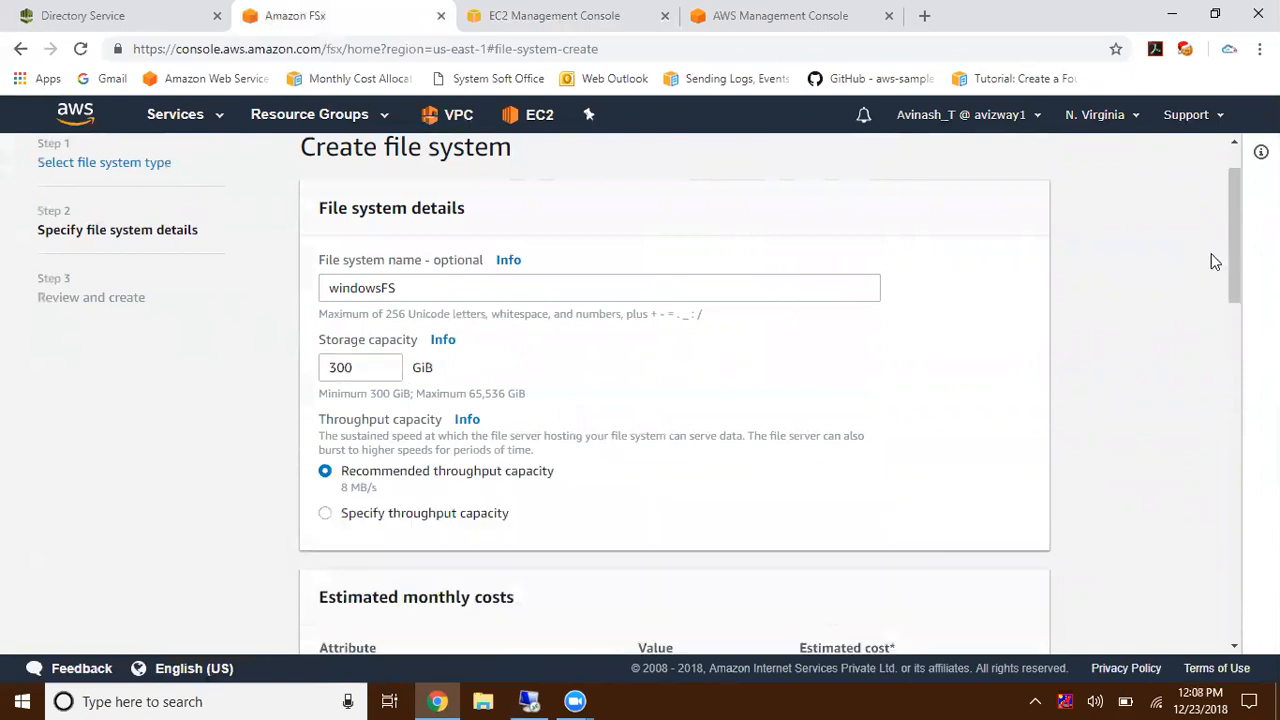
- Scroll through the estimated $56.60 monthly cost details
{"action": "scroll", "scroll_direction": "down", "scroll_amount": 3}
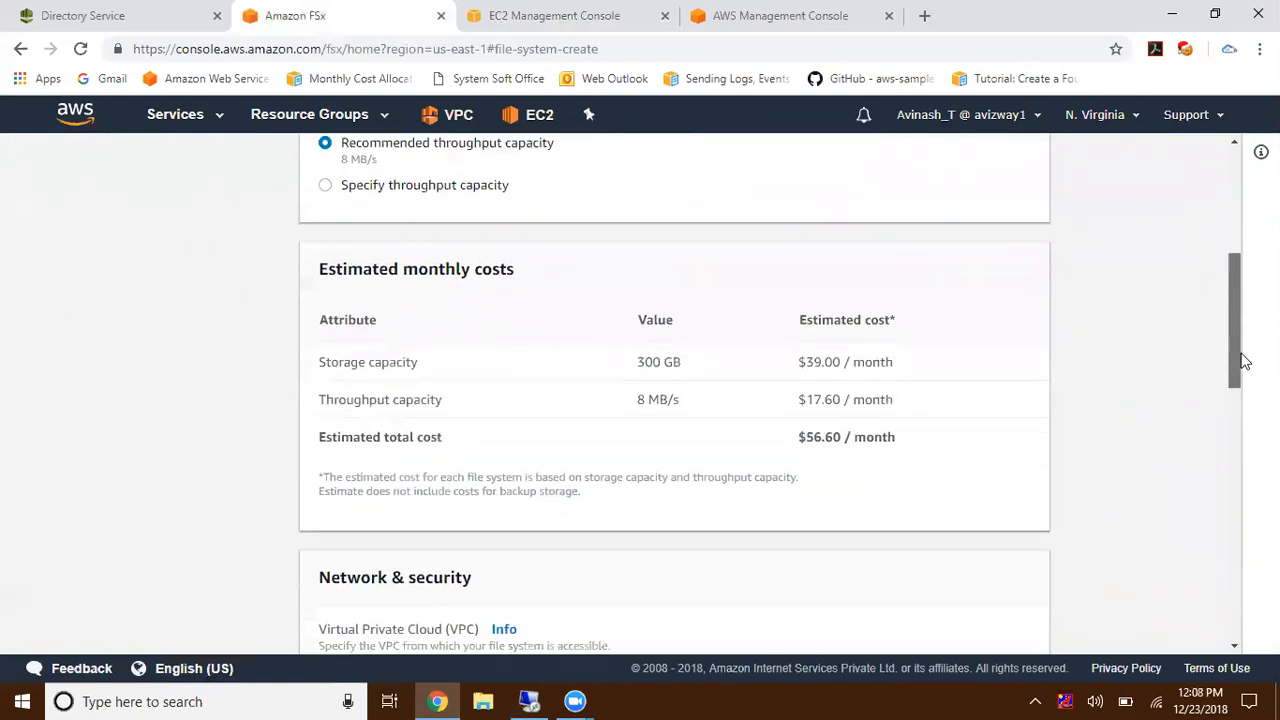
{"action": "scroll", "scroll_direction": "down", "scroll_amount": 3}
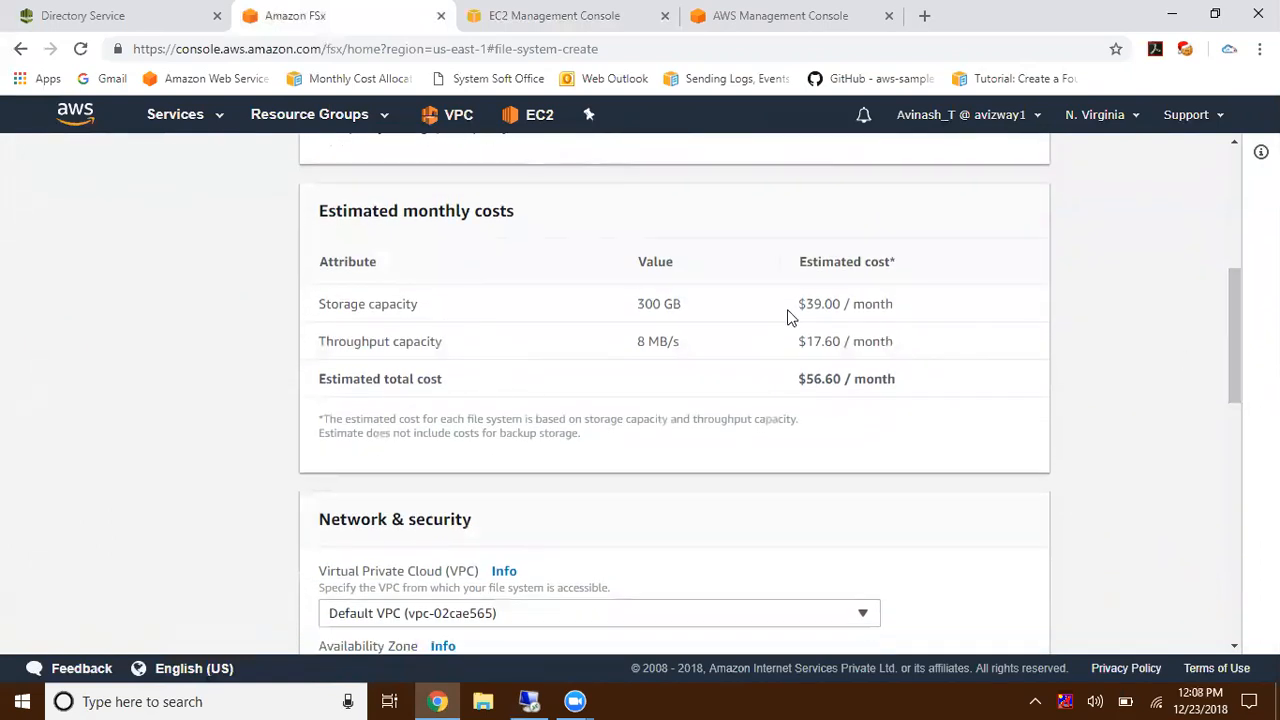
{"action": "scroll", "scroll_direction": "down", "scroll_amount": 3}
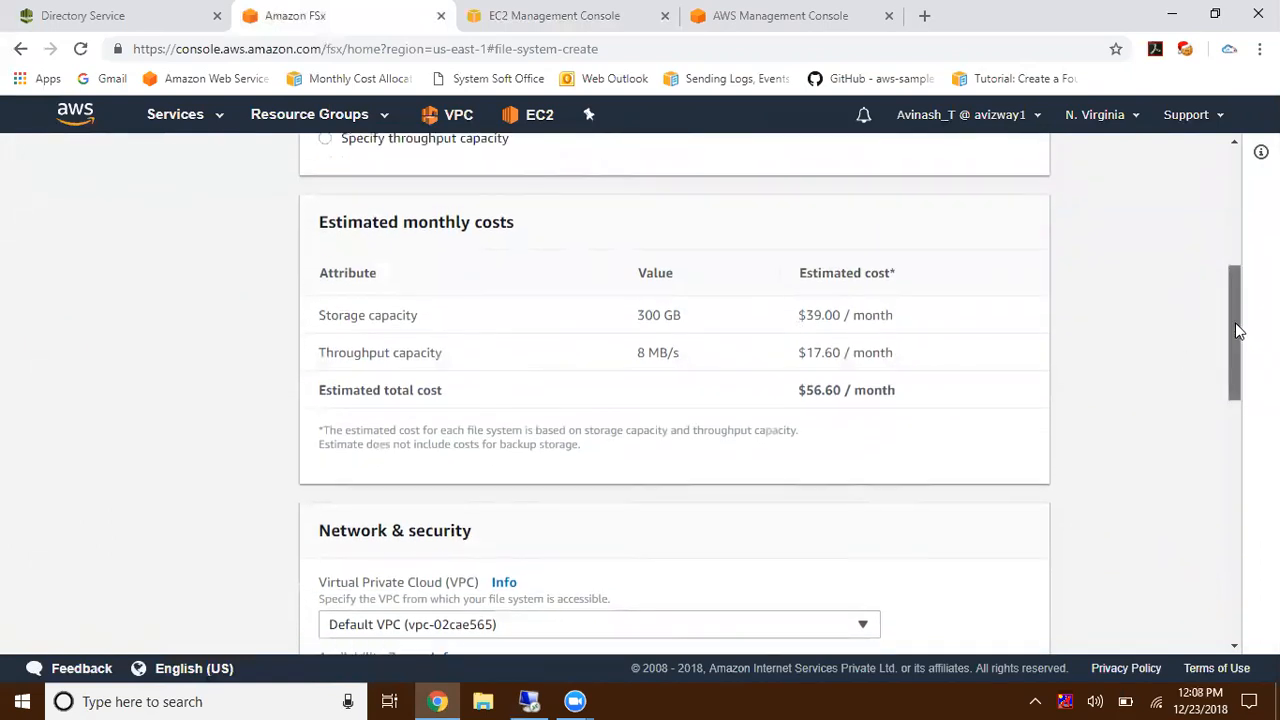
{"action": "scroll", "scroll_direction": "down", "scroll_amount": 3}
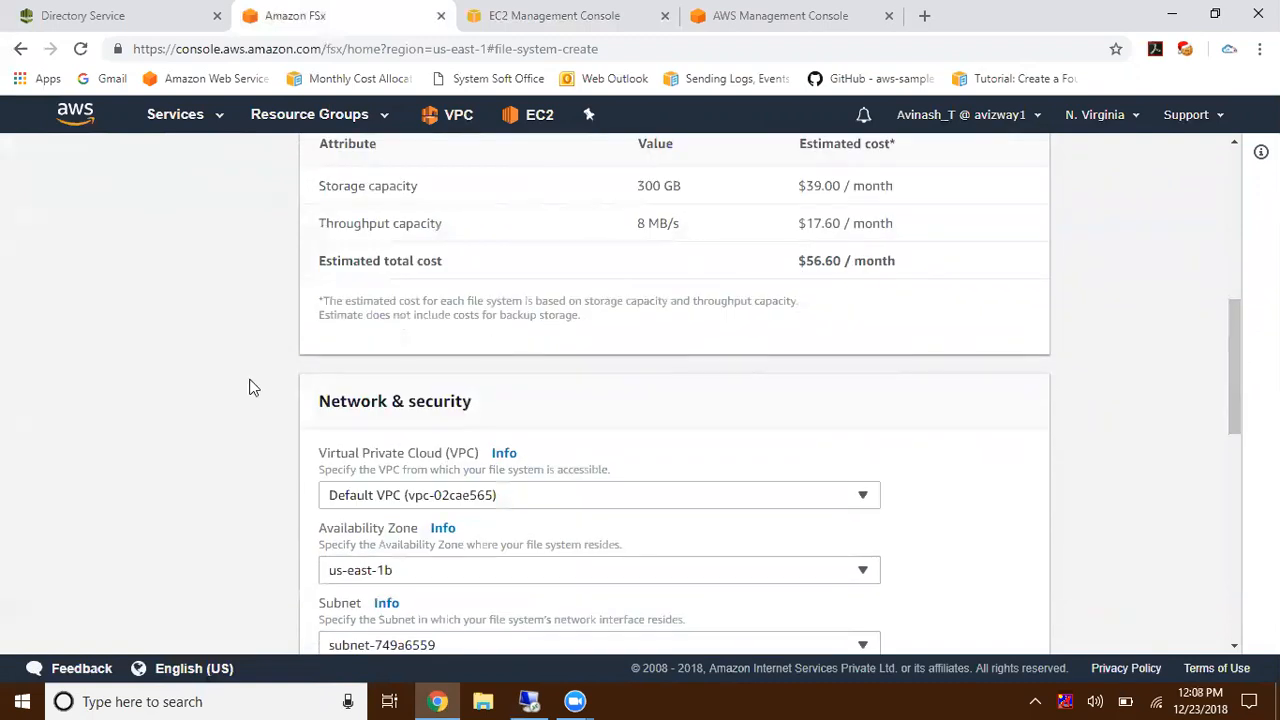
{"action": "scroll", "scroll_direction": "down", "scroll_amount": 3}
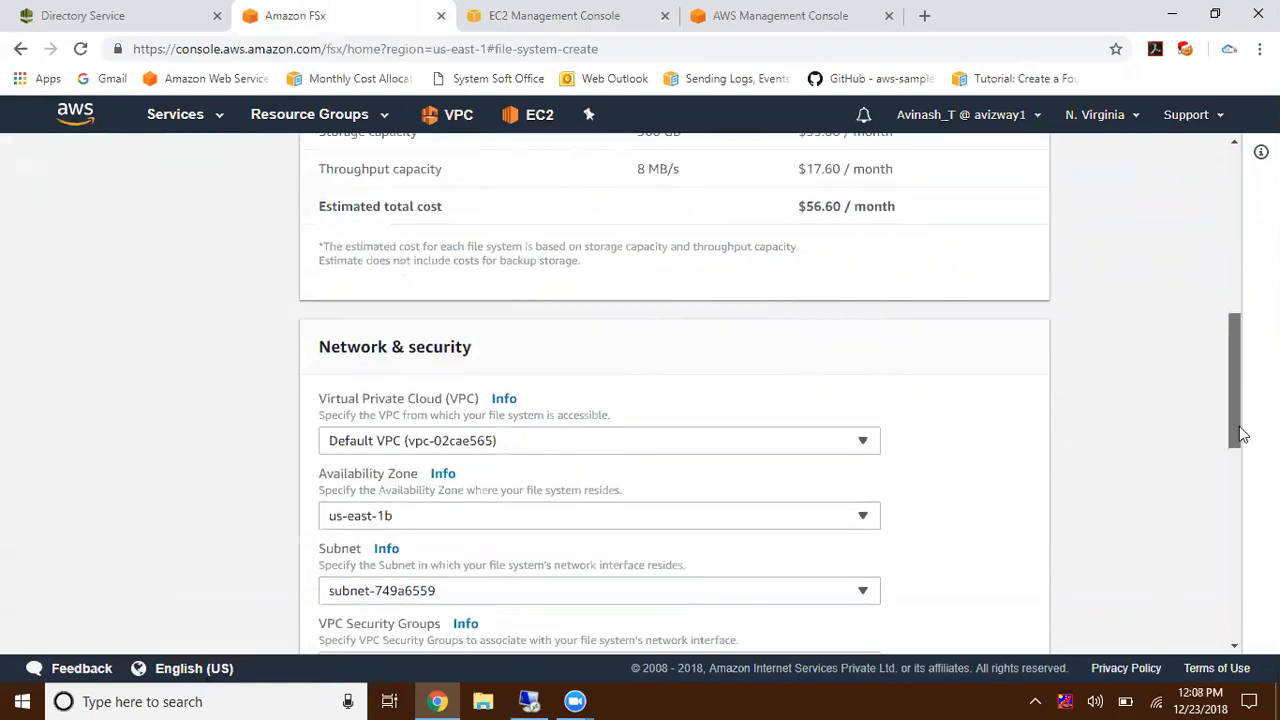
- Keep the default VPC and us-east-1b availability zone in Network & security
{"action": "scroll", "scroll_direction": "down", "scroll_amount": 3}
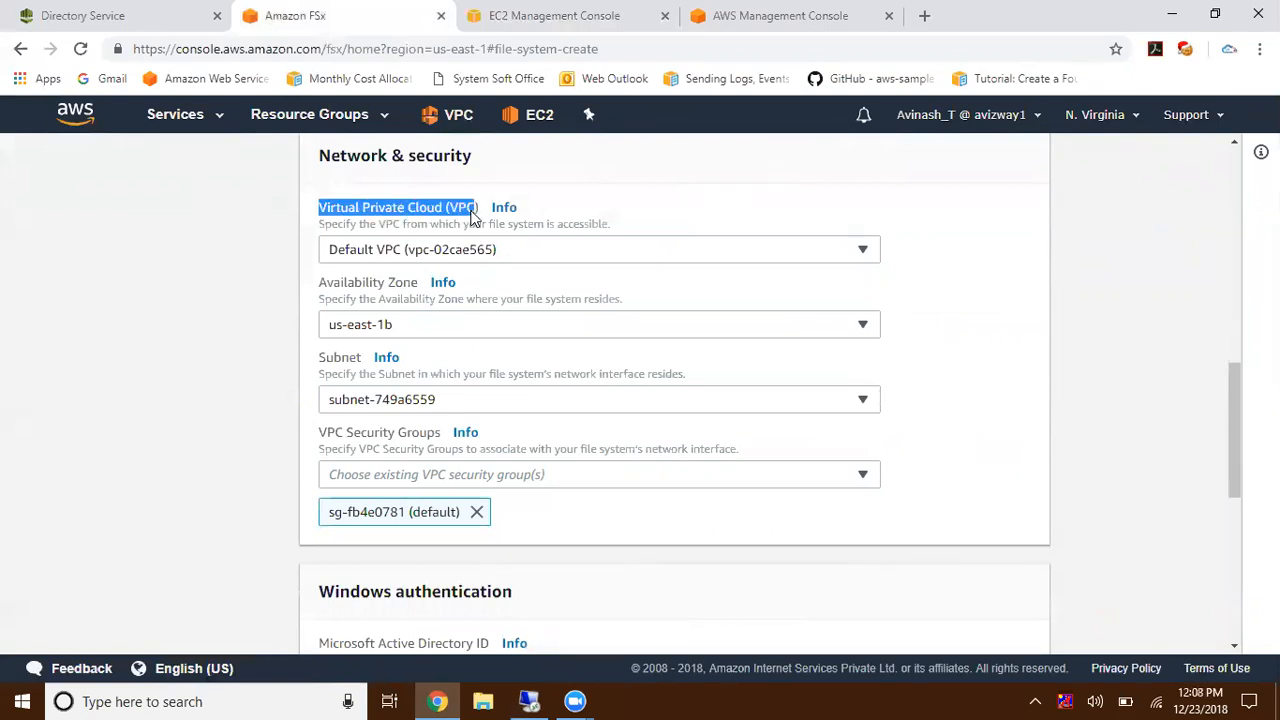
{"action": "left_click", "coordinate": [598, 248]}
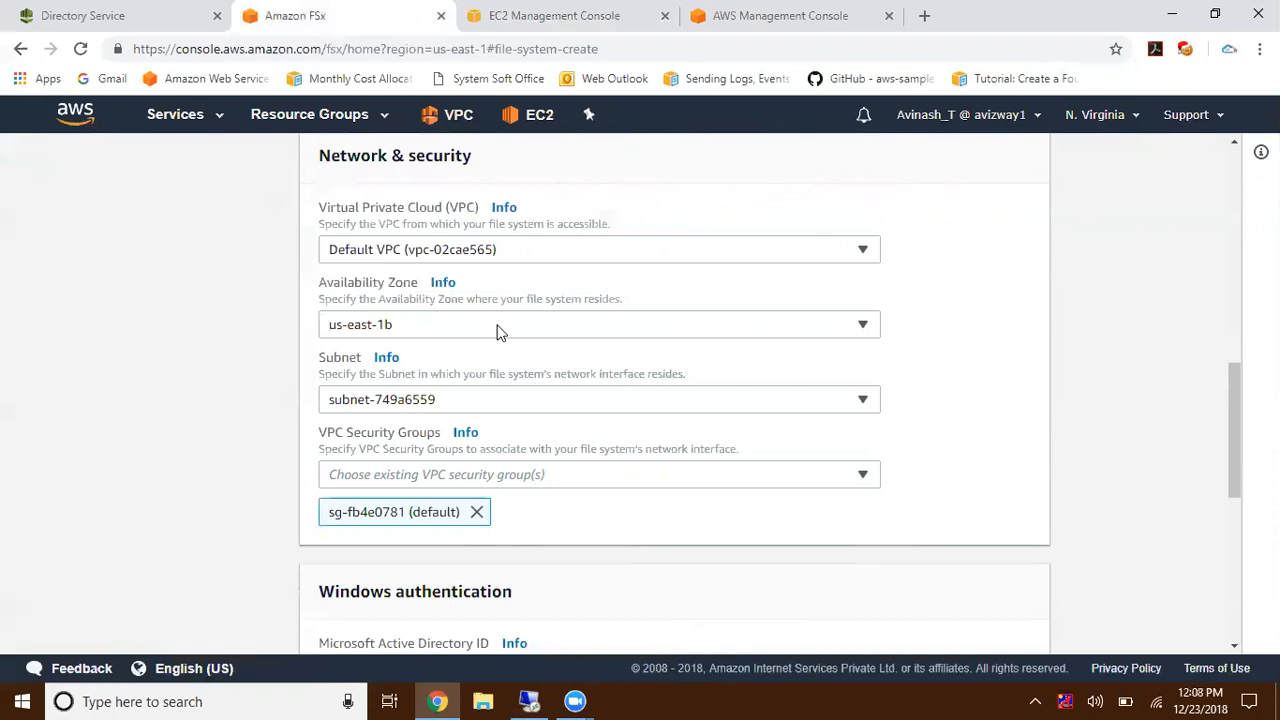
{"action": "left_click", "coordinate": [600, 324]}
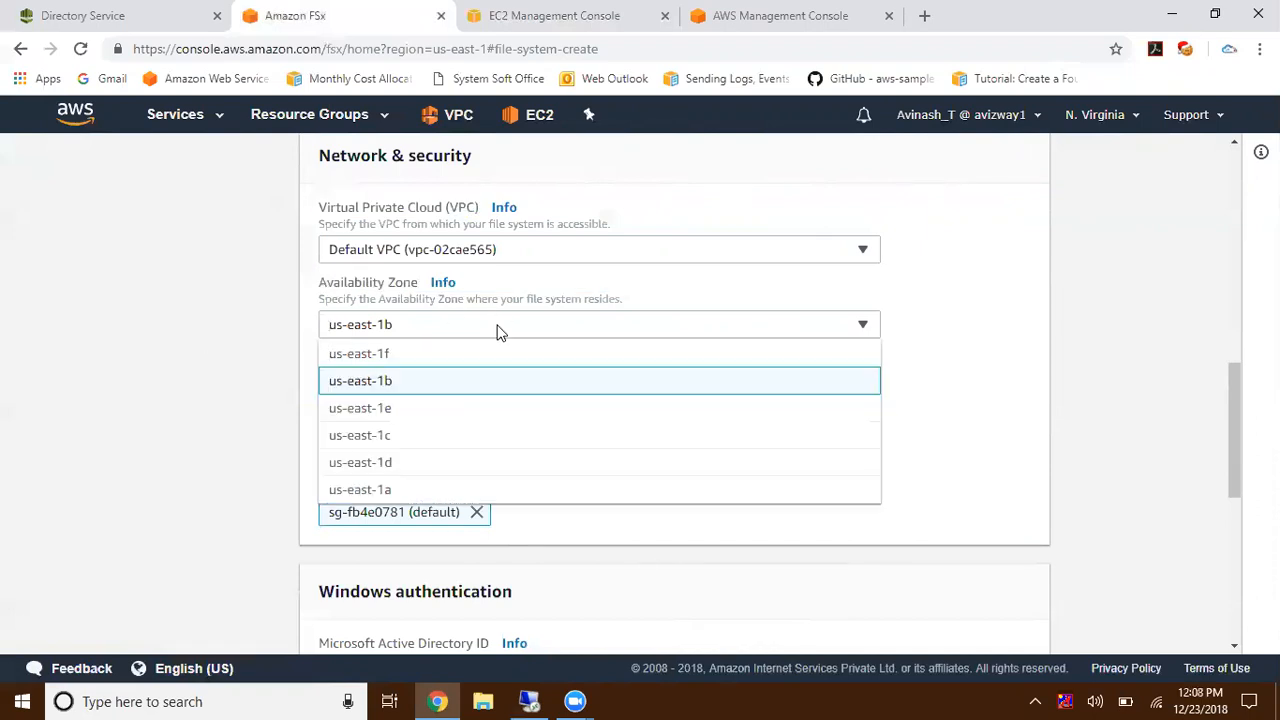
{"action": "mouse_move", "coordinate": [984, 336]}
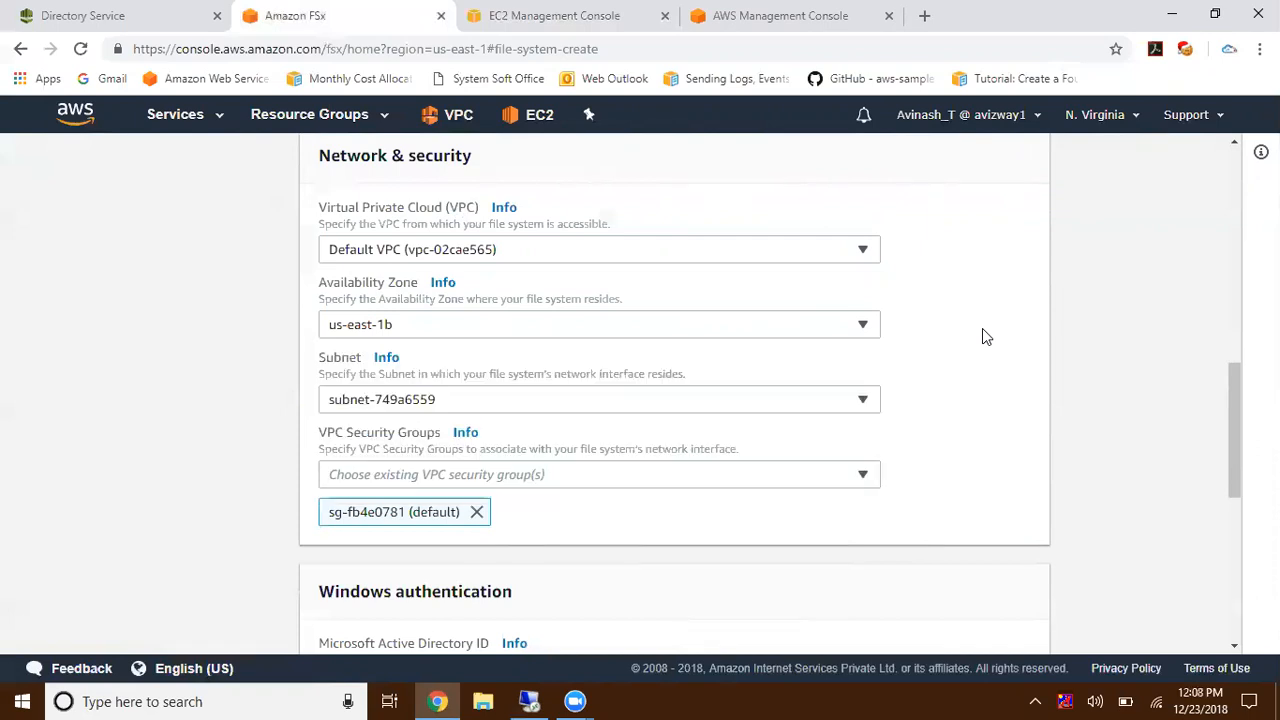
{"action": "left_click", "coordinate": [552, 16]}
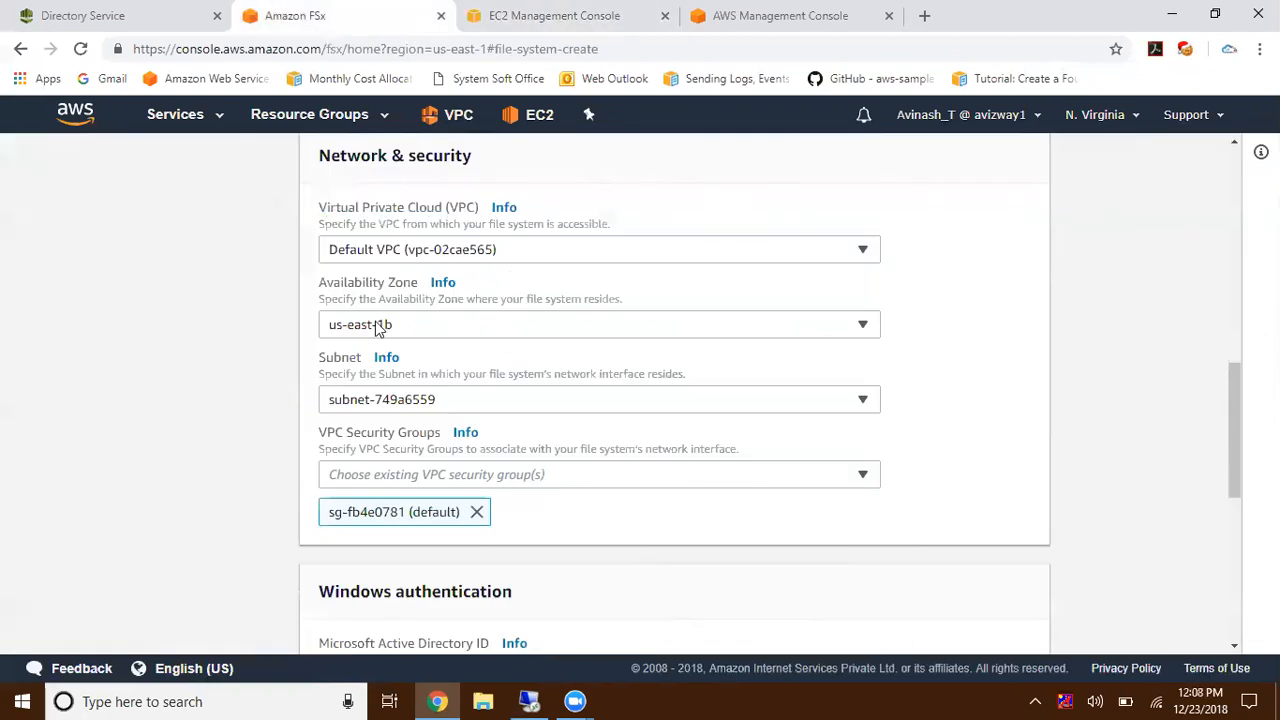
{"action": "mouse_move", "coordinate": [1240, 400]}
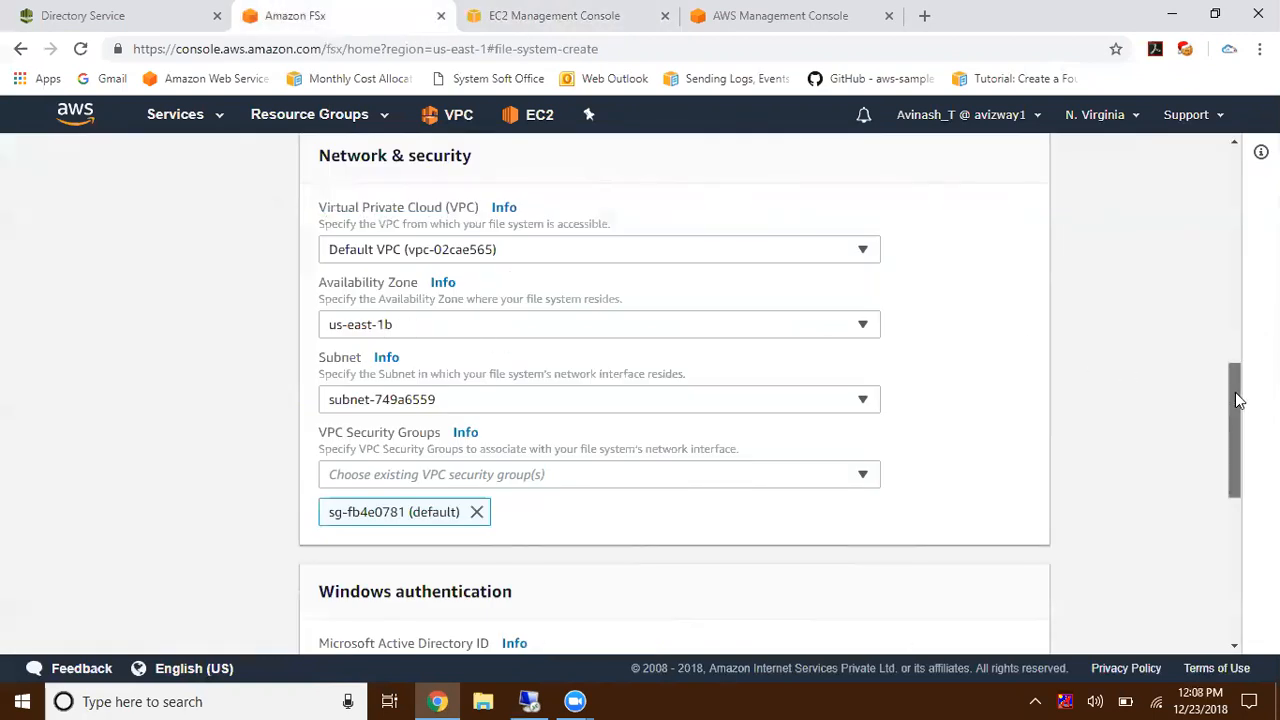
- Add security group sg-985eccec alongside the default group
{"action": "scroll", "scroll_direction": "down", "scroll_amount": 3}
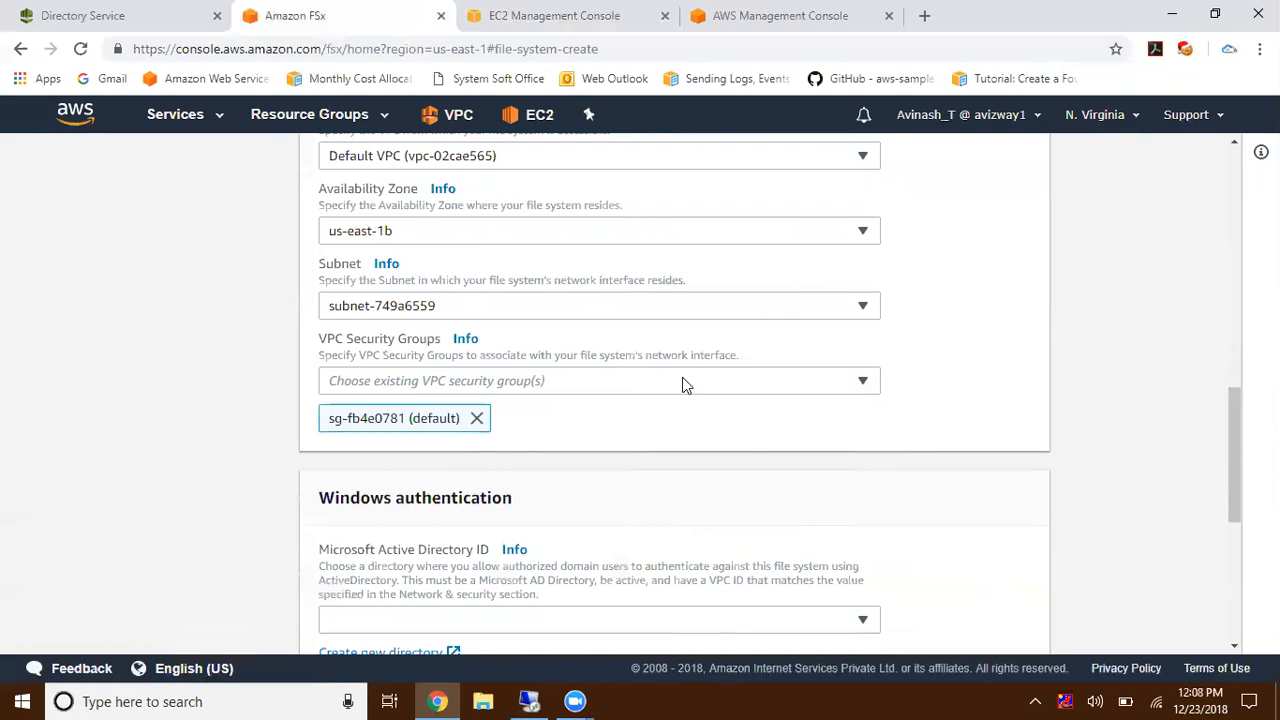
{"action": "left_click", "coordinate": [598, 380]}
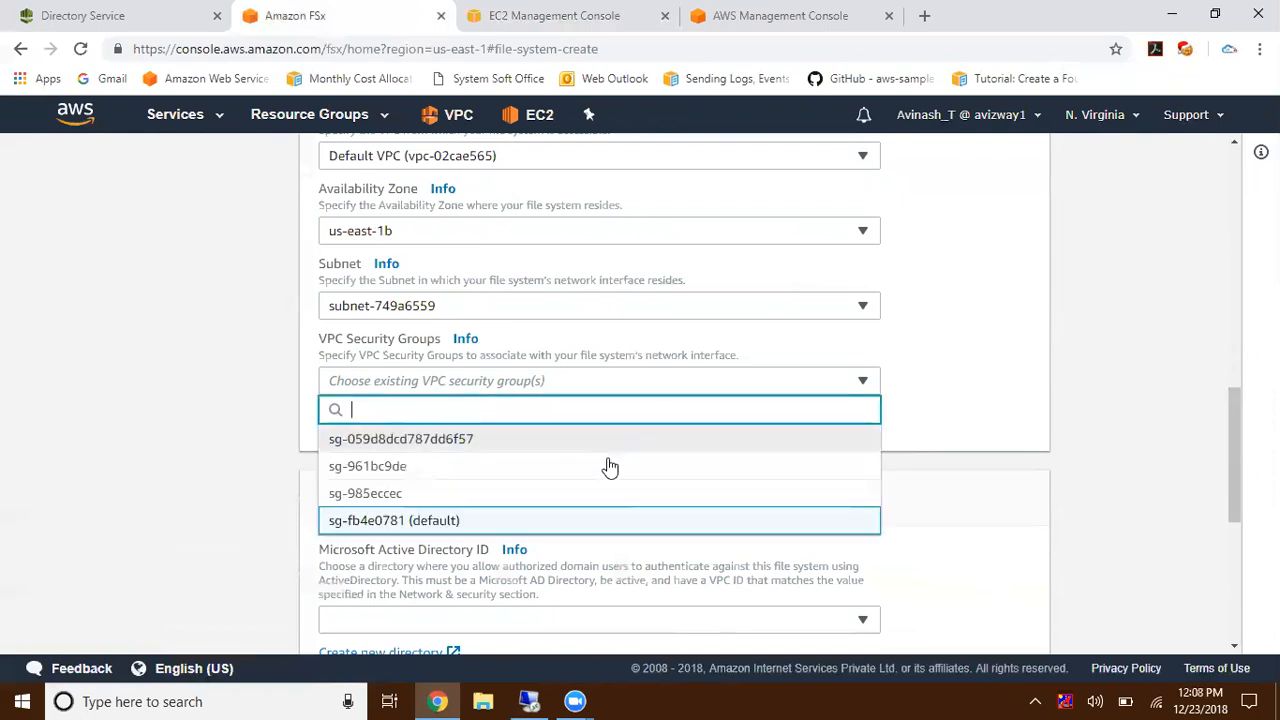
{"action": "left_click", "coordinate": [364, 492]}
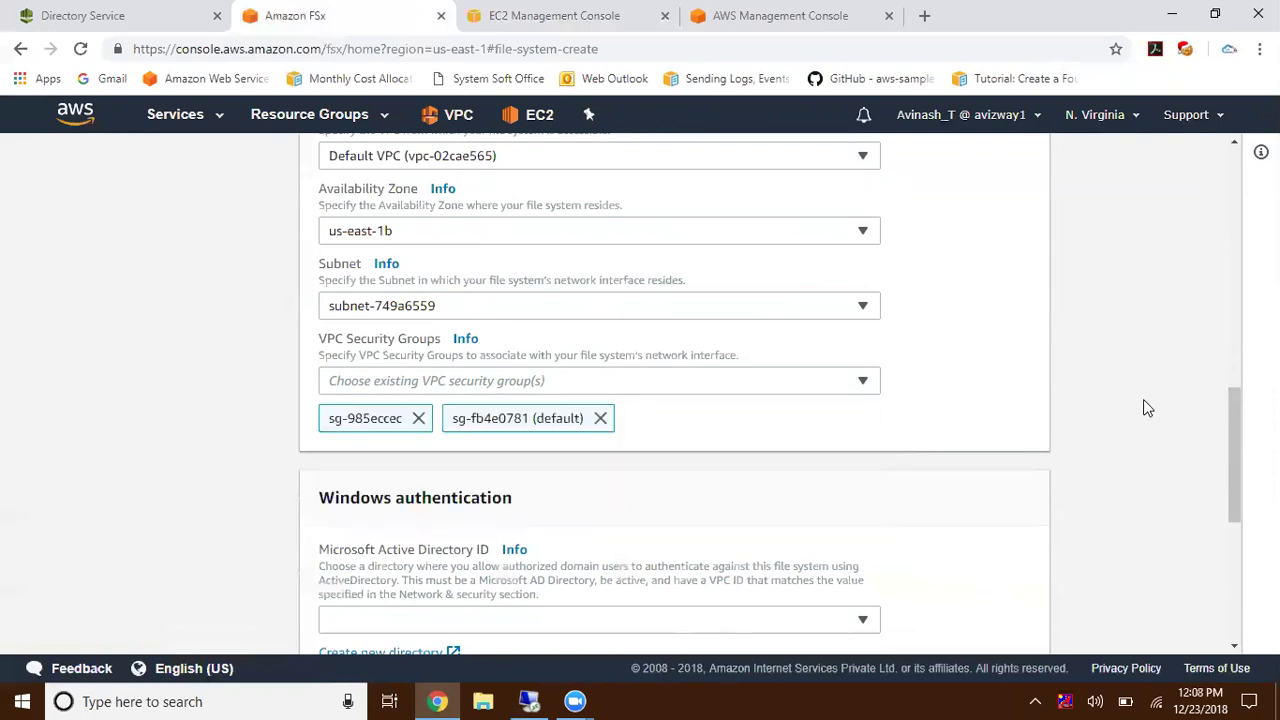
{"action": "scroll", "scroll_direction": "down", "scroll_amount": 3}
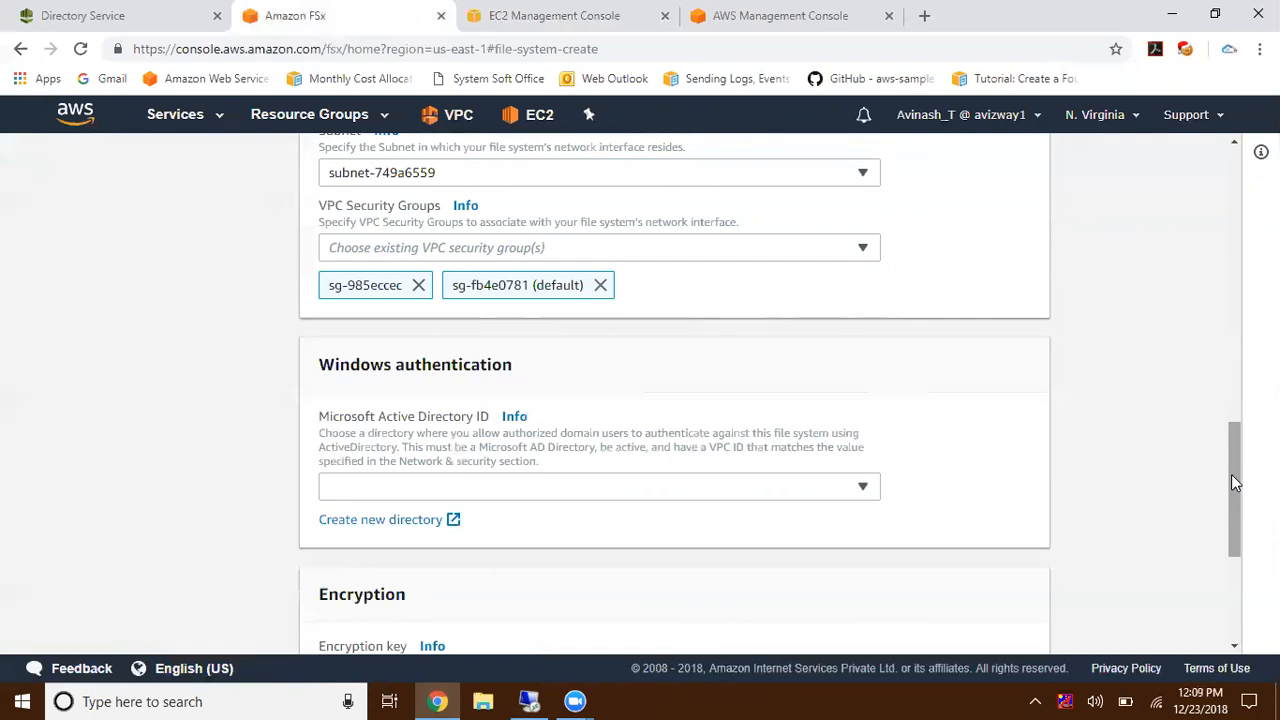
{"action": "mouse_move", "coordinate": [1176, 428]}
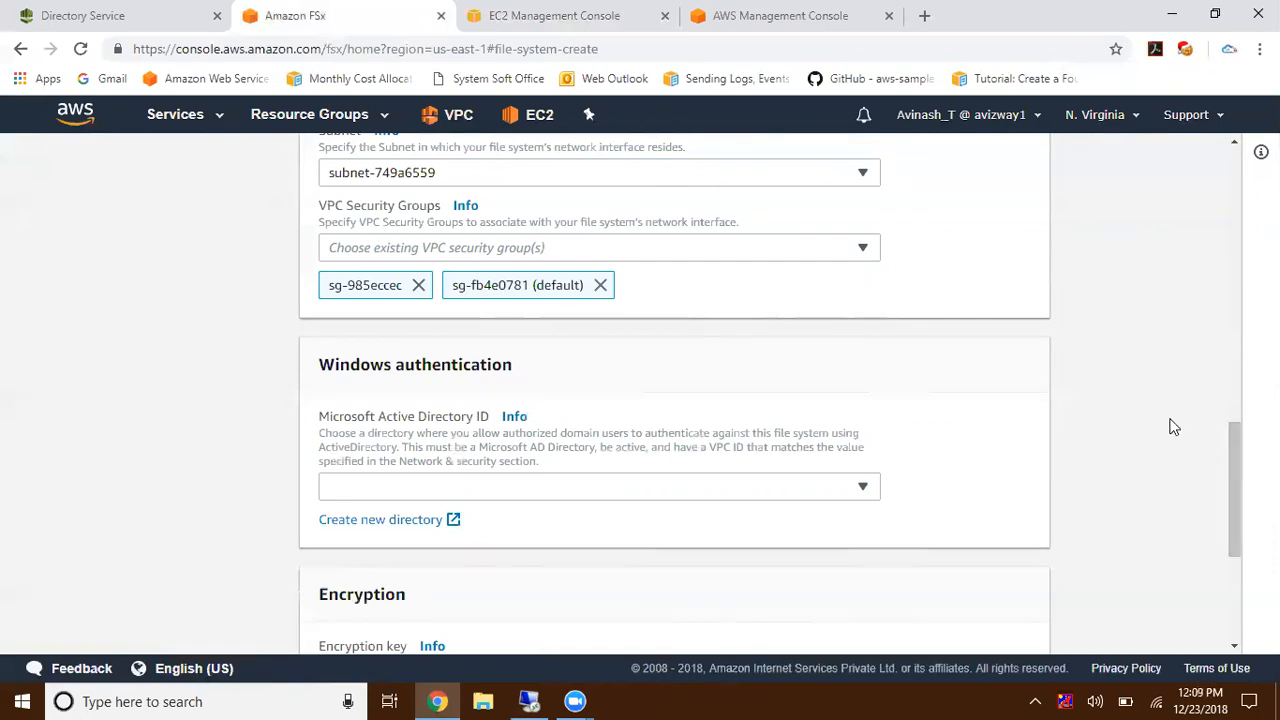
- Keep avinash.com Windows authentication and choose to encrypt with a custom KMS key ARN
{"action": "scroll", "scroll_direction": "down", "scroll_amount": 3}
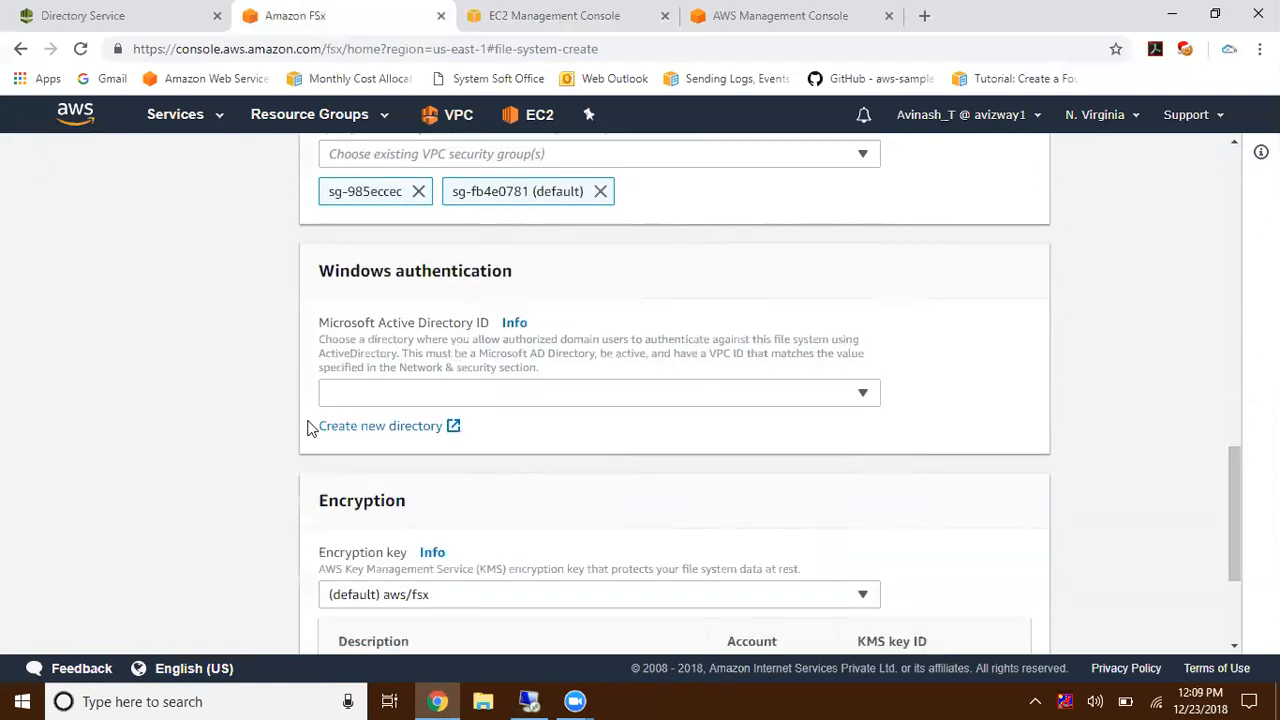
{"action": "double_click", "coordinate": [414, 270]}
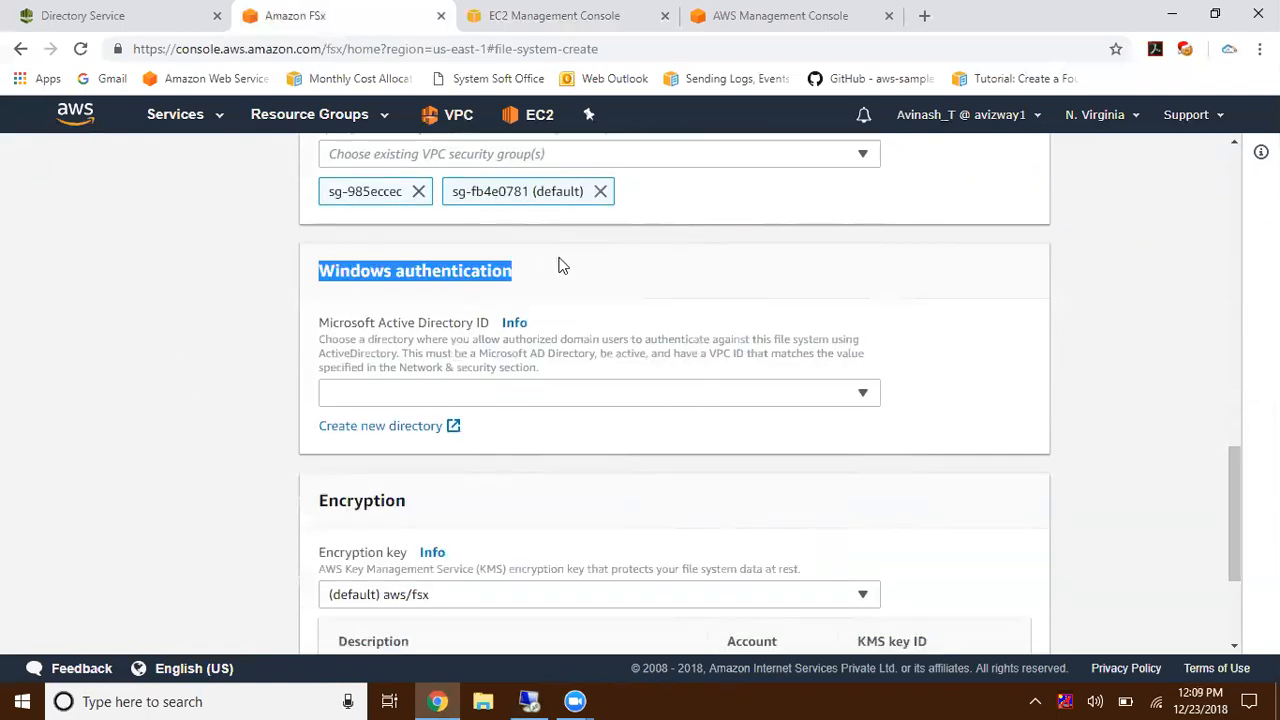
{"action": "mouse_move", "coordinate": [740, 400]}
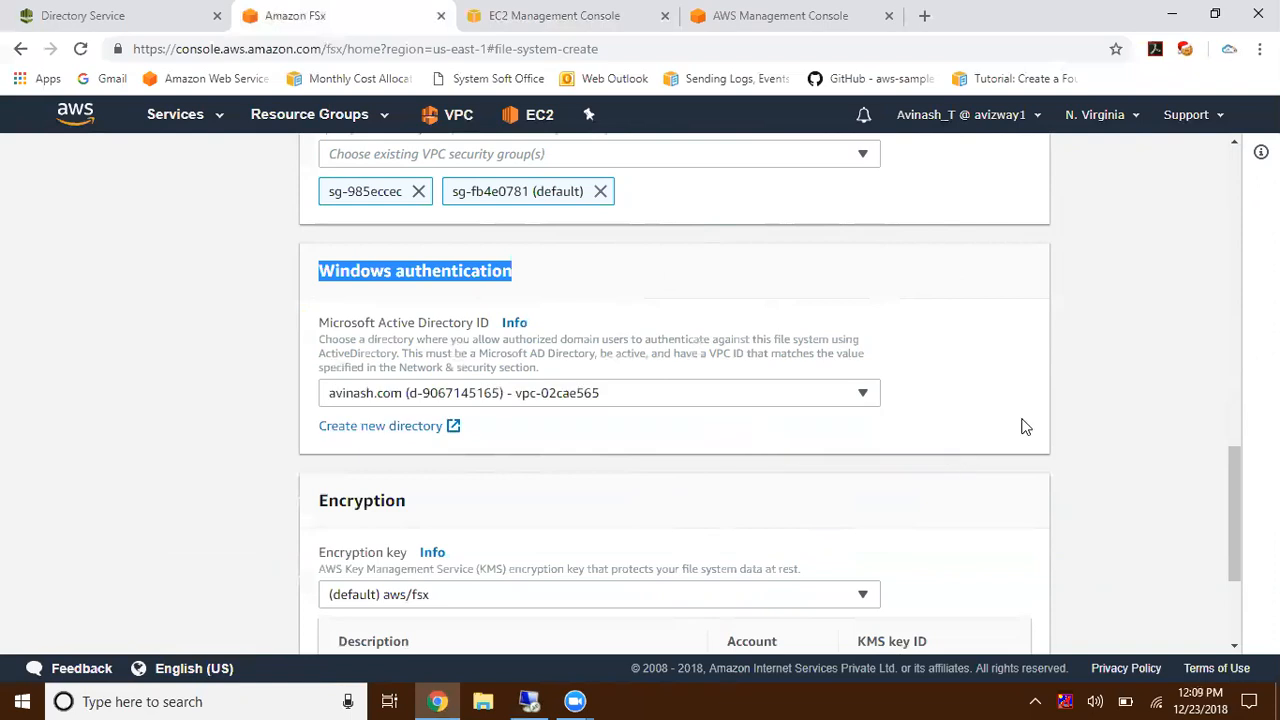
{"action": "scroll", "scroll_direction": "down", "scroll_amount": 3}
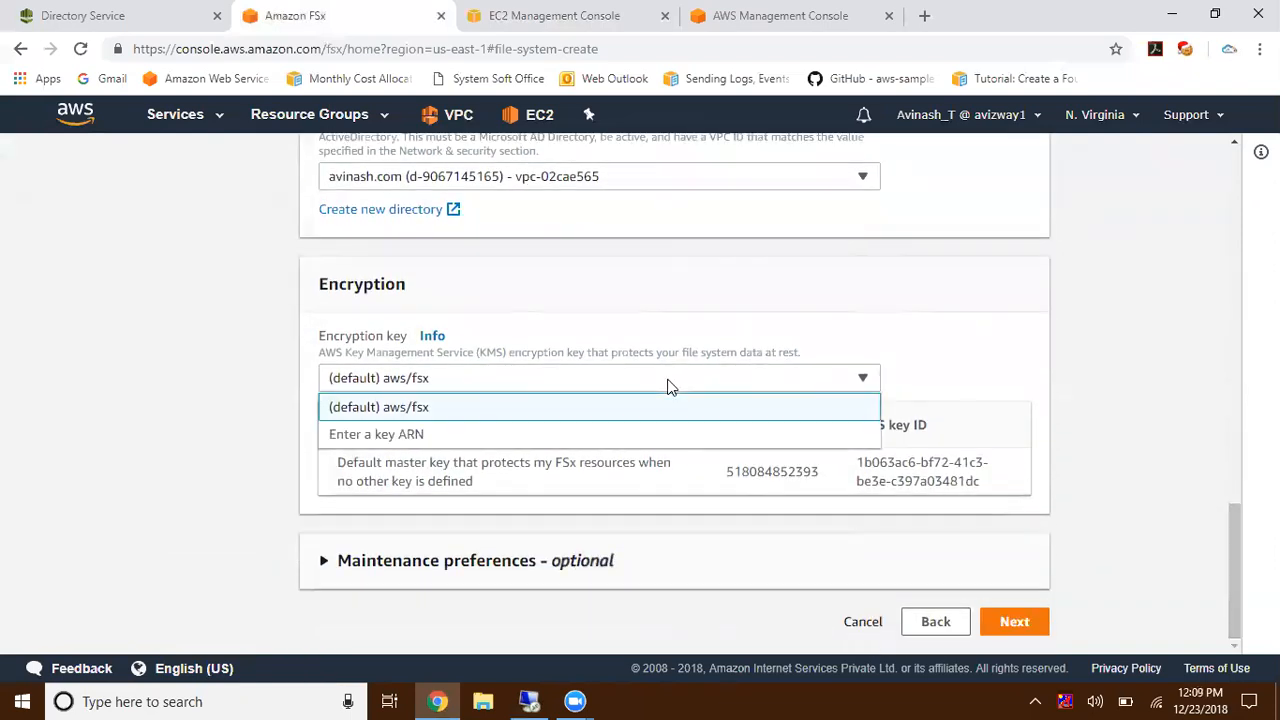
{"action": "mouse_move", "coordinate": [412, 408]}
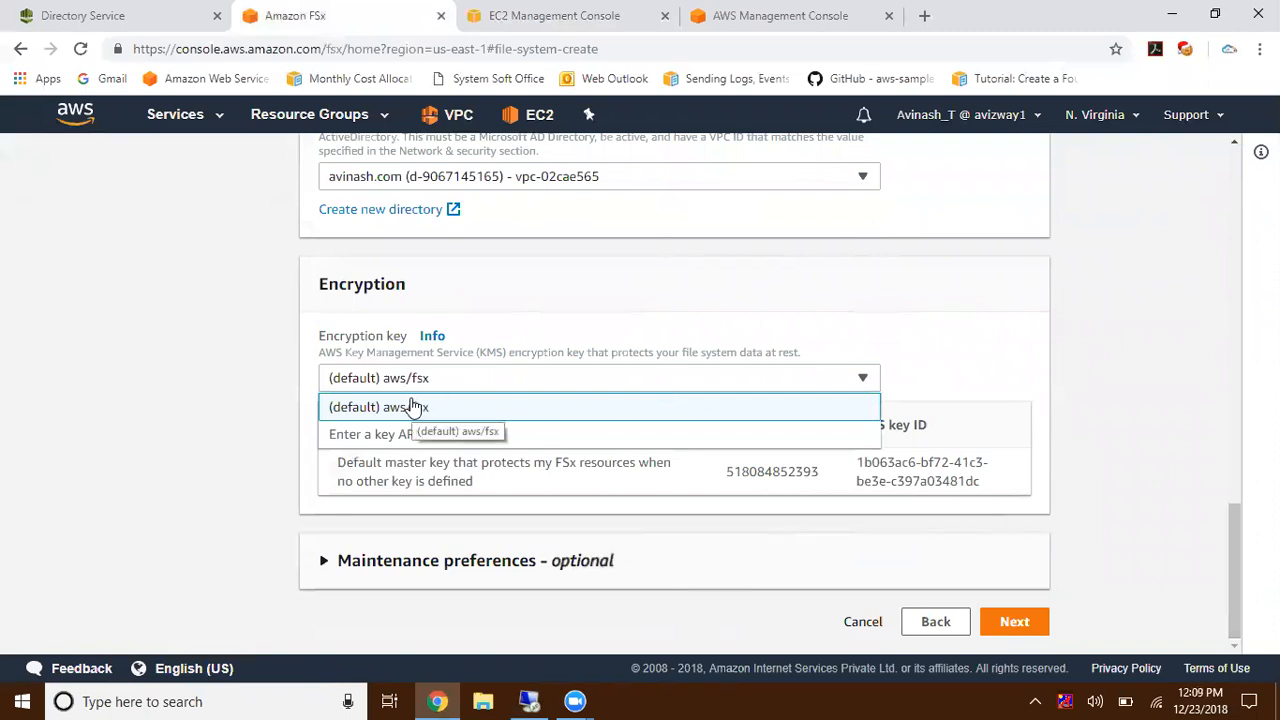
{"action": "mouse_move", "coordinate": [428, 432]}
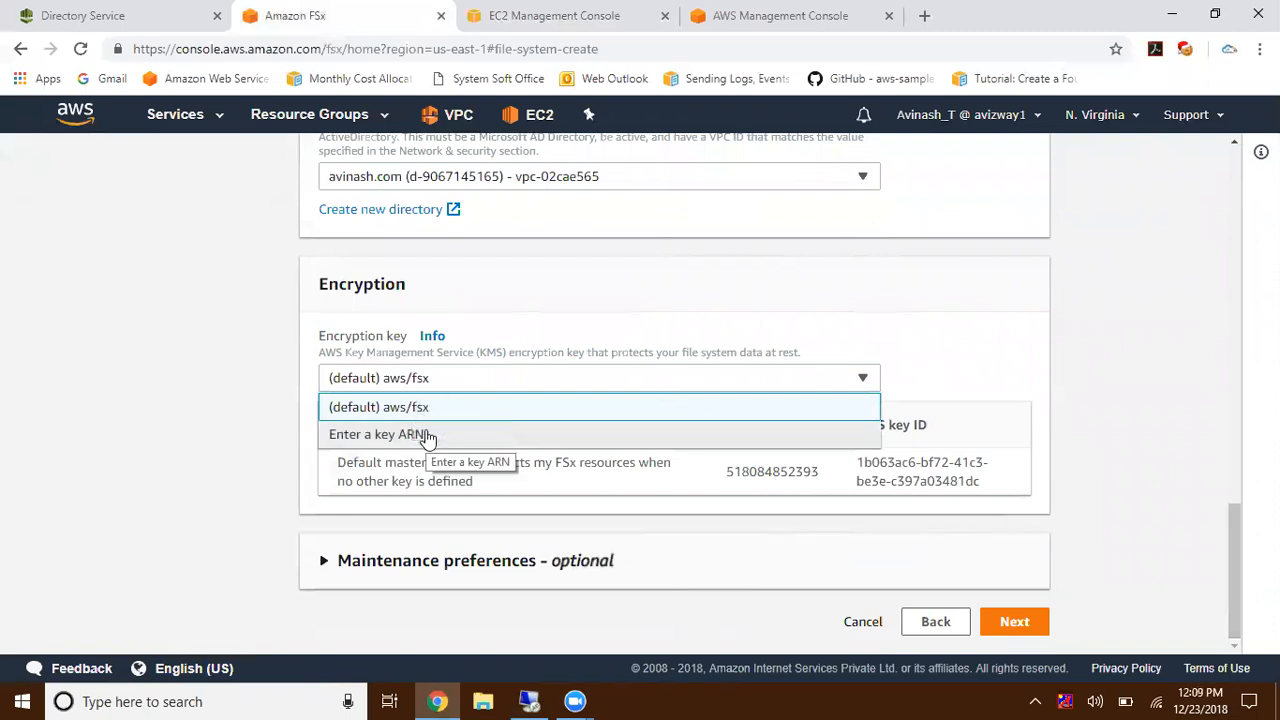
{"action": "mouse_move", "coordinate": [404, 408]}
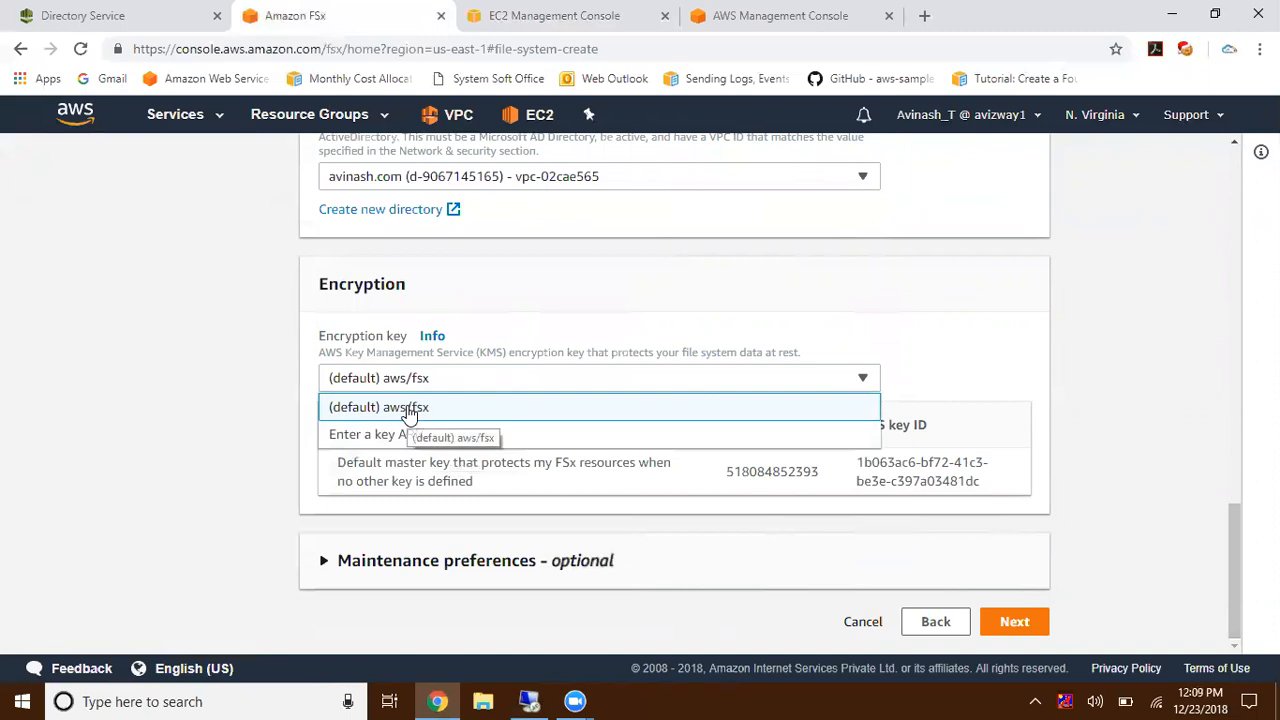
{"action": "left_click", "coordinate": [378, 434]}
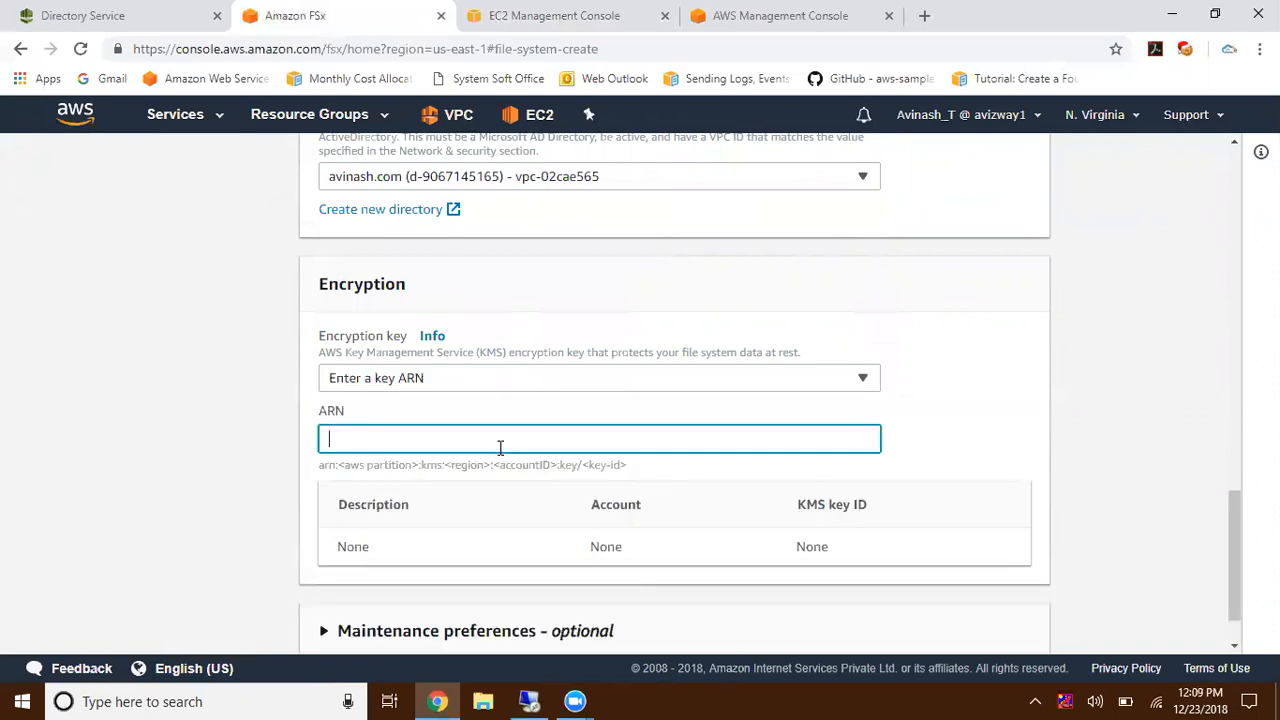
{"action": "left_click", "coordinate": [598, 376]}
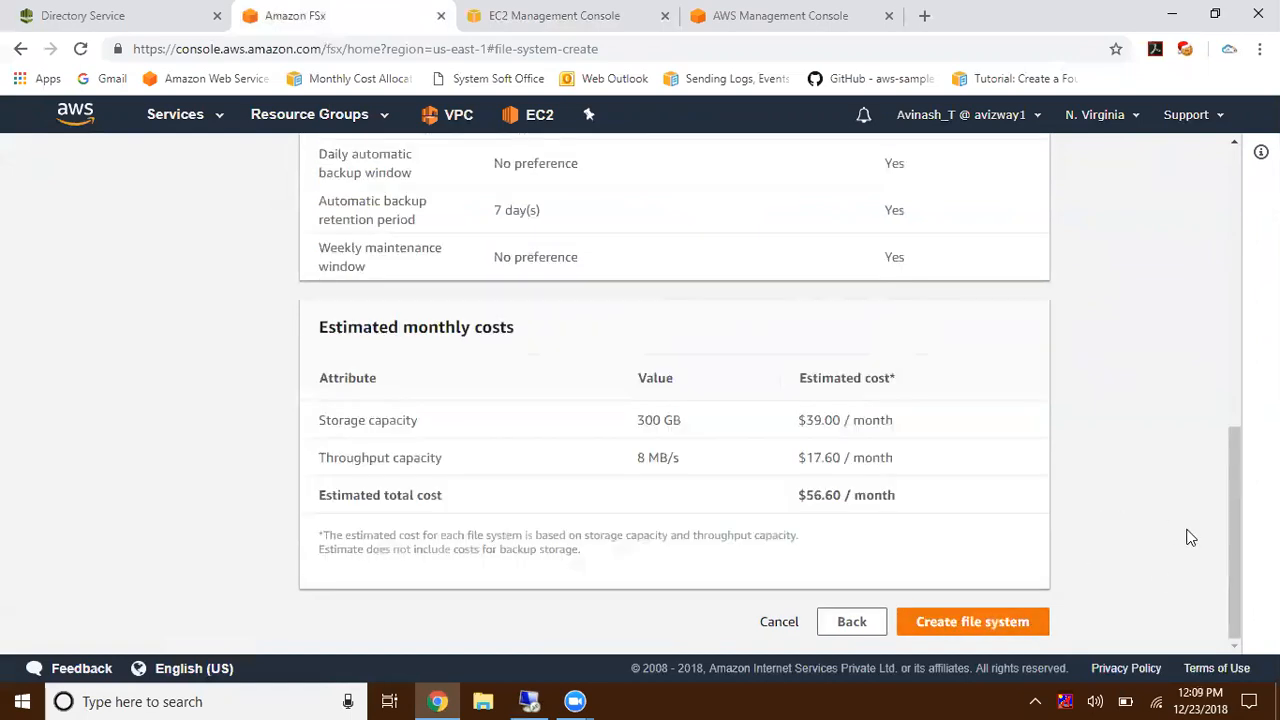
- Review the estimated costs and create the windowsFS file system
{"action": "scroll", "scroll_direction": "up", "scroll_amount": 3}
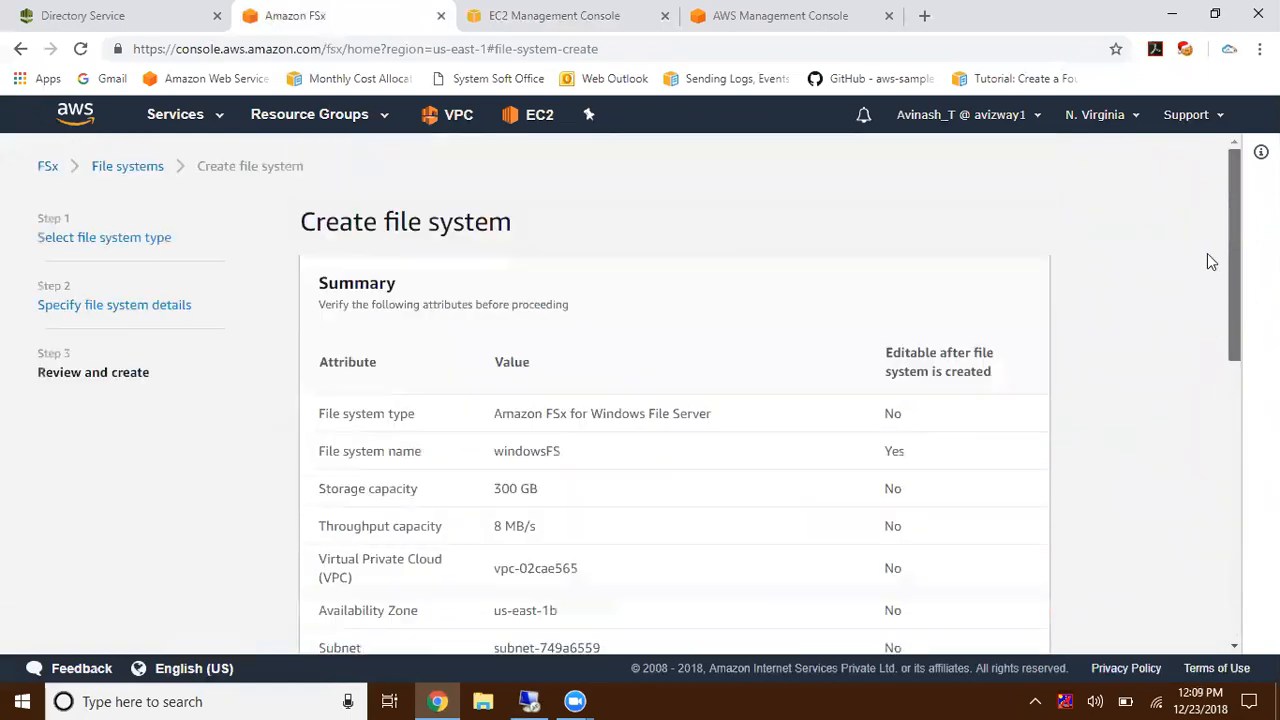
{"action": "scroll", "scroll_direction": "down", "scroll_amount": 3}
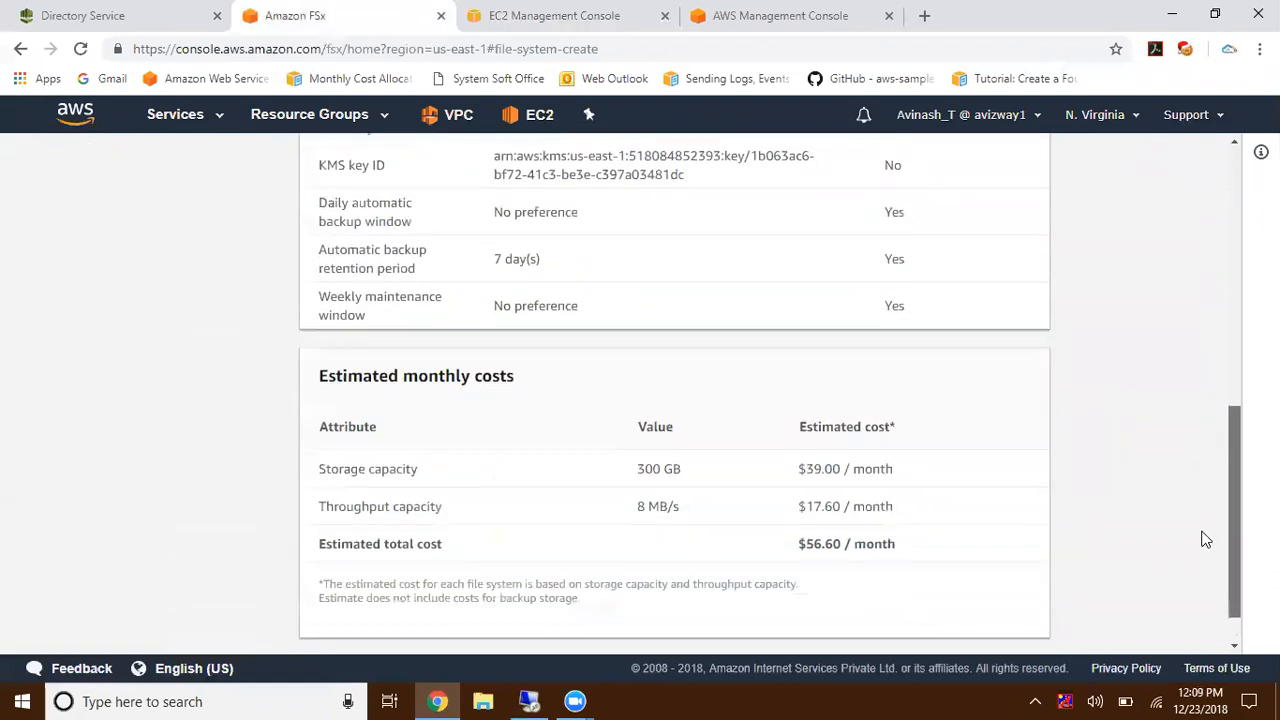
{"action": "scroll", "scroll_direction": "down", "scroll_amount": 3}
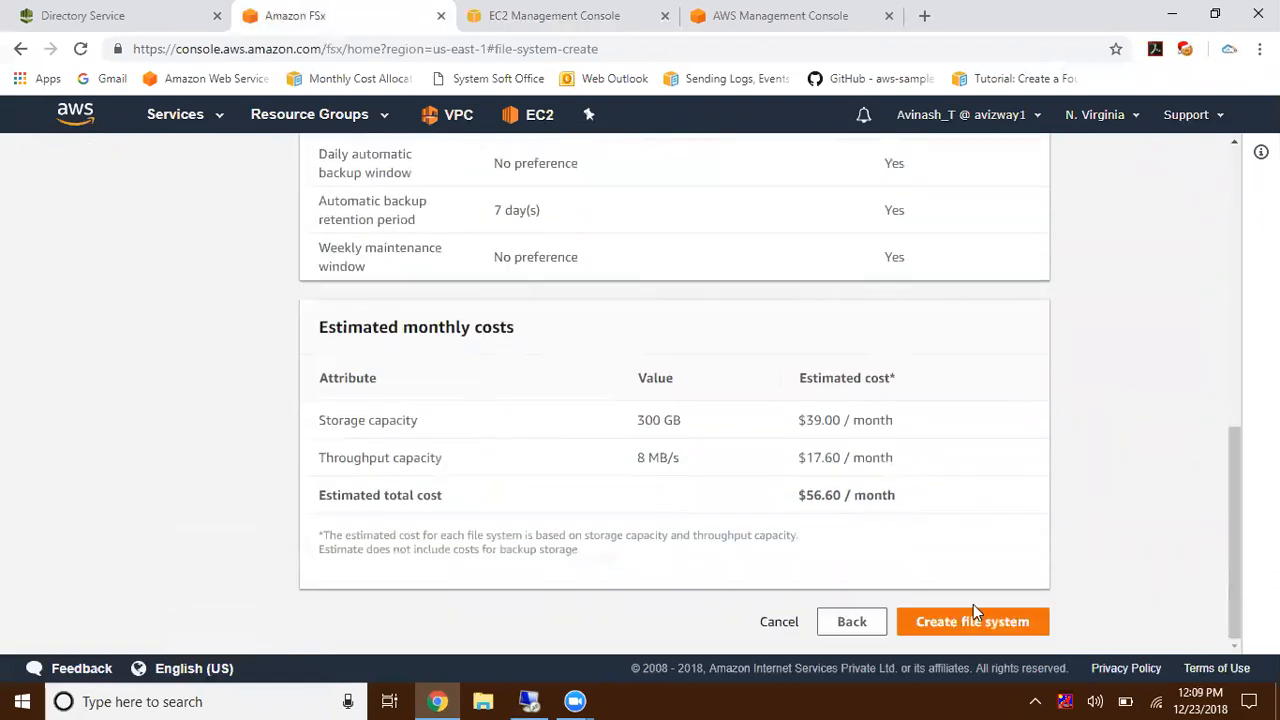
{"action": "left_click", "coordinate": [972, 620]}
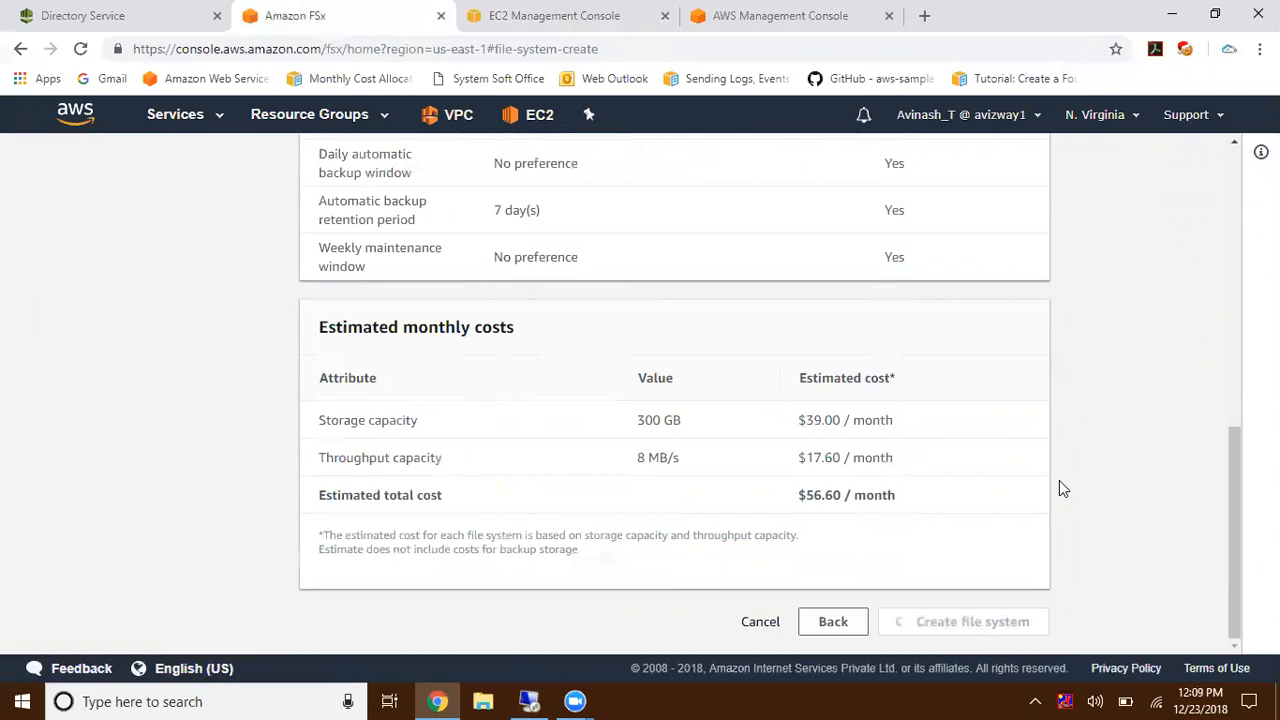
{"action": "left_click", "coordinate": [972, 620]}
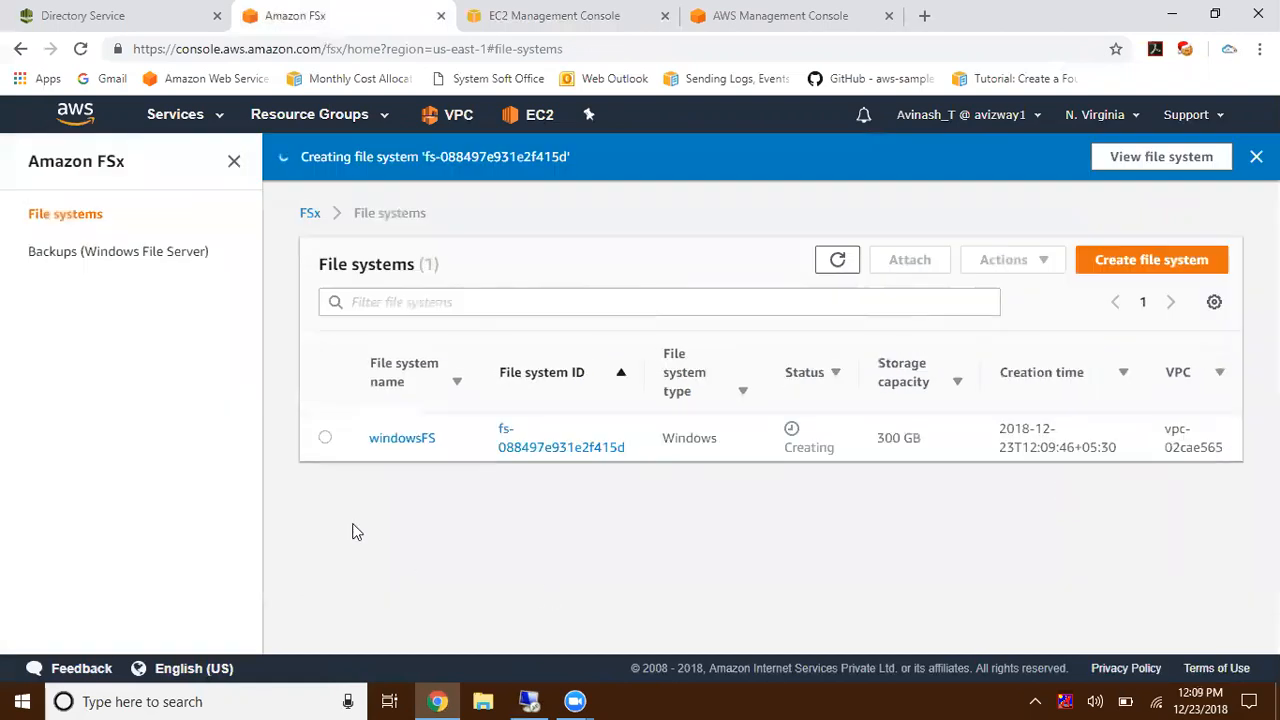
{"action": "mouse_move", "coordinate": [344, 160]}
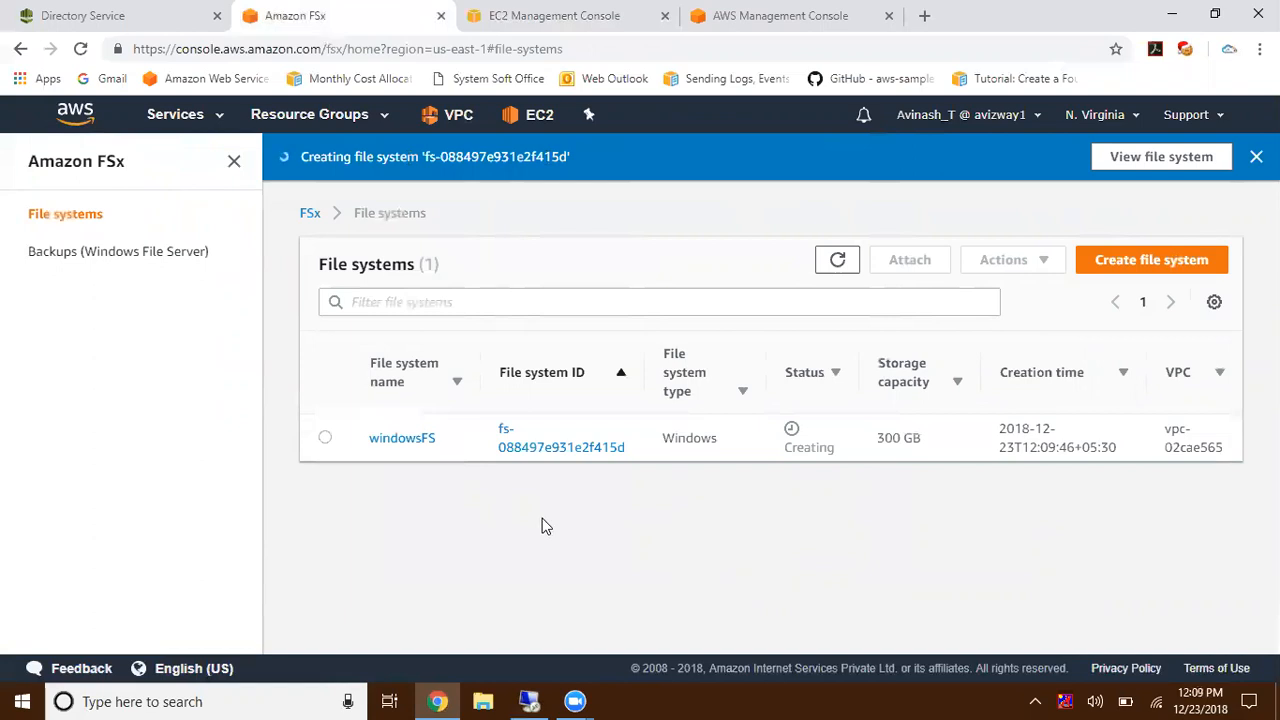
- Wait for windowsFS to change from Creating to Available
{"action": "double_click", "coordinate": [808, 448]}
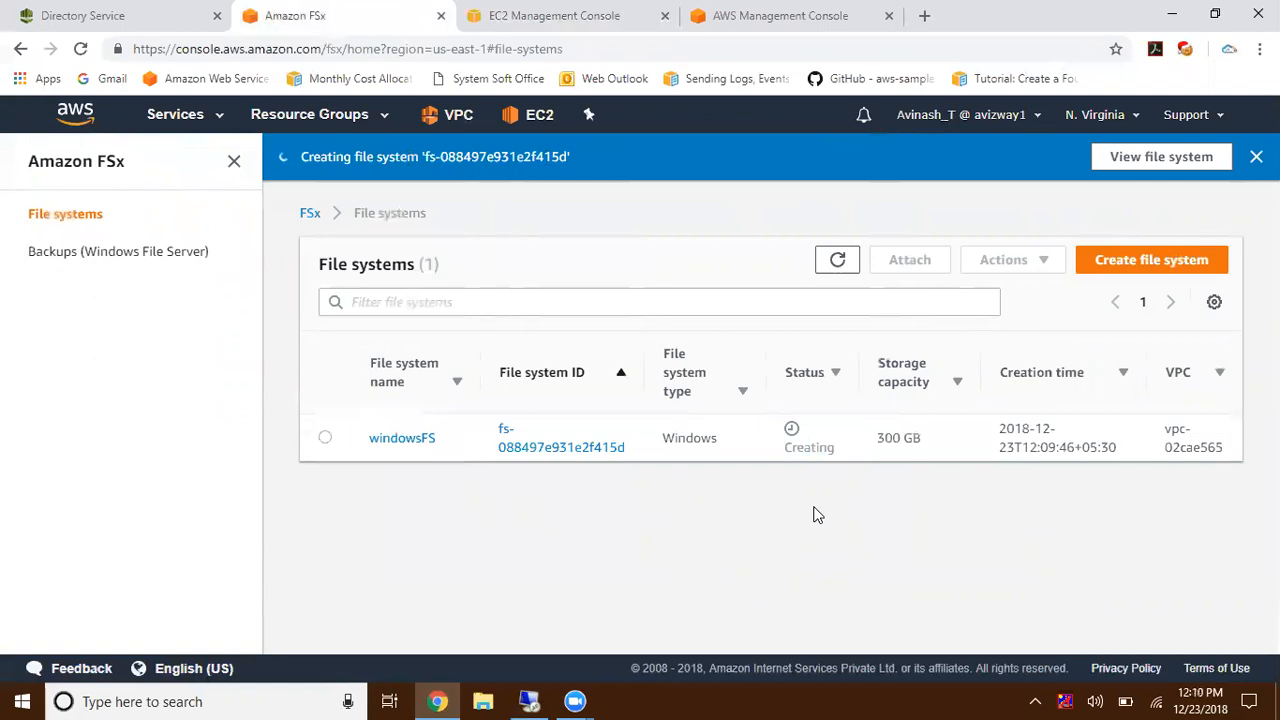
{"action": "double_click", "coordinate": [808, 448]}
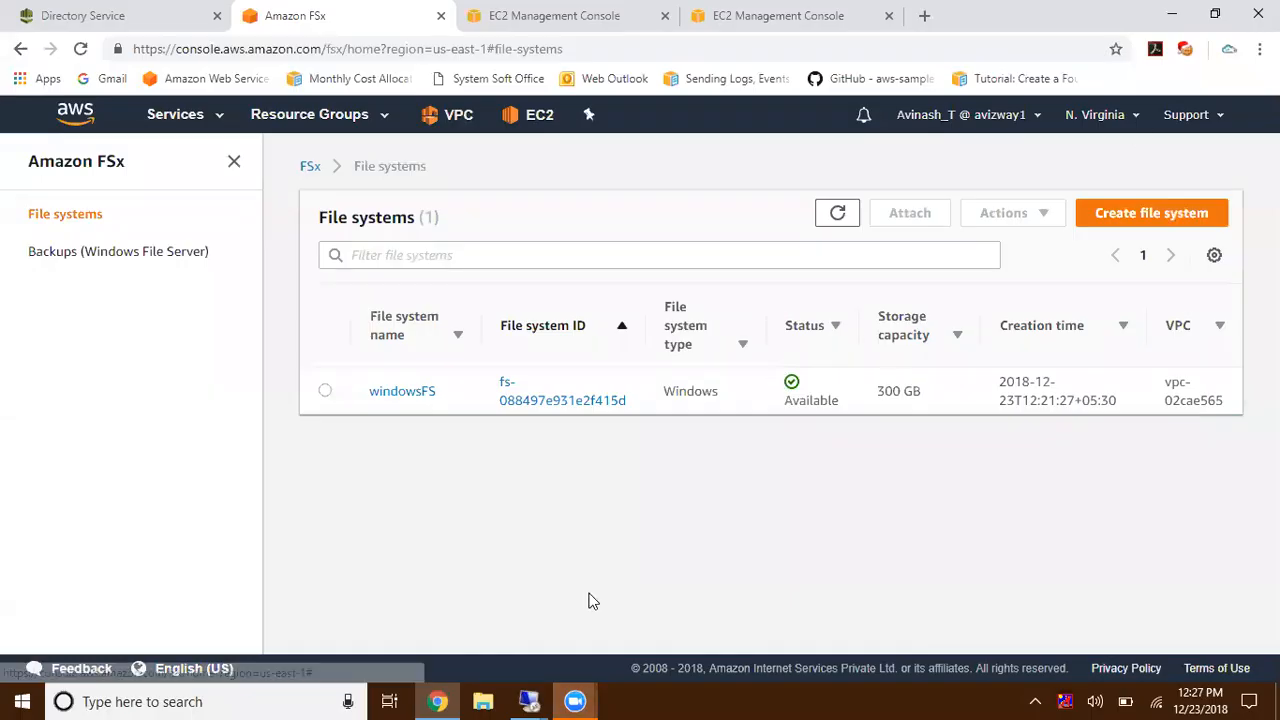
{"action": "mouse_move", "coordinate": [530, 544]}
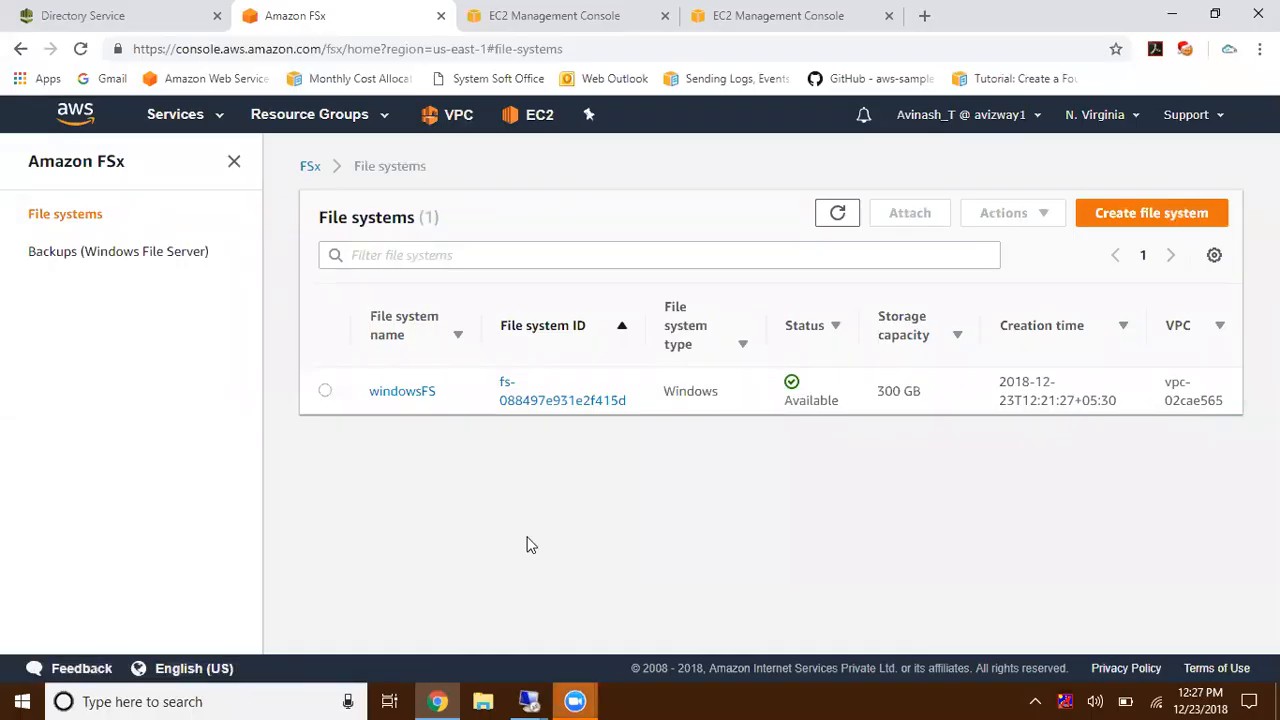
{"action": "mouse_move", "coordinate": [786, 408]}
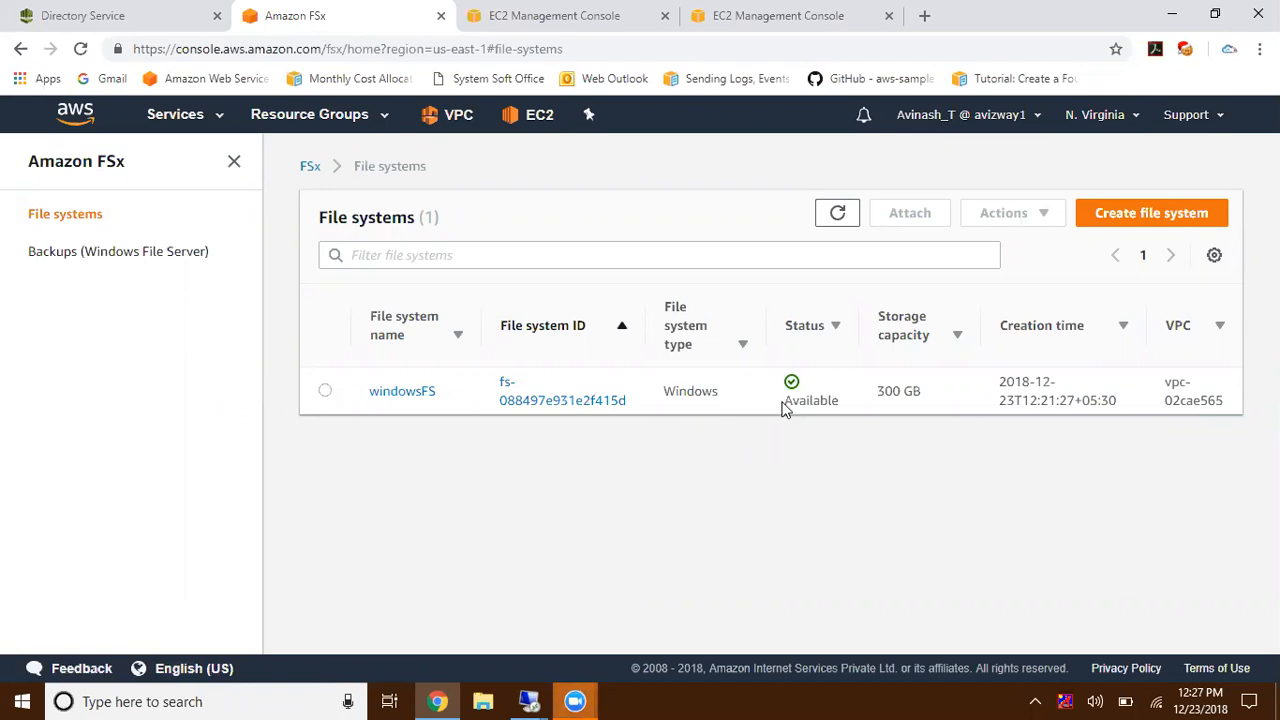
{"action": "mouse_move", "coordinate": [818, 508]}
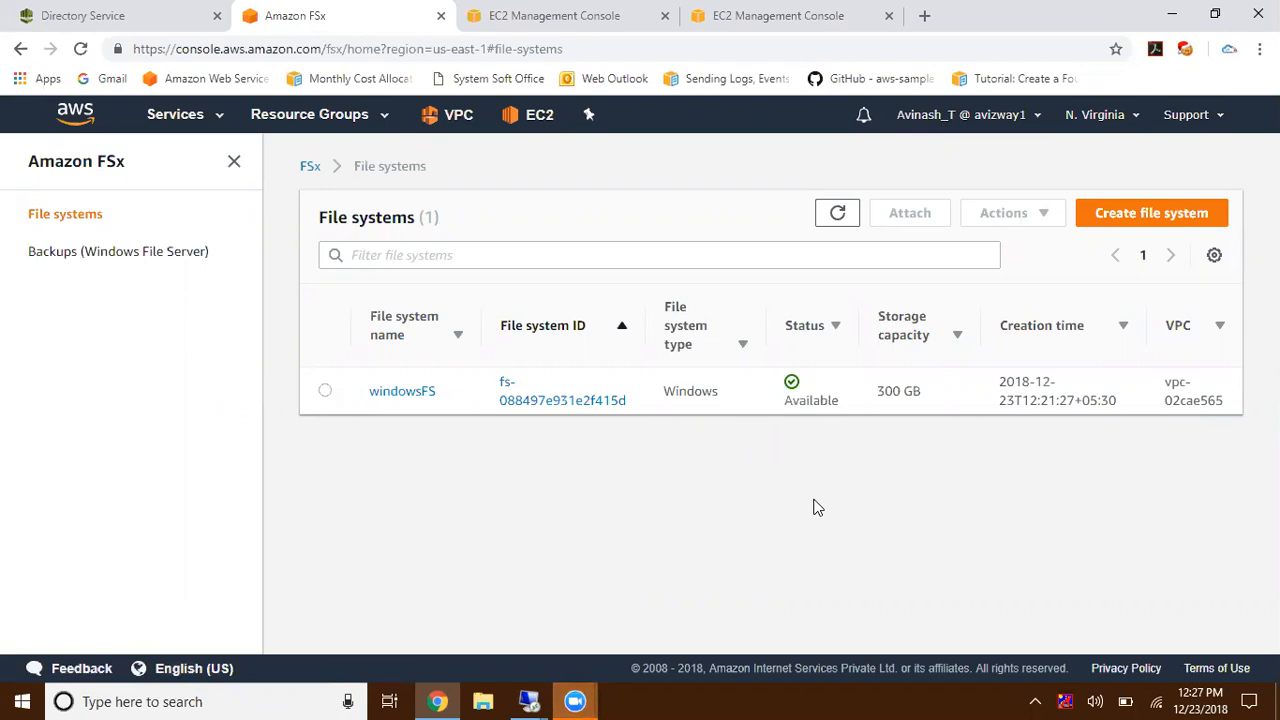
{"action": "left_click", "coordinate": [552, 16]}
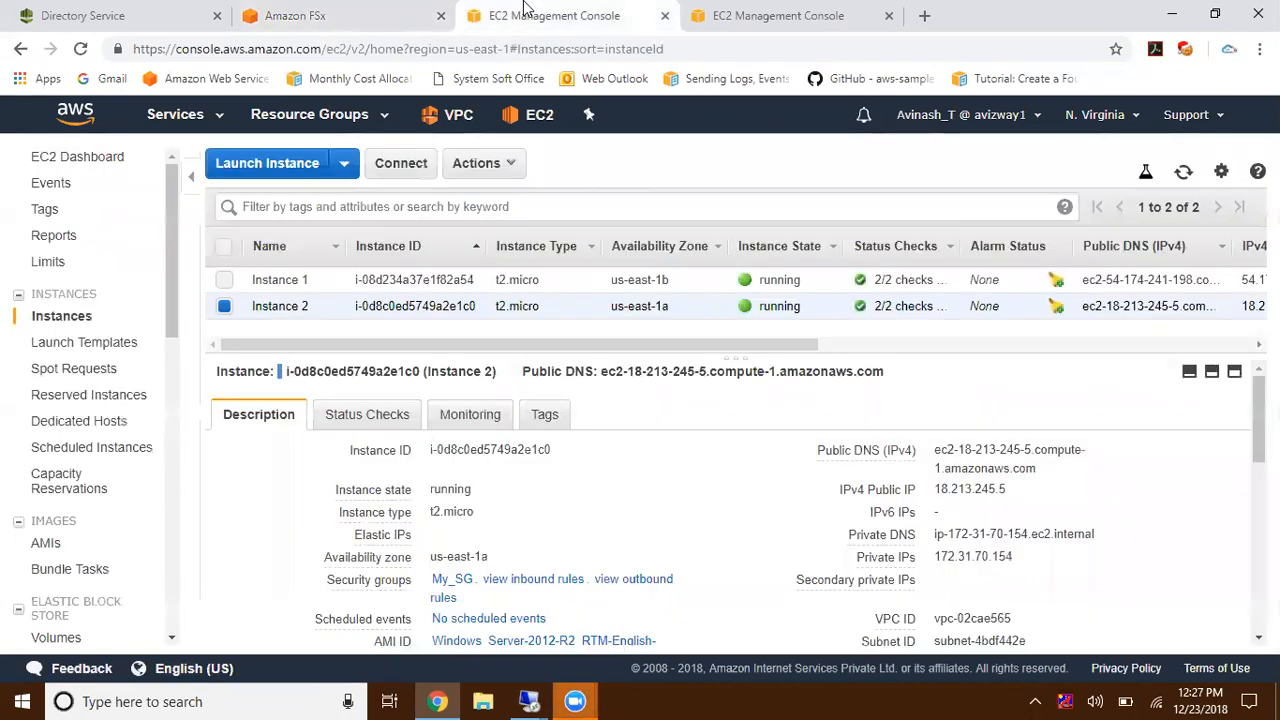
{"action": "left_click", "coordinate": [224, 306]}
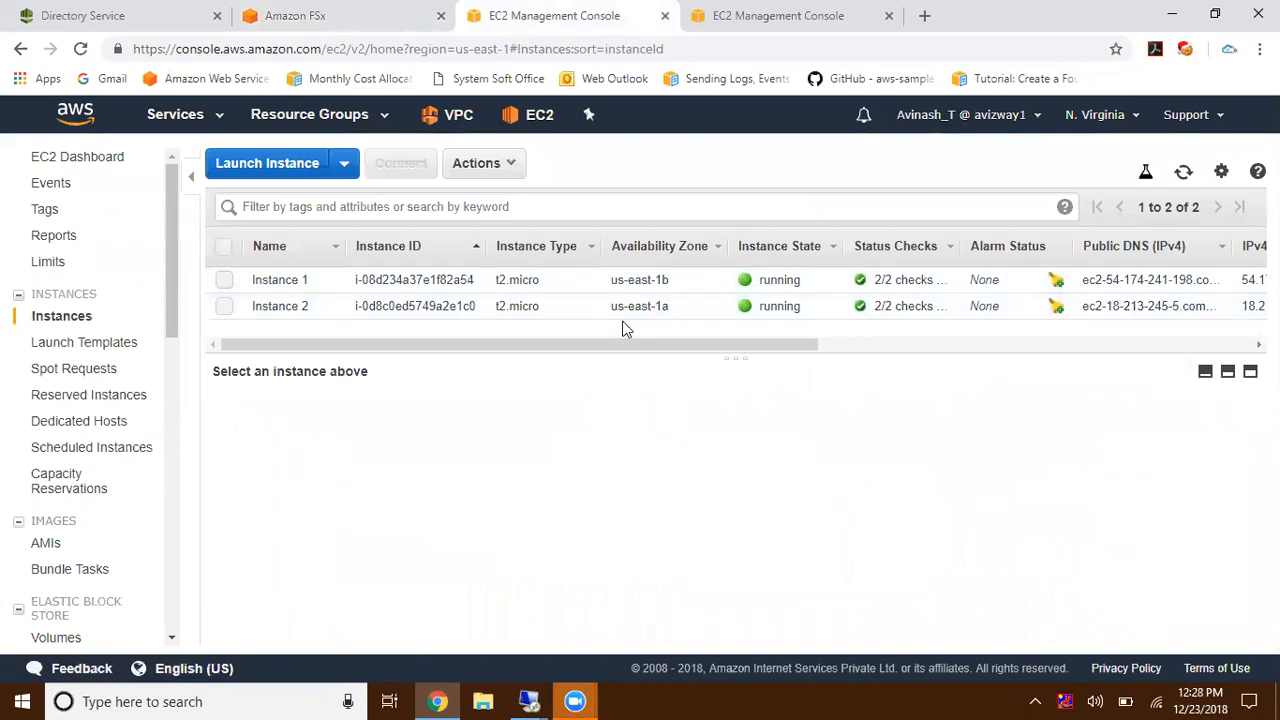
{"action": "mouse_move", "coordinate": [388, 386]}
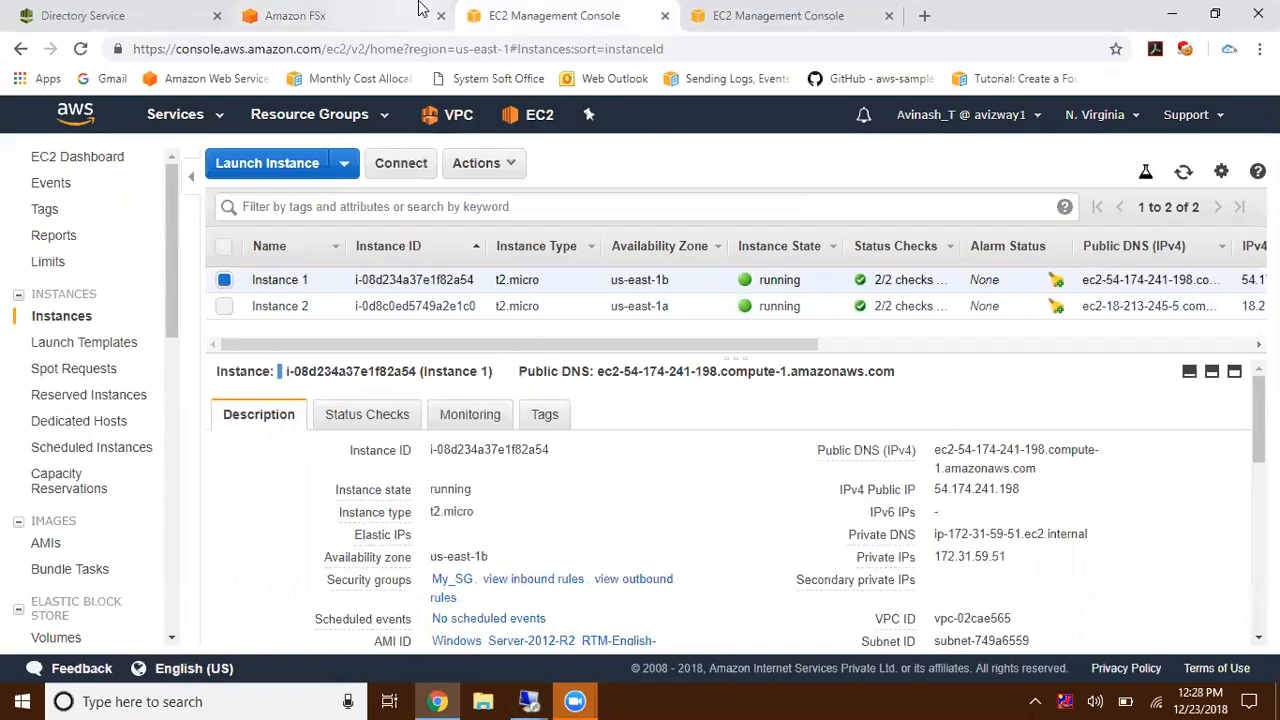
{"action": "left_click", "coordinate": [294, 16]}
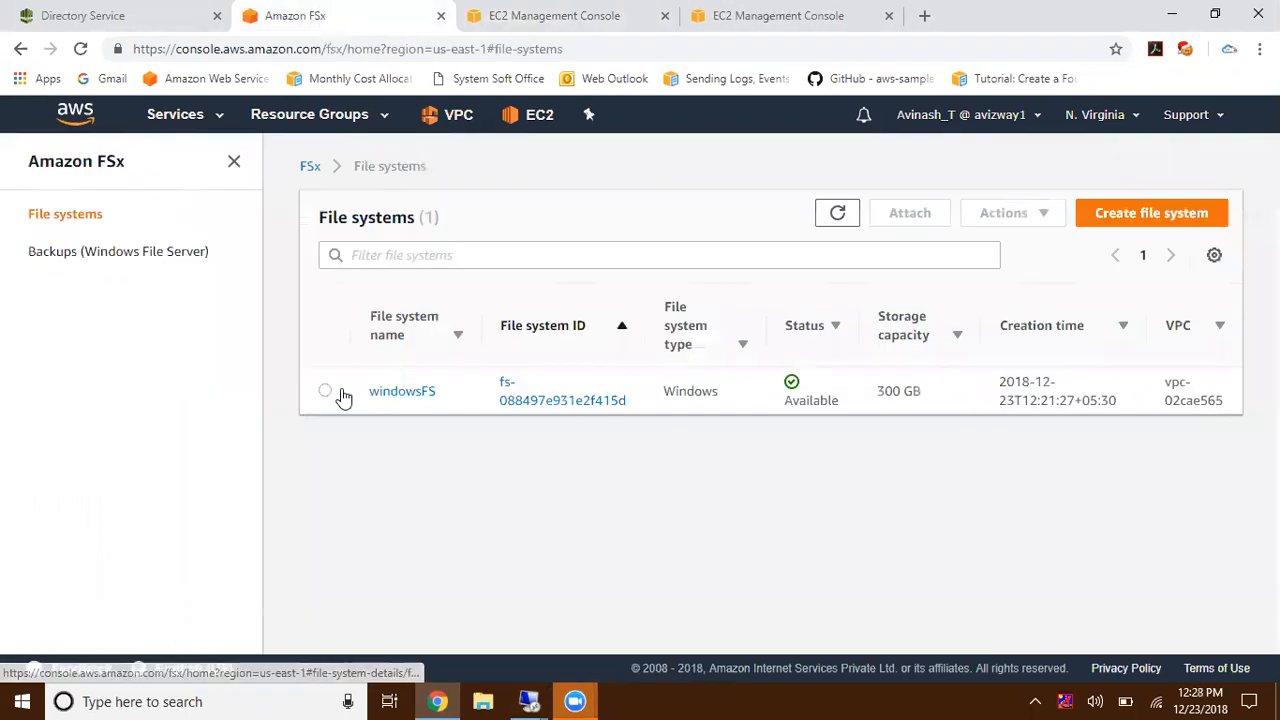
- Select windowsFS and review its Attach instructions with the net use command for Windows instances
{"action": "left_click", "coordinate": [324, 390]}
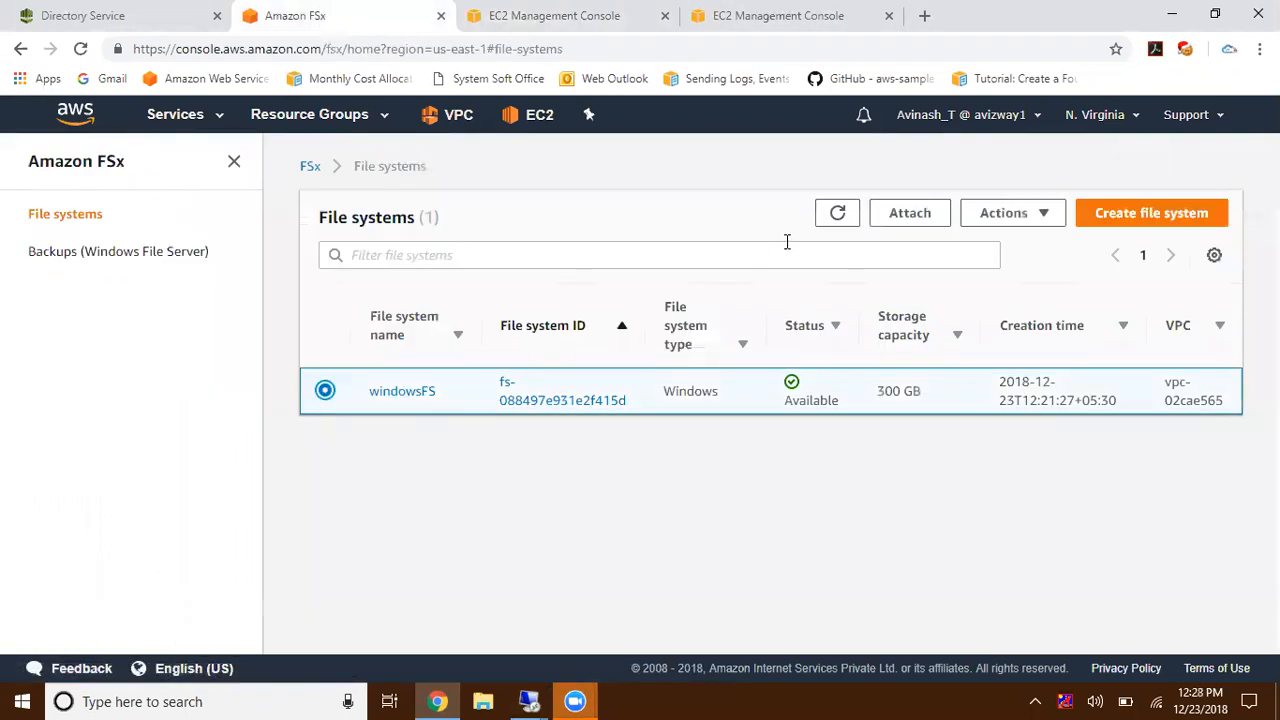
{"action": "mouse_move", "coordinate": [908, 212]}
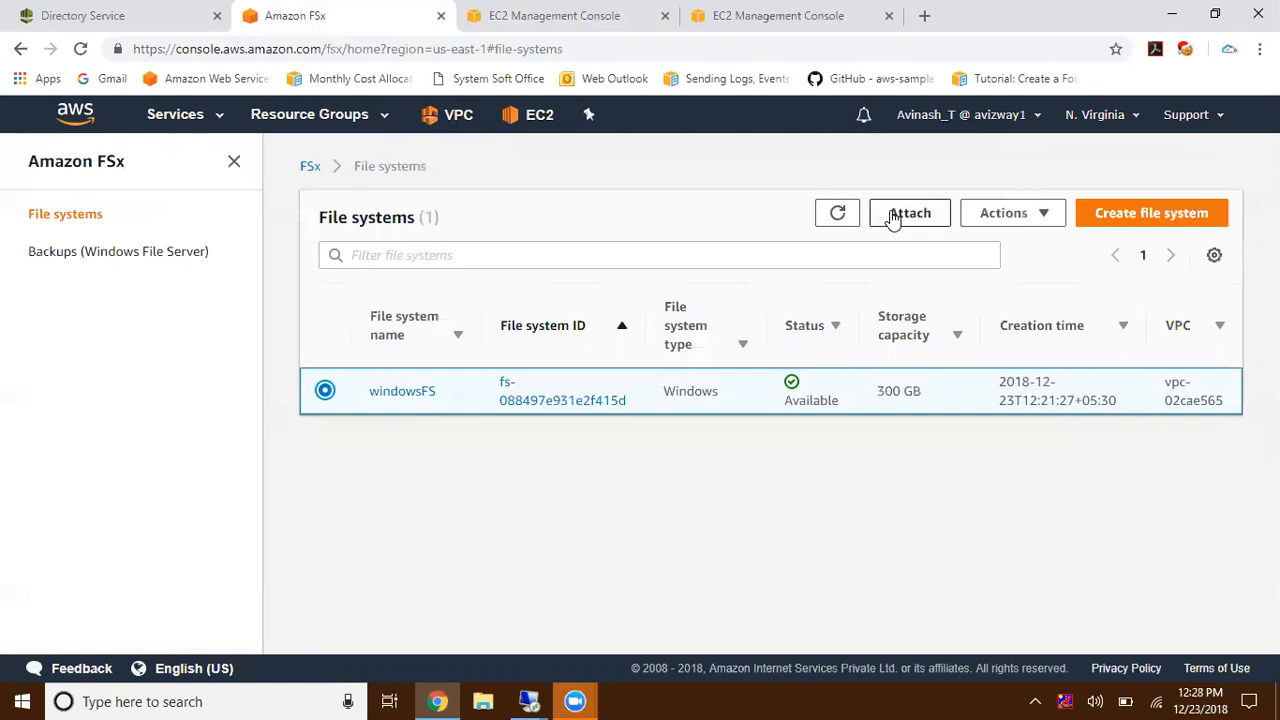
{"action": "left_click", "coordinate": [908, 212]}
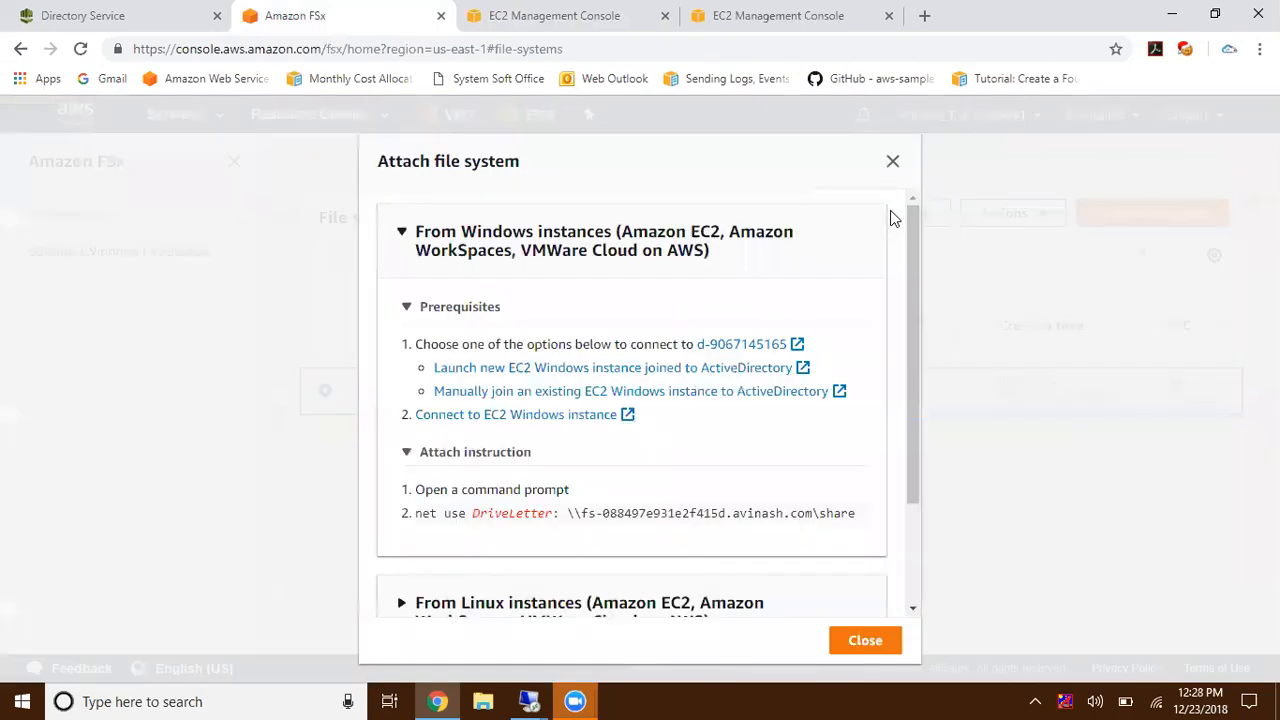
{"action": "scroll", "scroll_direction": "down", "scroll_amount": 3}
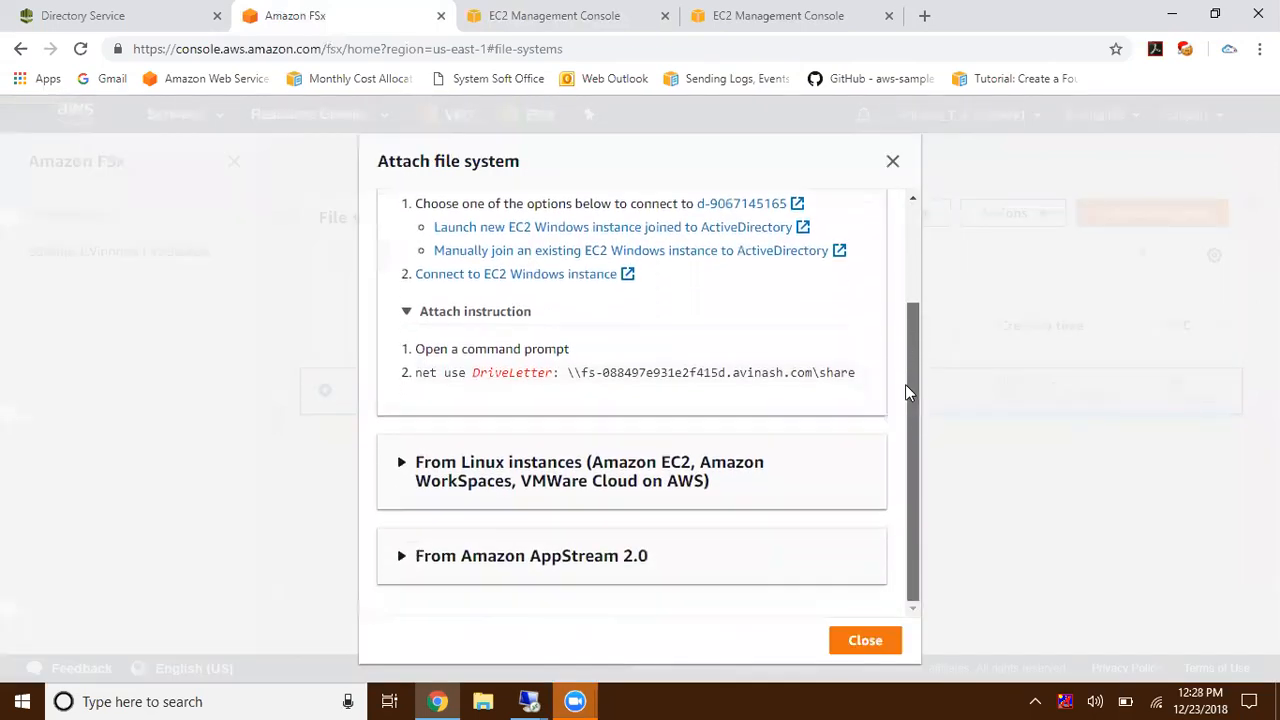
{"action": "scroll", "scroll_direction": "up", "scroll_amount": 3}
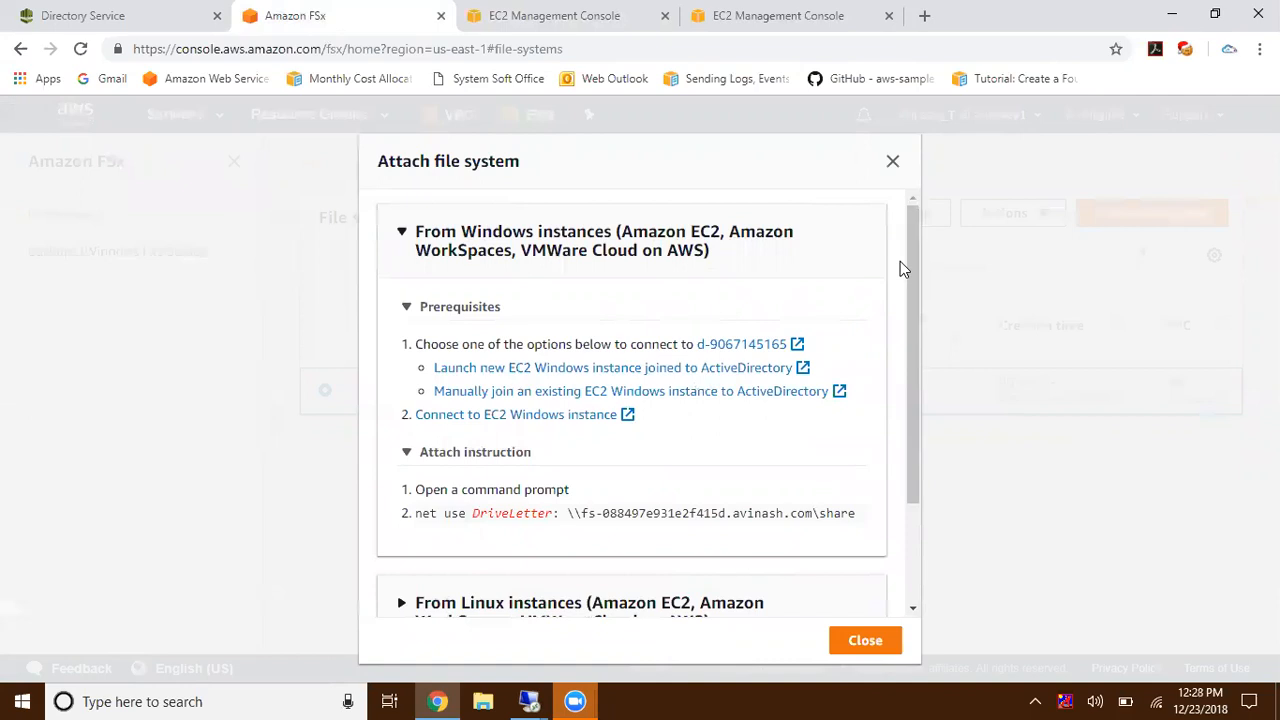
{"action": "mouse_move", "coordinate": [628, 324]}
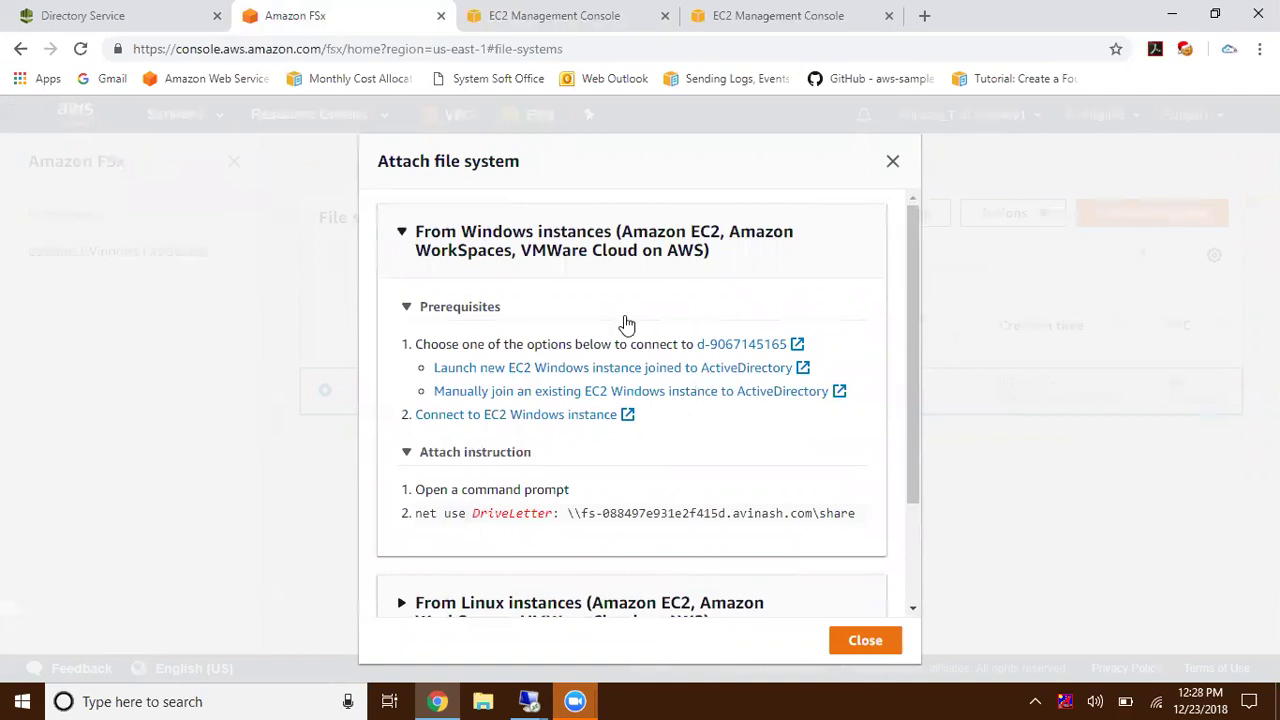
{"action": "mouse_move", "coordinate": [848, 376]}
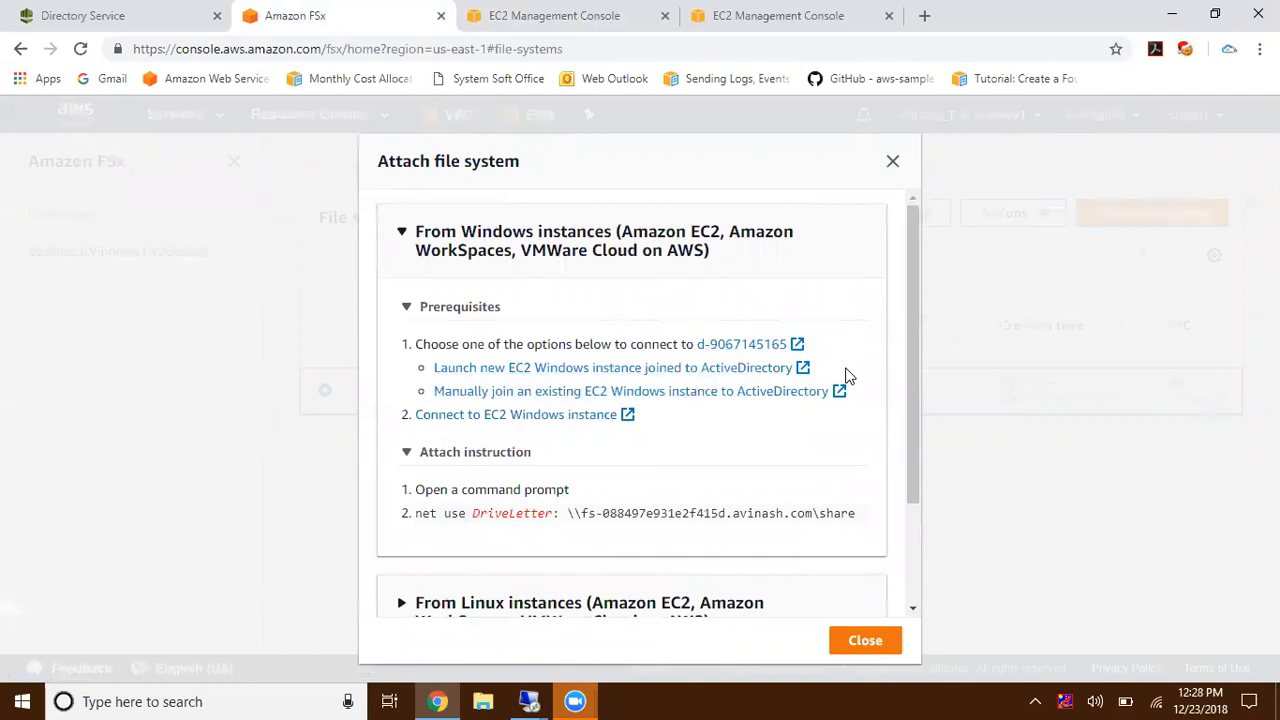
{"action": "mouse_move", "coordinate": [844, 368]}
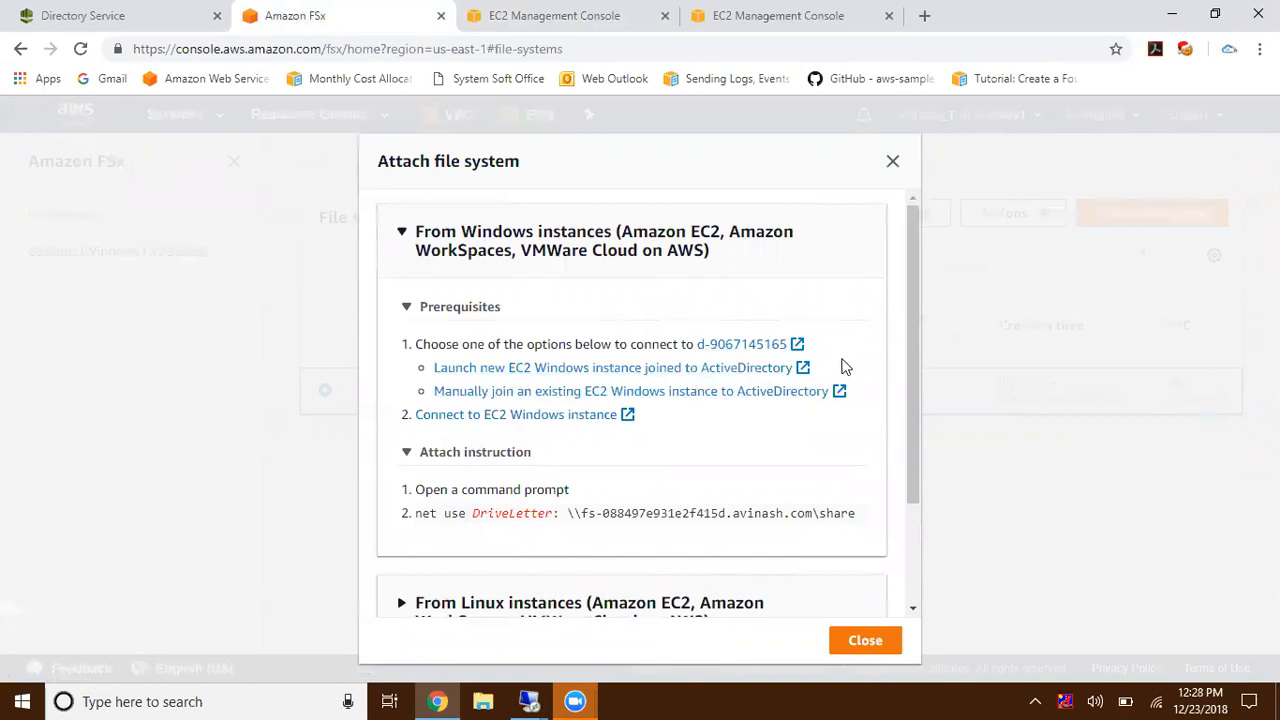
{"action": "mouse_move", "coordinate": [892, 344]}
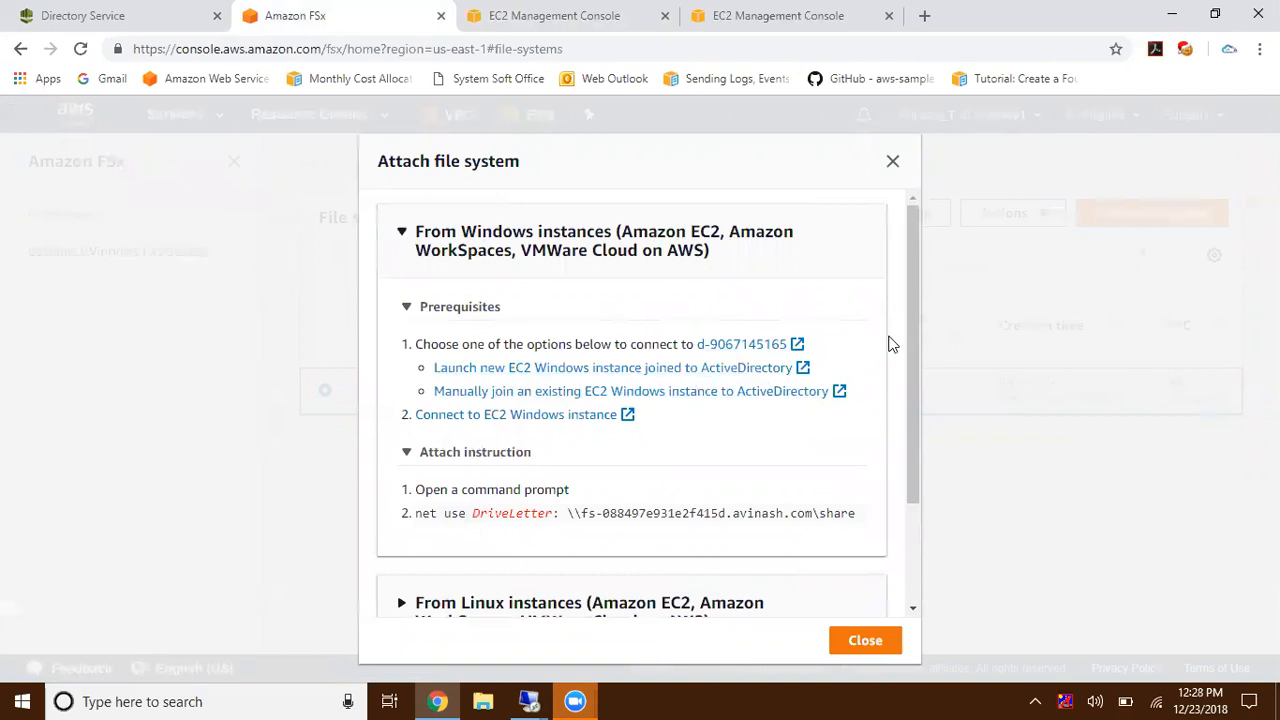
{"action": "scroll", "scroll_direction": "down", "scroll_amount": 3}
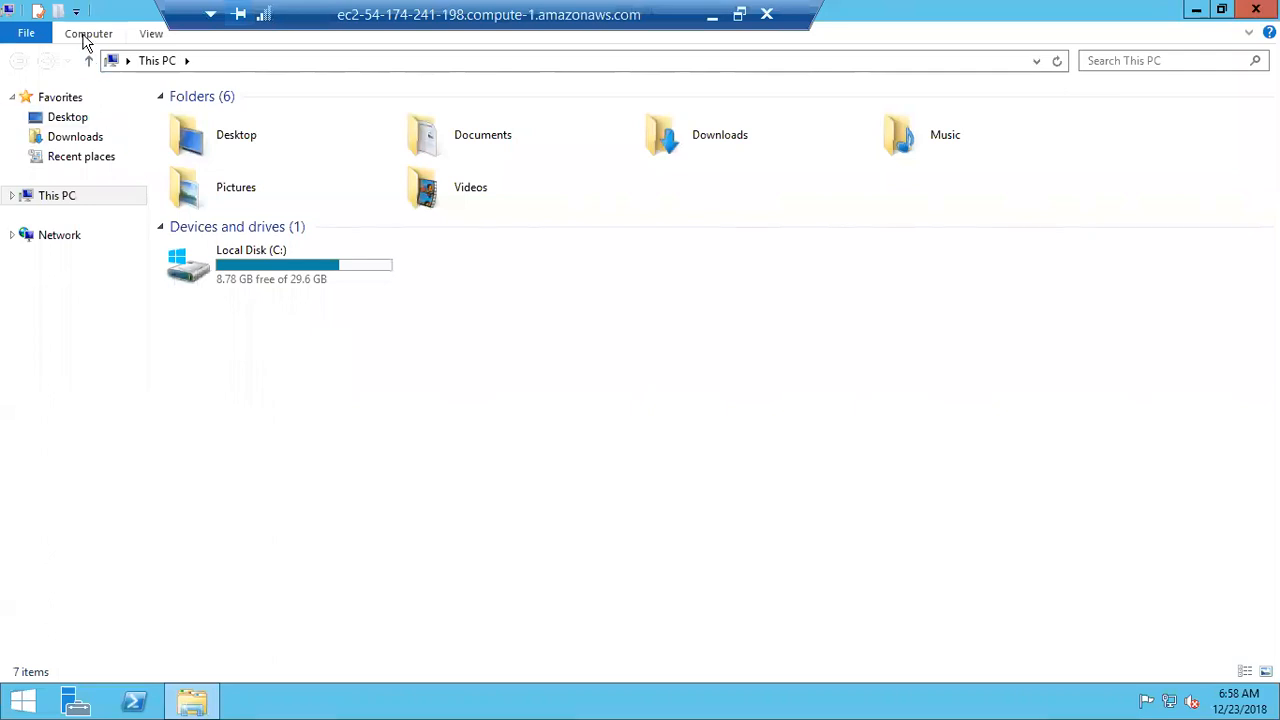
- Map \\fs-088497e931e2f415d.avinash.com\share as network drive Z: via Map Network Drive
{"action": "left_click", "coordinate": [88, 32]}
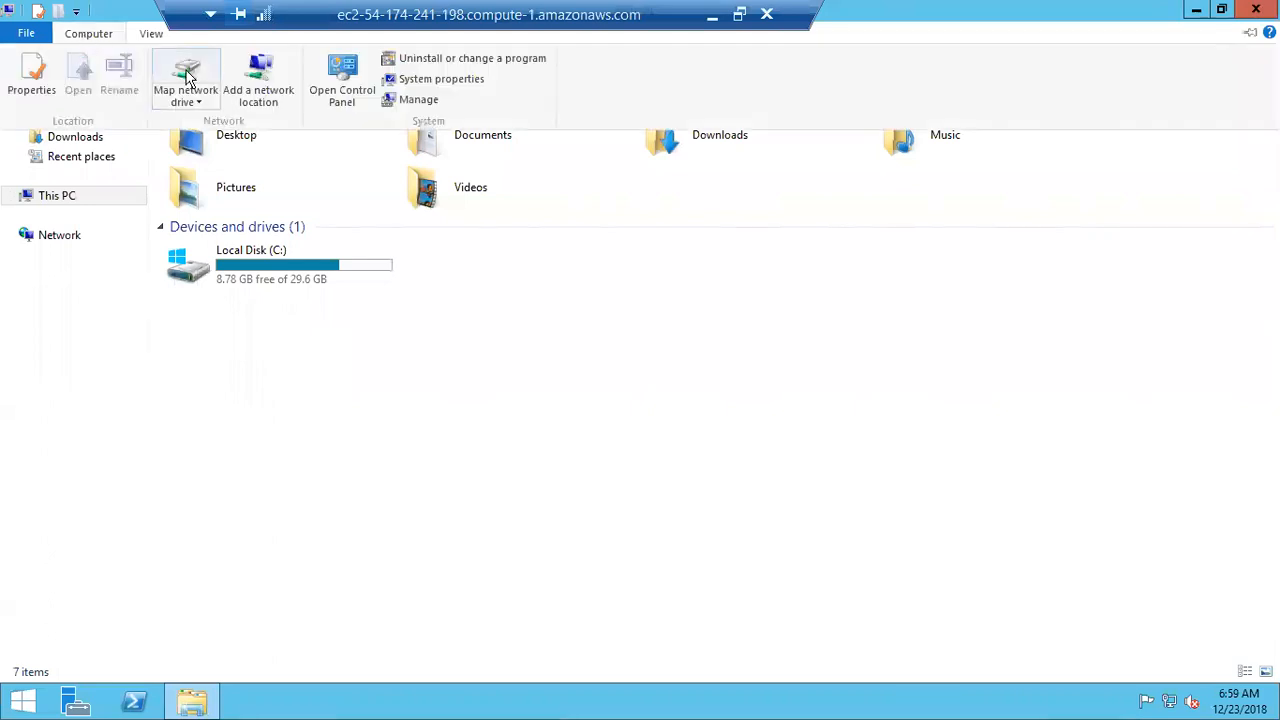
{"action": "left_click", "coordinate": [184, 76]}
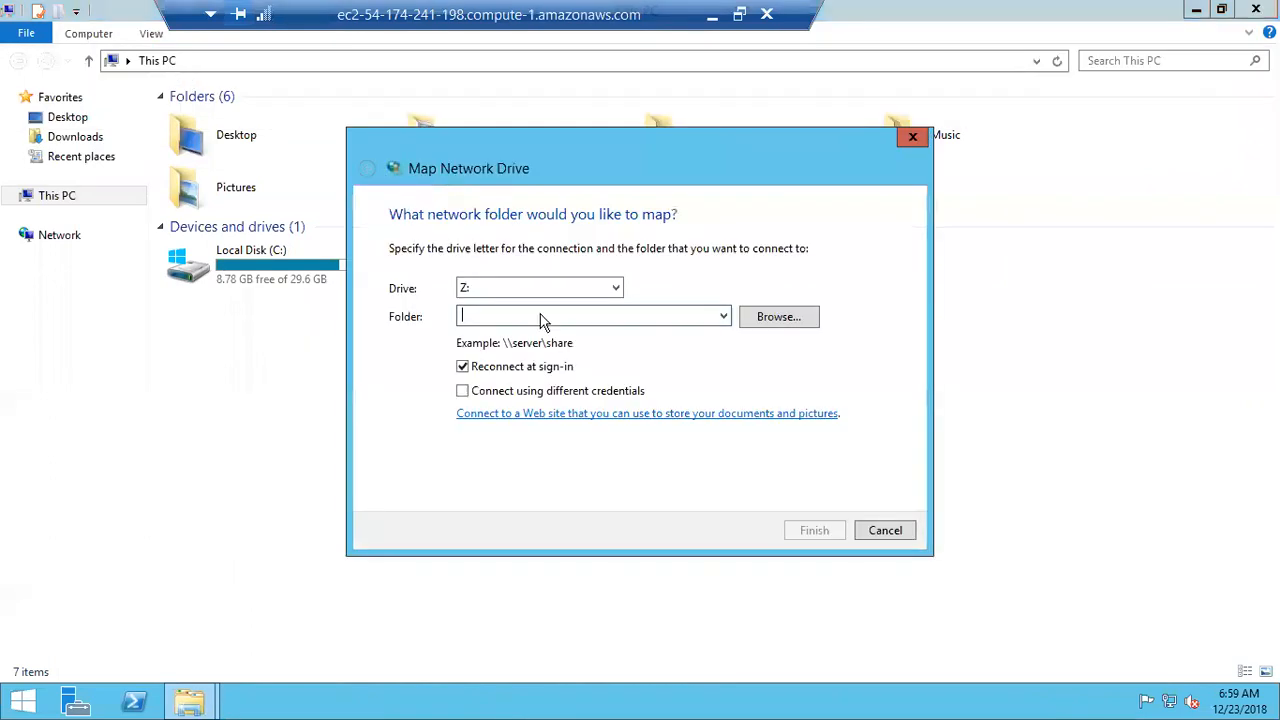
{"action": "mouse_move", "coordinate": [572, 316]}
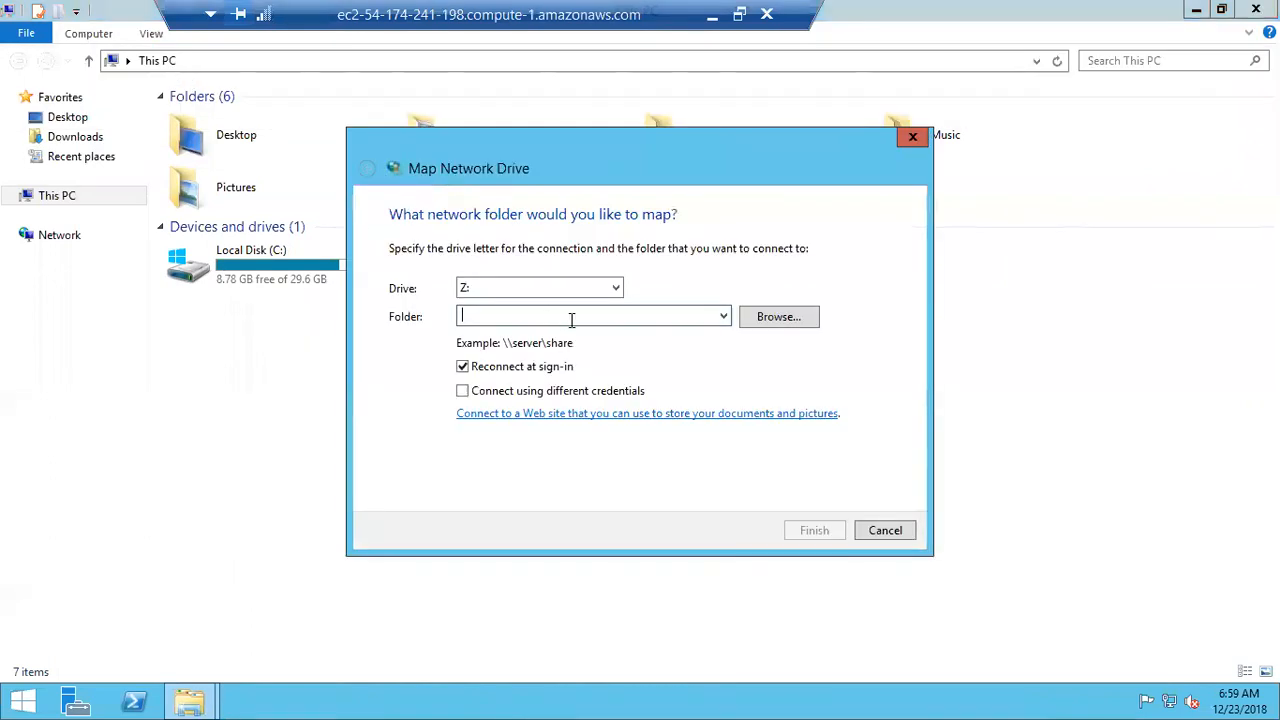
{"action": "type", "text": "\\\\fs-088497e931e2f415d.avinash.com\\share"}
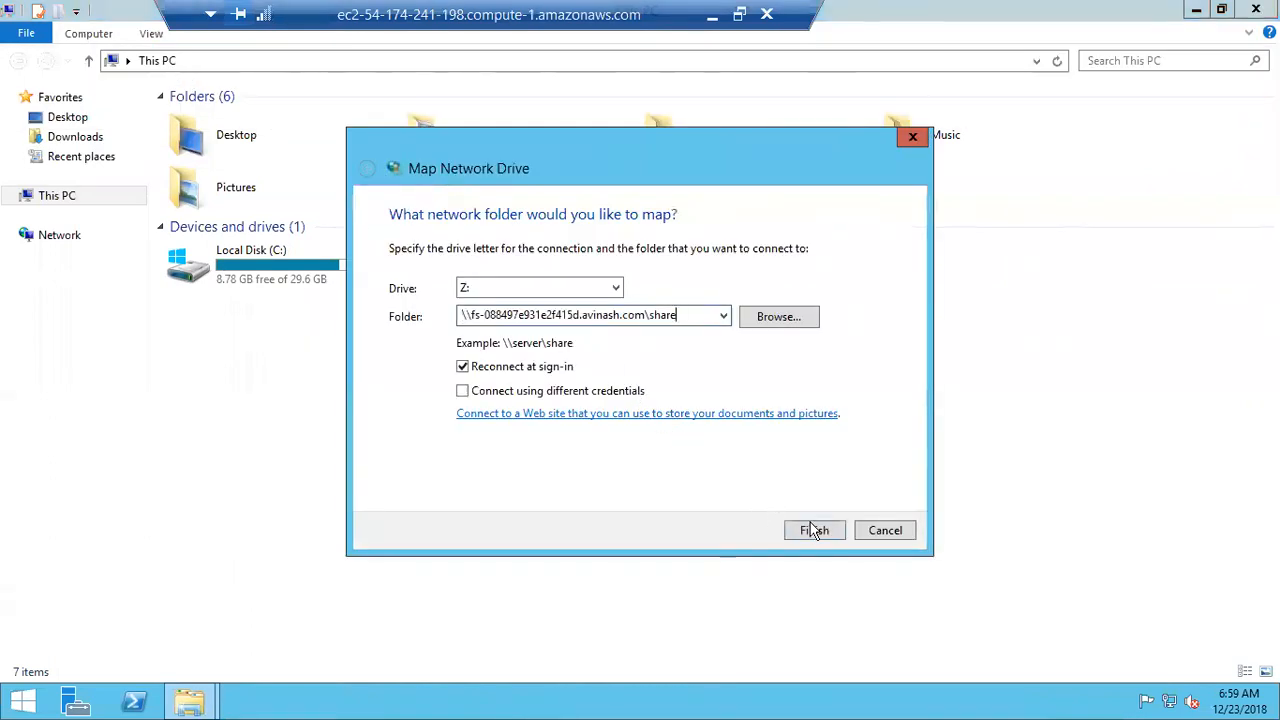
{"action": "left_click", "coordinate": [812, 530]}
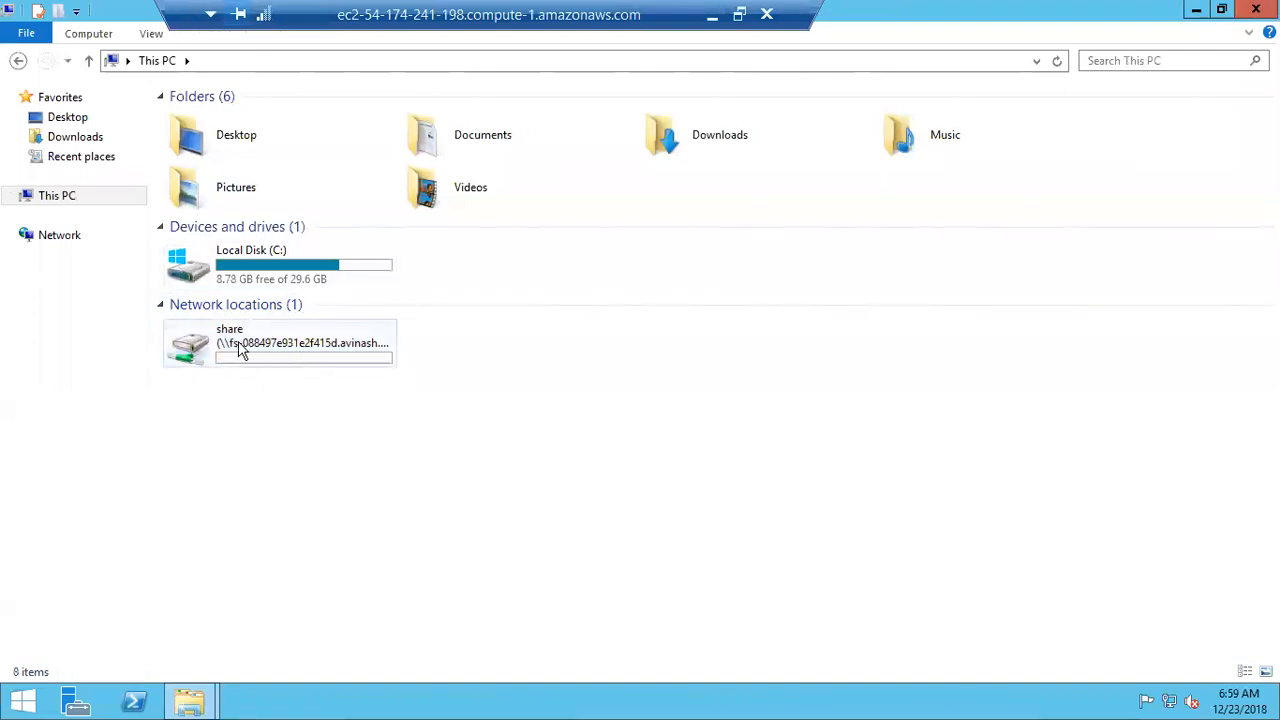
- Create a new text document named Test inside the mapped share
{"action": "double_click", "coordinate": [280, 342]}
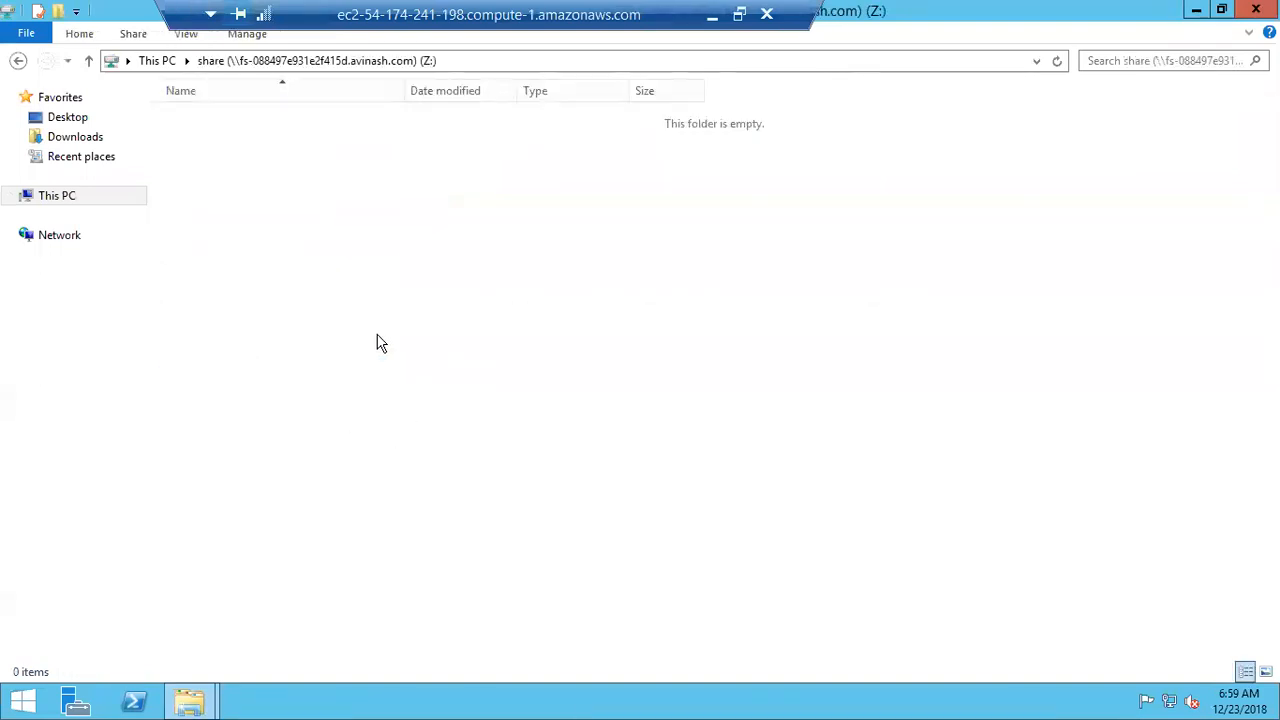
{"action": "right_click", "coordinate": [380, 344]}
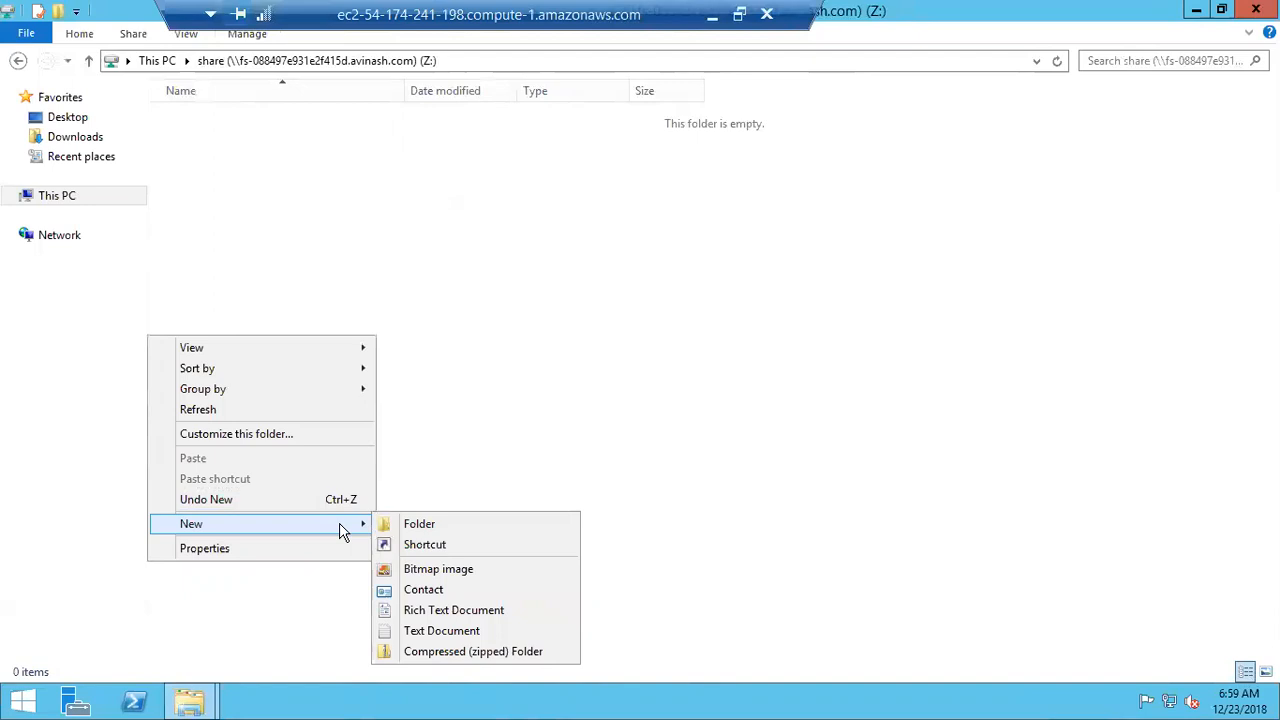
{"action": "mouse_move", "coordinate": [464, 616]}
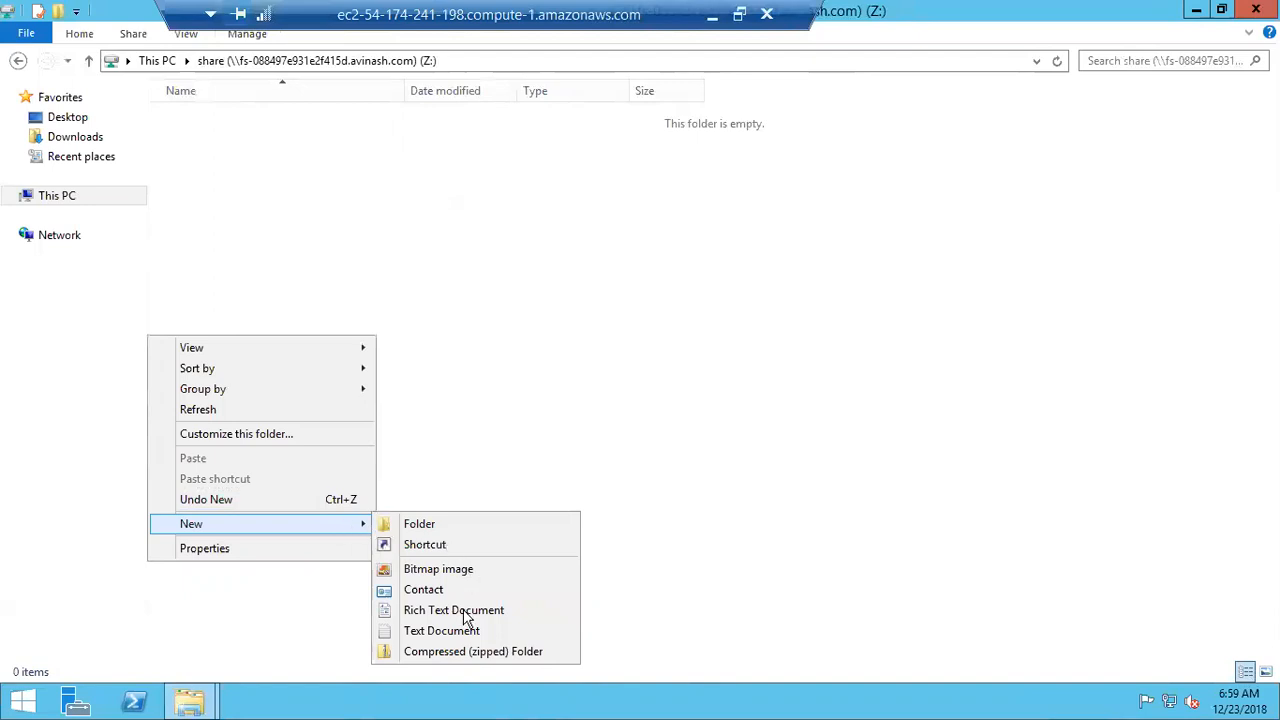
{"action": "left_click", "coordinate": [440, 630]}
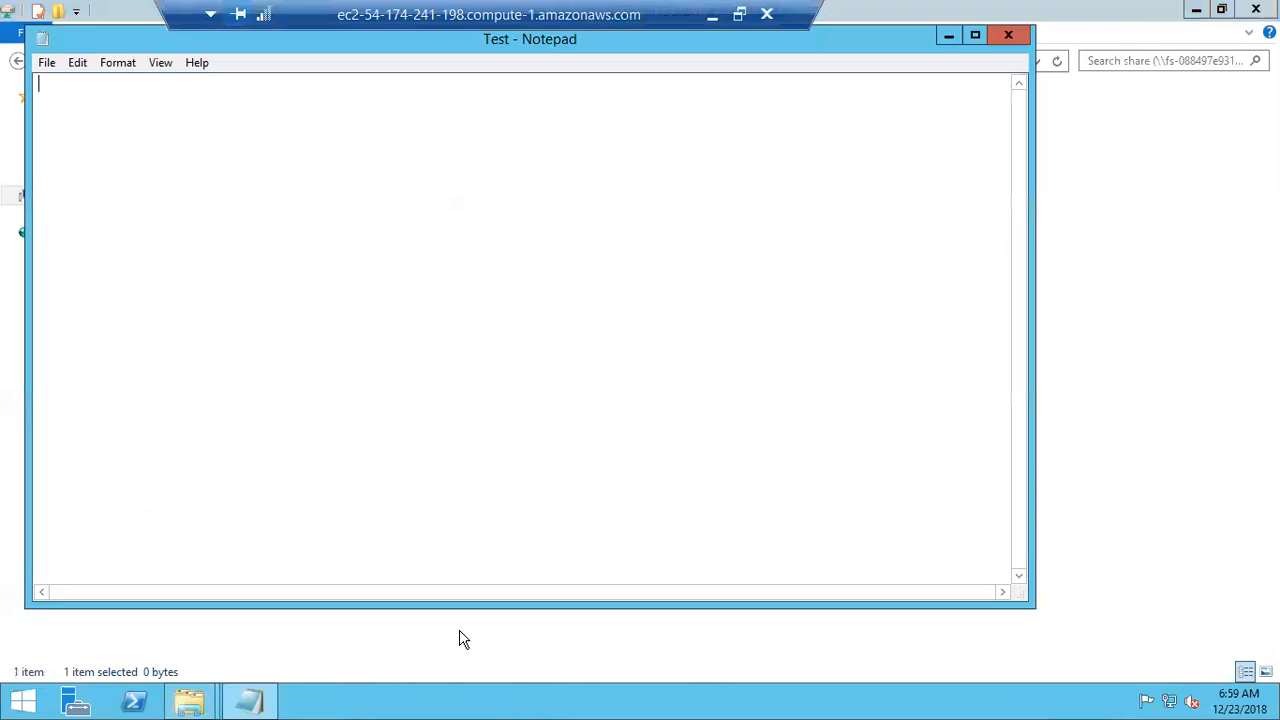
- Write 'This file is created from Insatnce 1' in the Test file and save it
{"action": "type", "text": "This fi"}
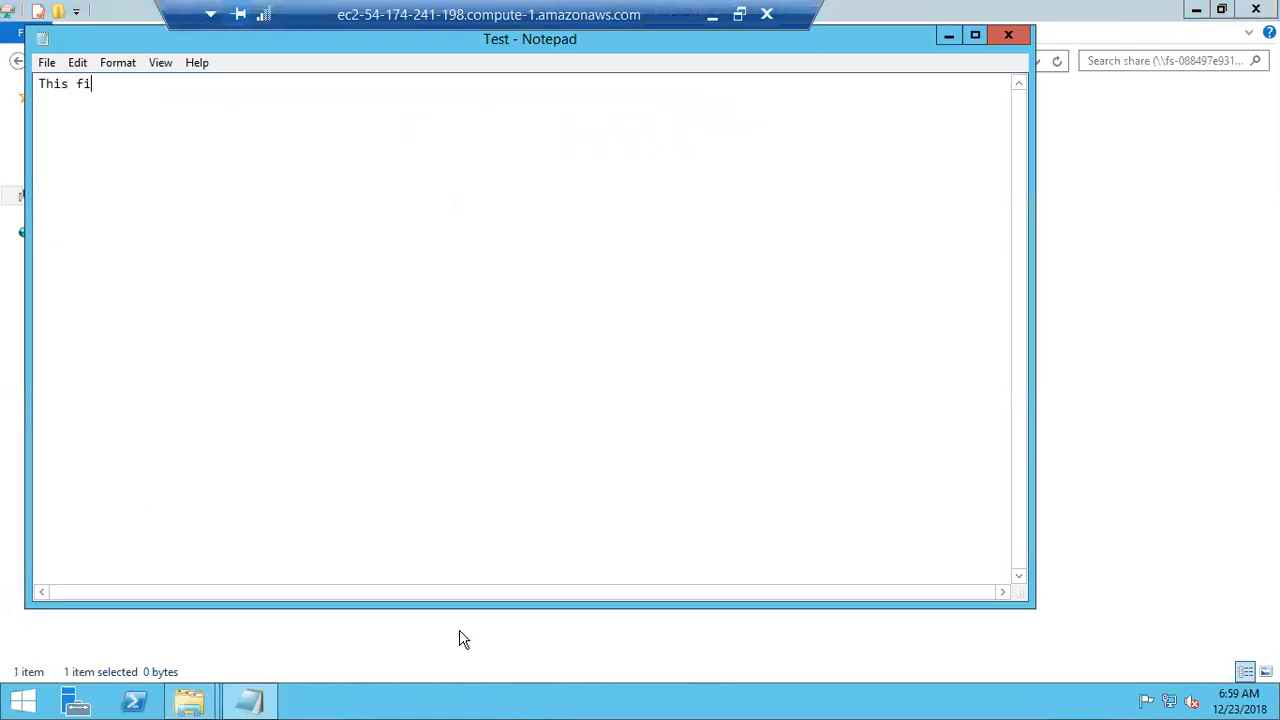
{"action": "type", "text": "le is created"}
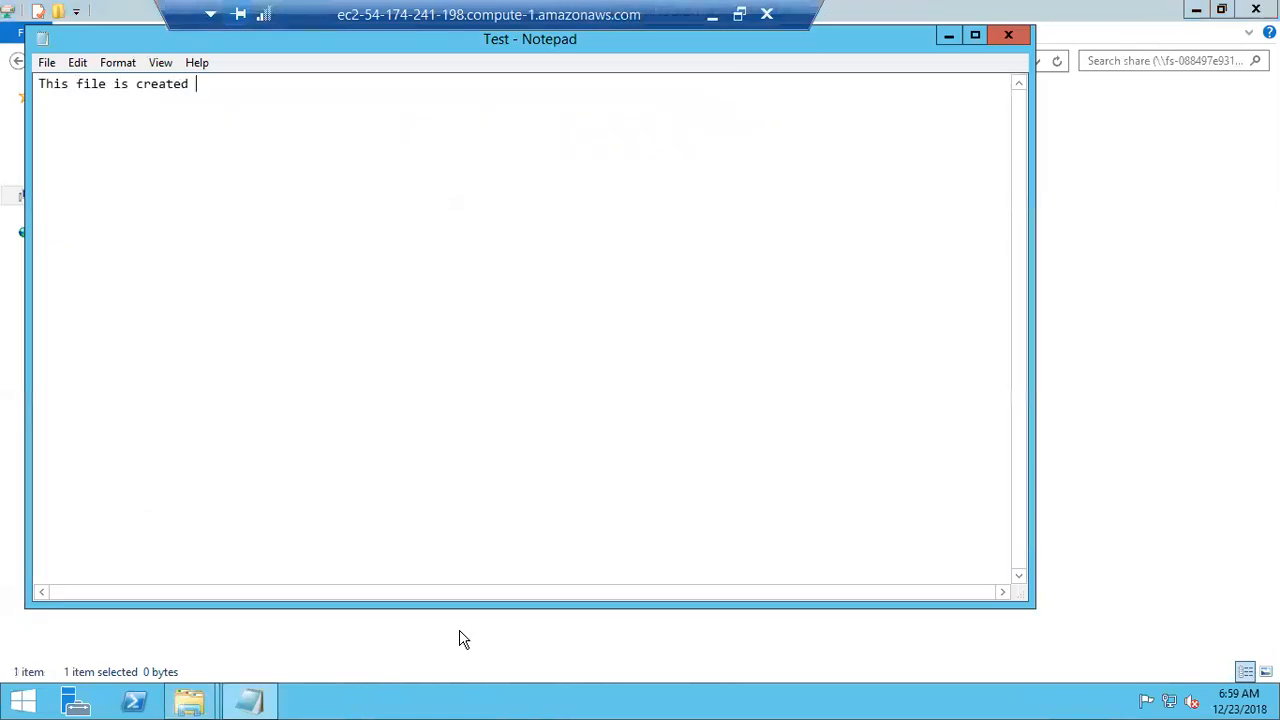
{"action": "type", "text": "from Insatnce 1"}
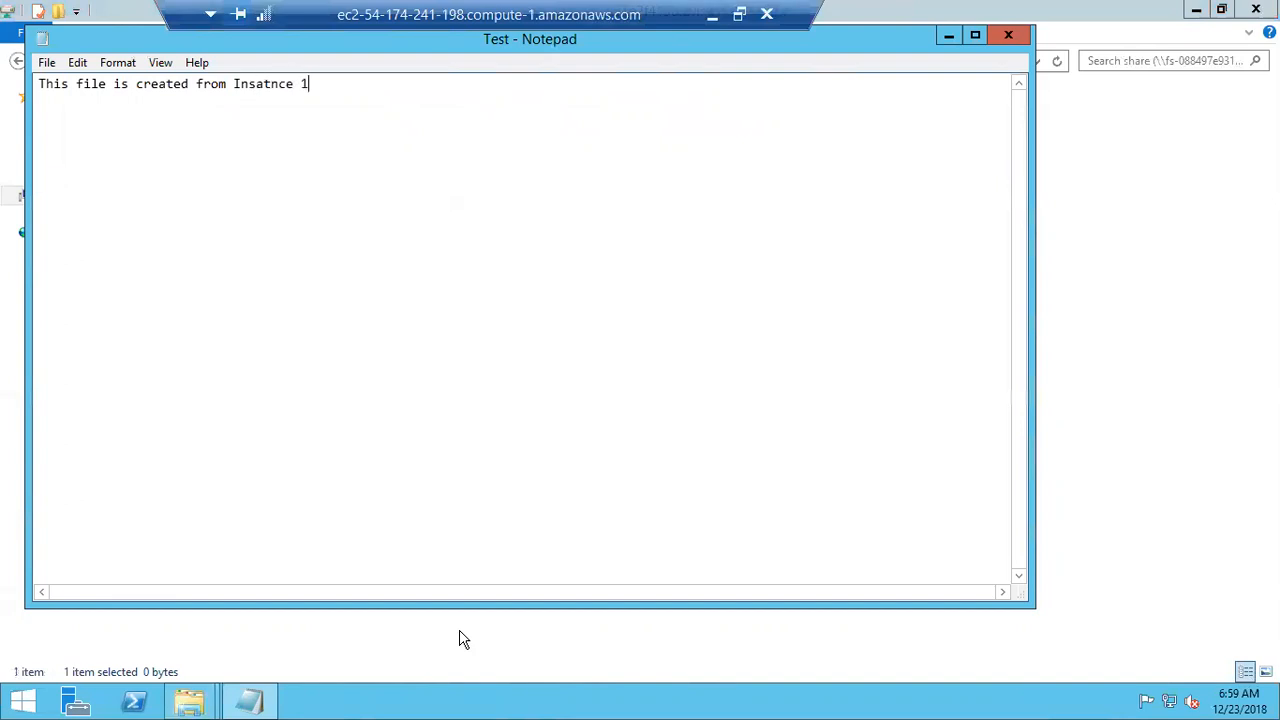
{"action": "left_click", "coordinate": [42, 38]}
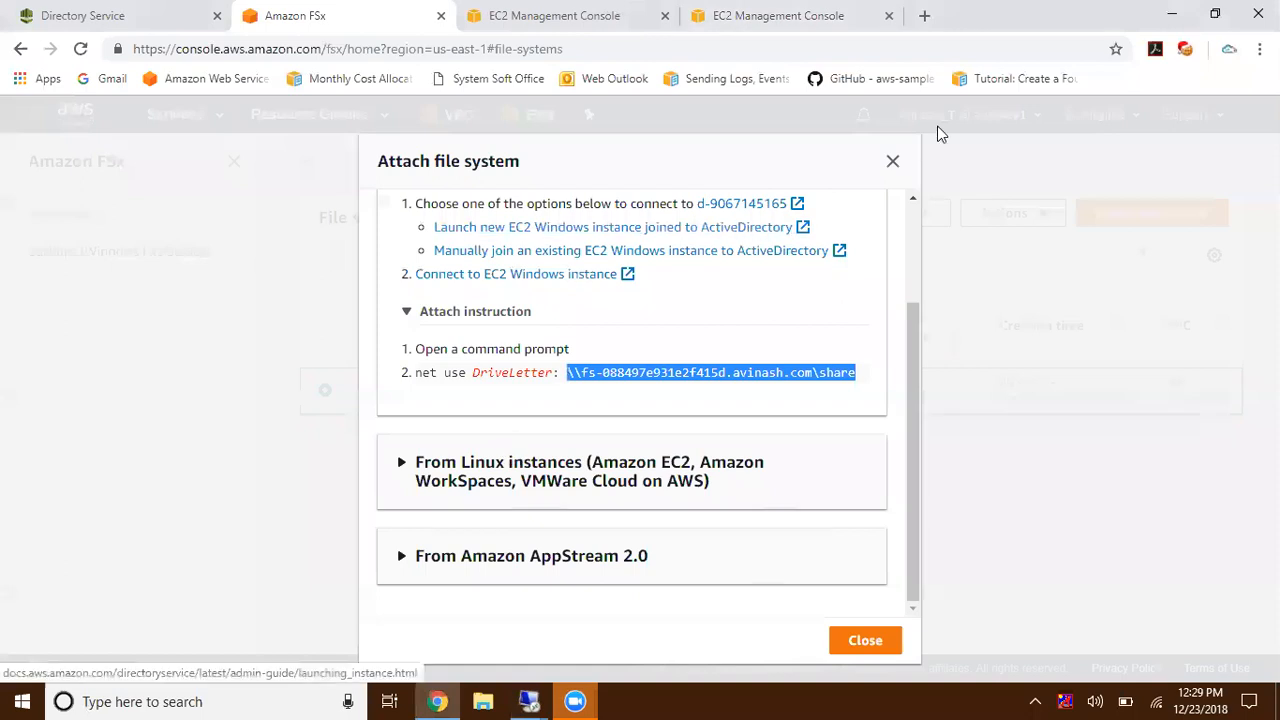
- Close the attach dialog, note windowsFS's us-east-1b Availability Zone, and switch to the second instance's desktop
{"action": "left_click", "coordinate": [552, 16]}
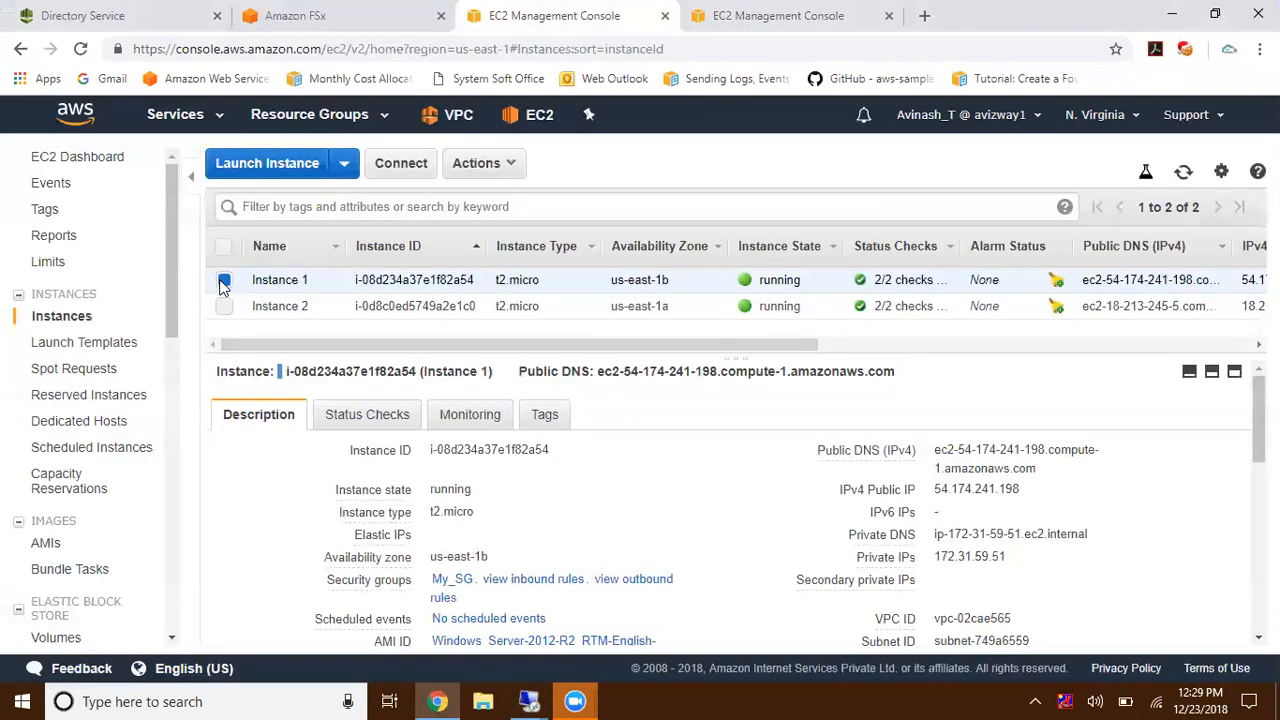
{"action": "left_click", "coordinate": [294, 16]}
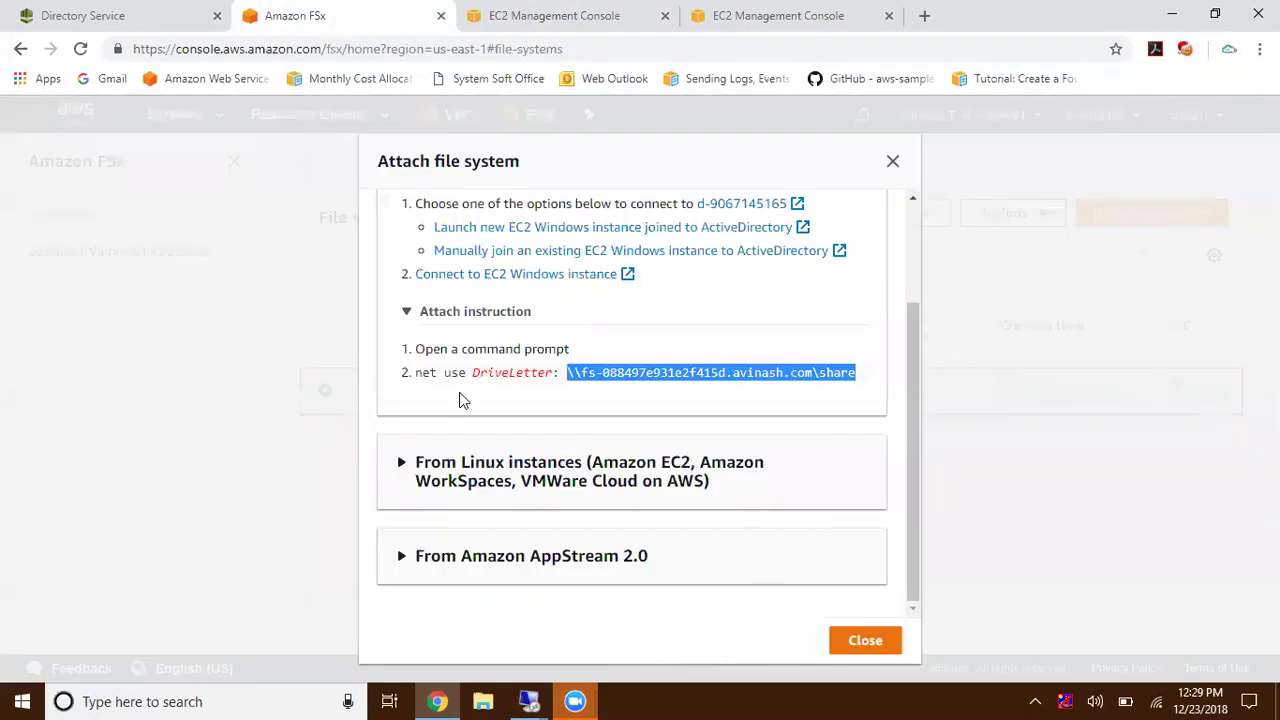
{"action": "left_click", "coordinate": [864, 640]}
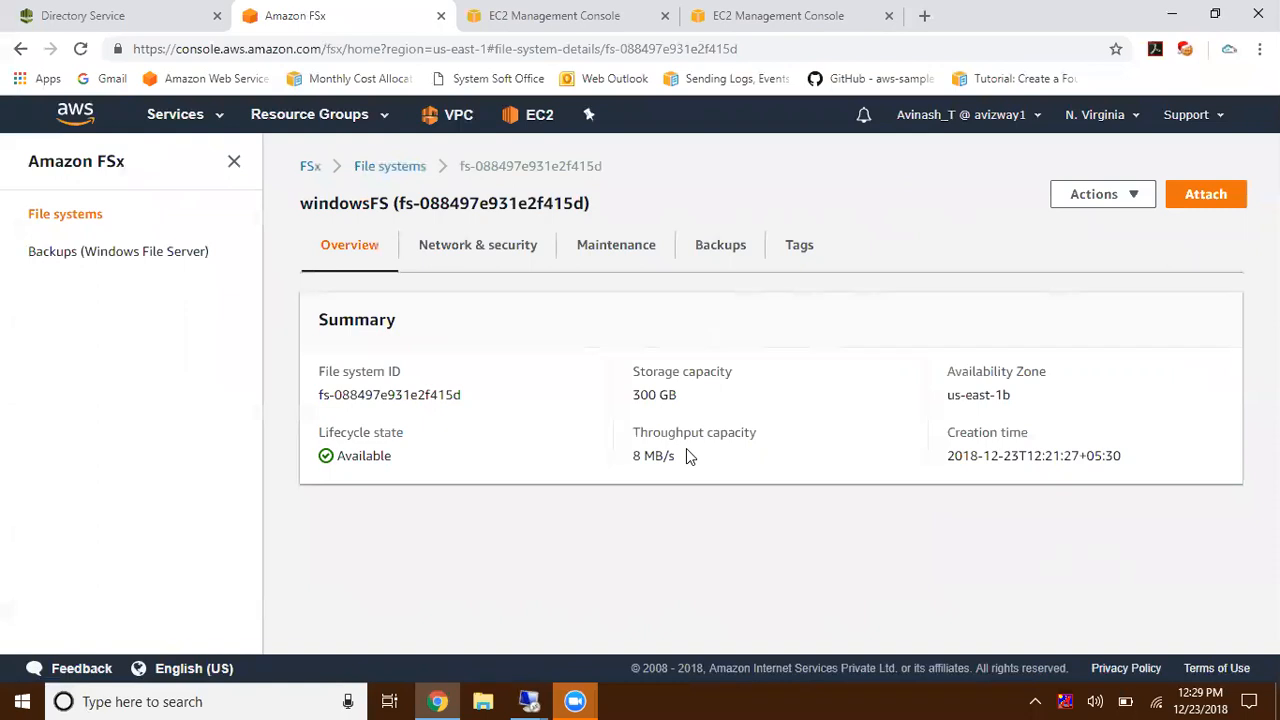
{"action": "double_click", "coordinate": [978, 394]}
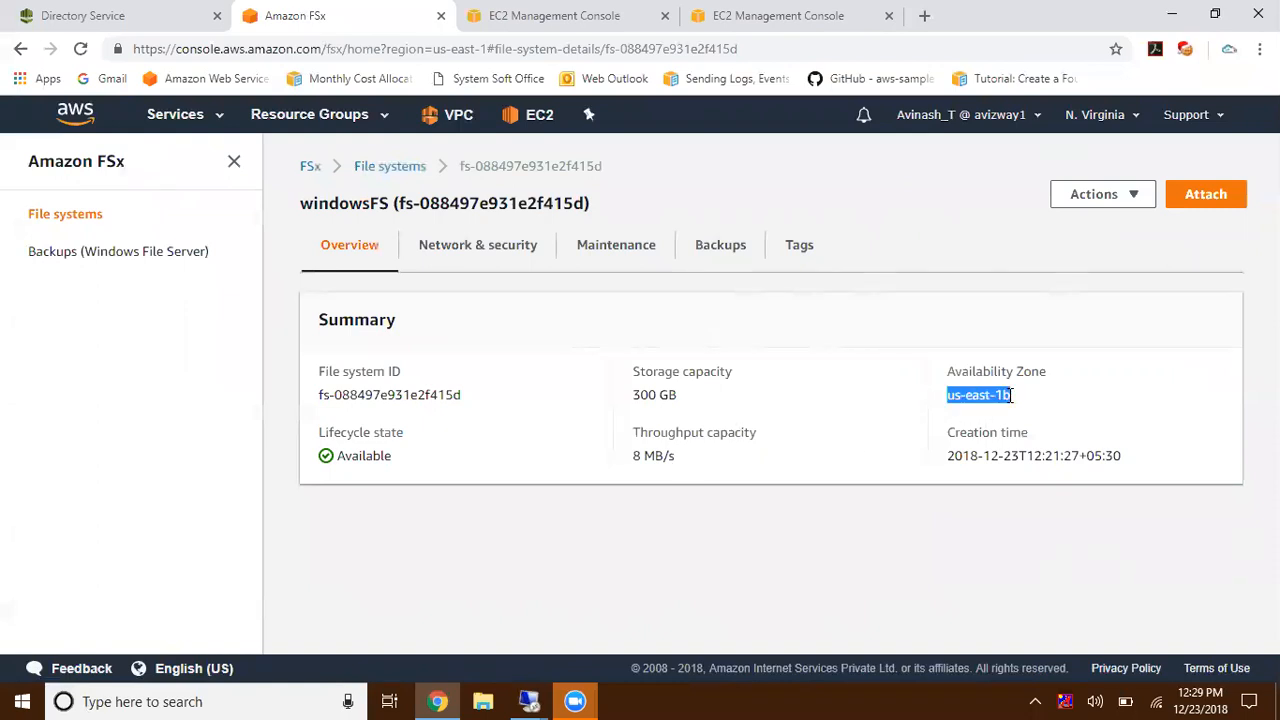
{"action": "left_click", "coordinate": [552, 16]}
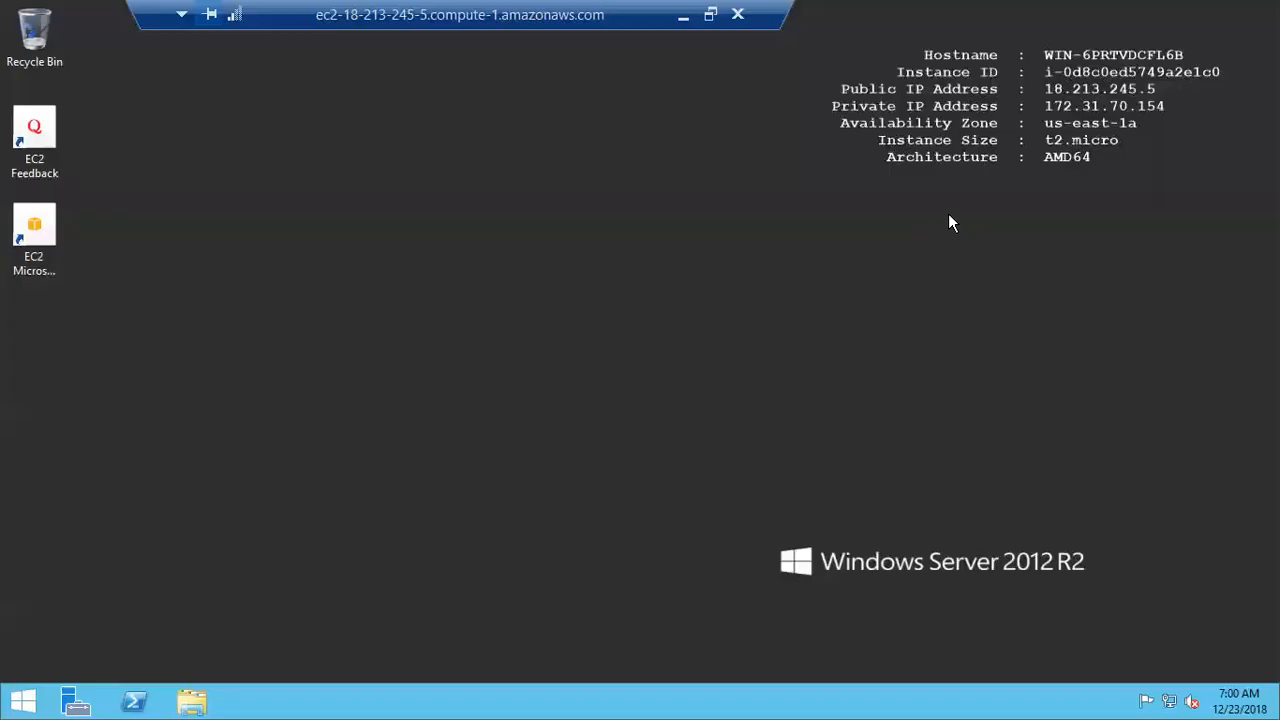
{"action": "mouse_move", "coordinate": [396, 304]}
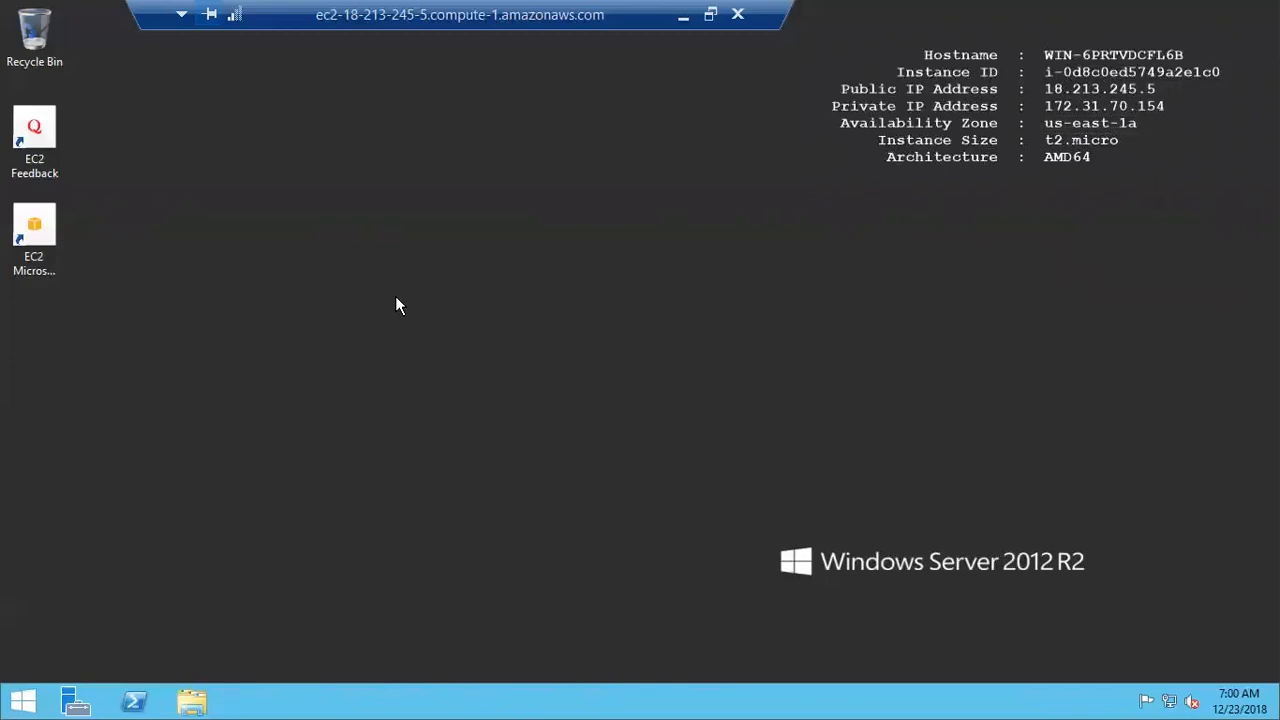
- Map \\fs-088497e931e2f415d.avinash.com\share as drive Z: on the second instance
{"action": "left_click", "coordinate": [192, 700]}
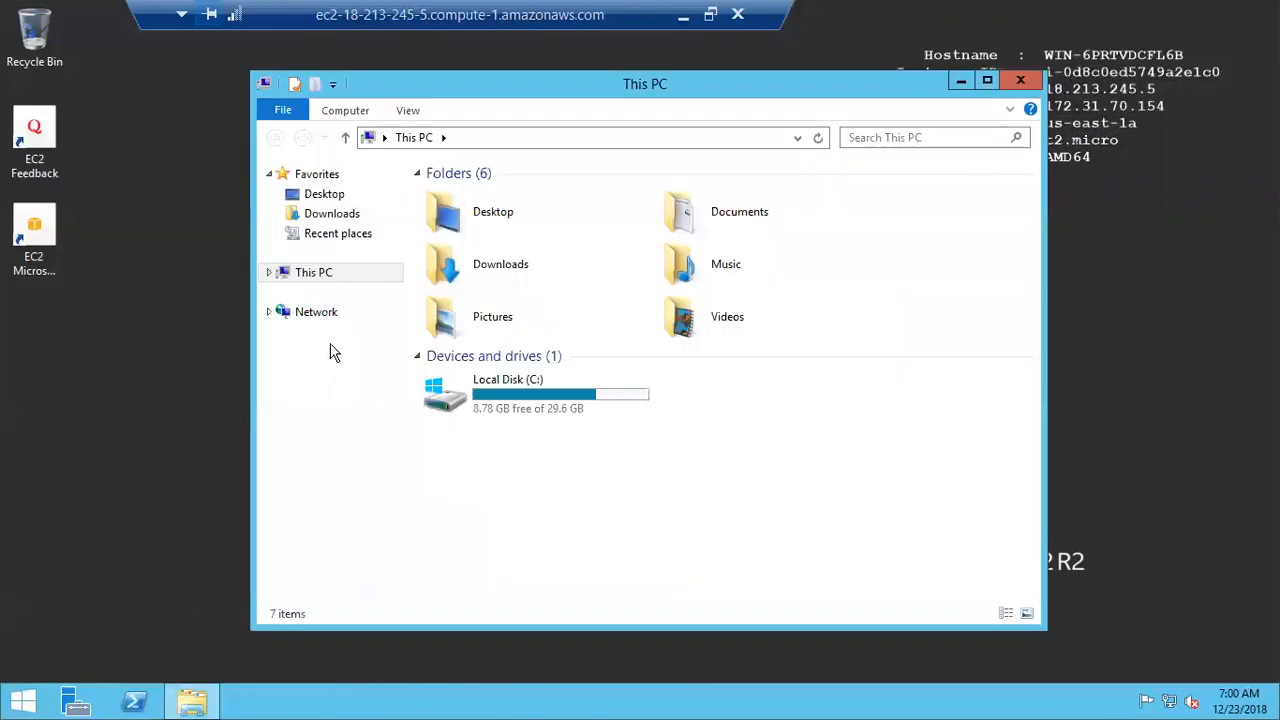
{"action": "left_click", "coordinate": [344, 110]}
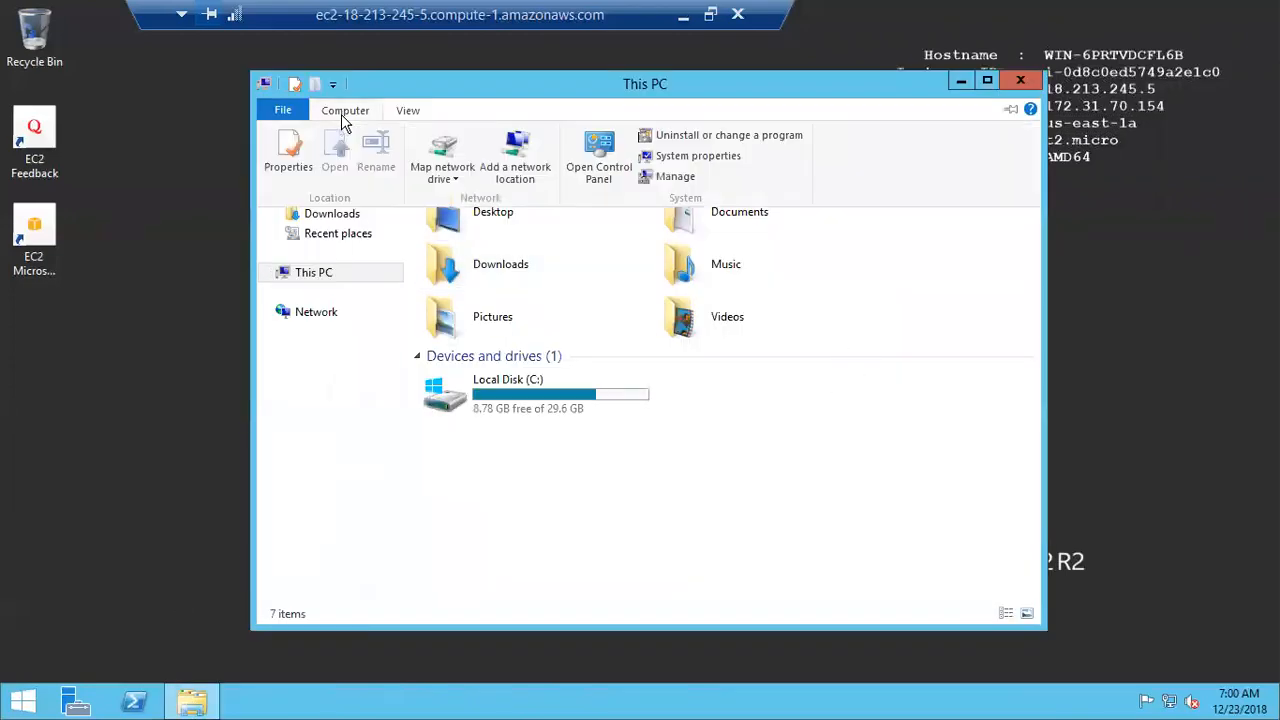
{"action": "left_click", "coordinate": [442, 150]}
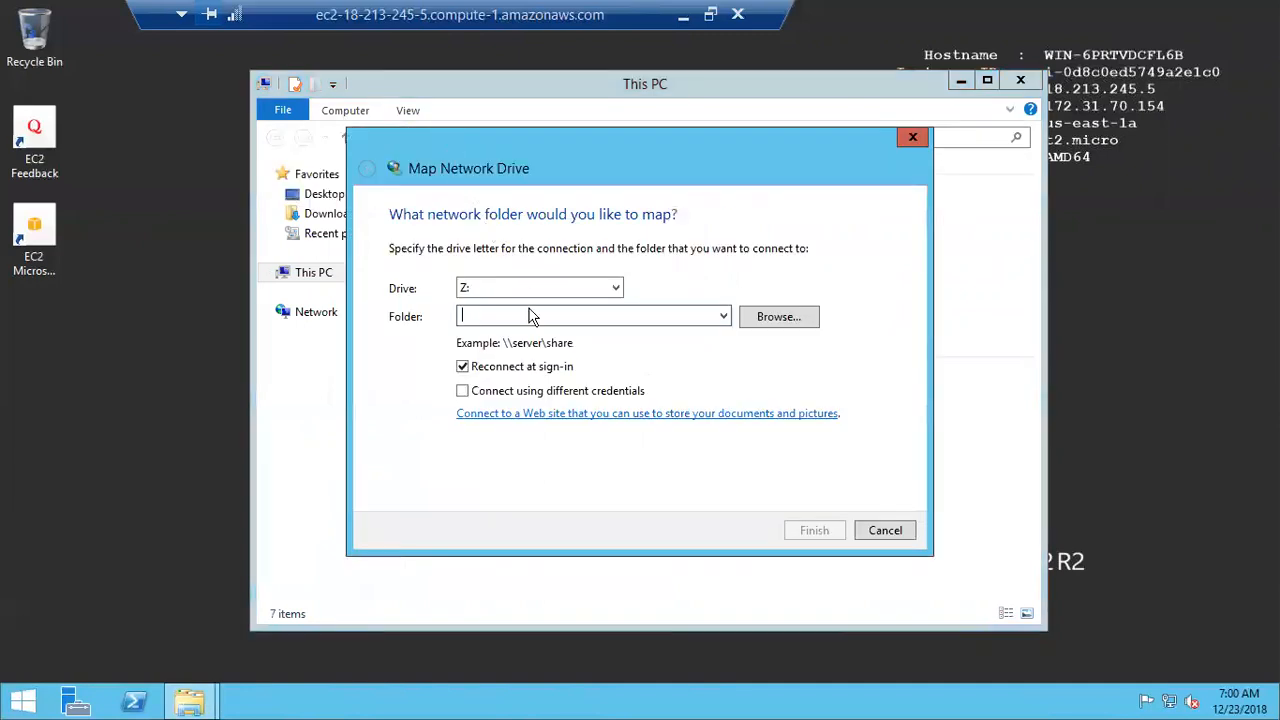
{"action": "type", "text": "\\\\fs-088497e931e2f415d.avinash.com\\share"}
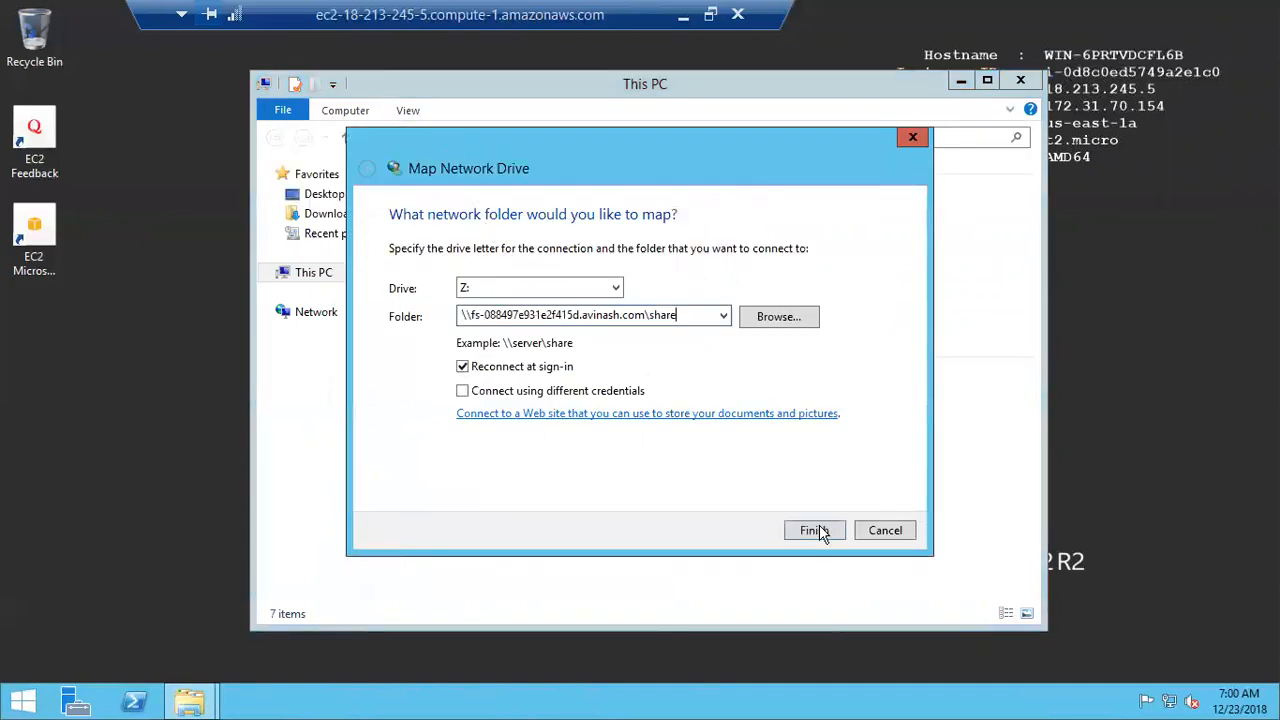
{"action": "left_click", "coordinate": [814, 530]}
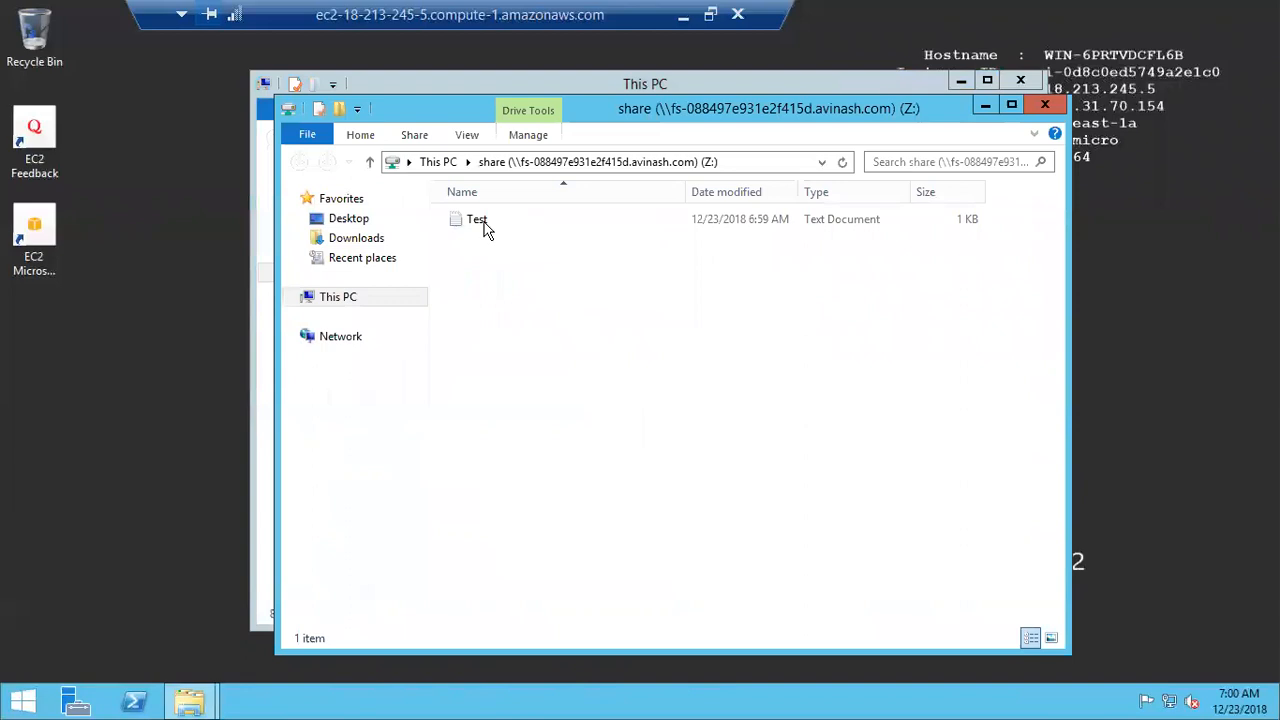
- Open the Test file from instance 1 in the share to confirm its contents, then return to This PC
{"action": "left_click", "coordinate": [476, 218]}
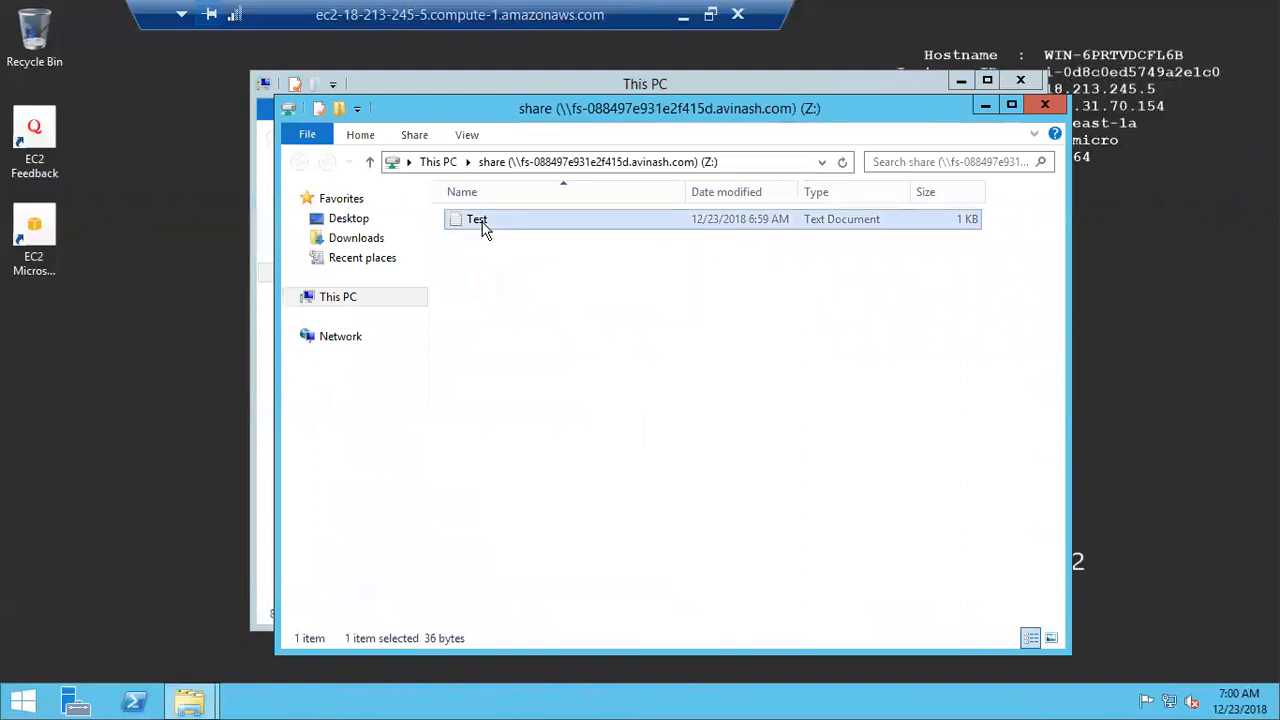
{"action": "double_click", "coordinate": [476, 218]}
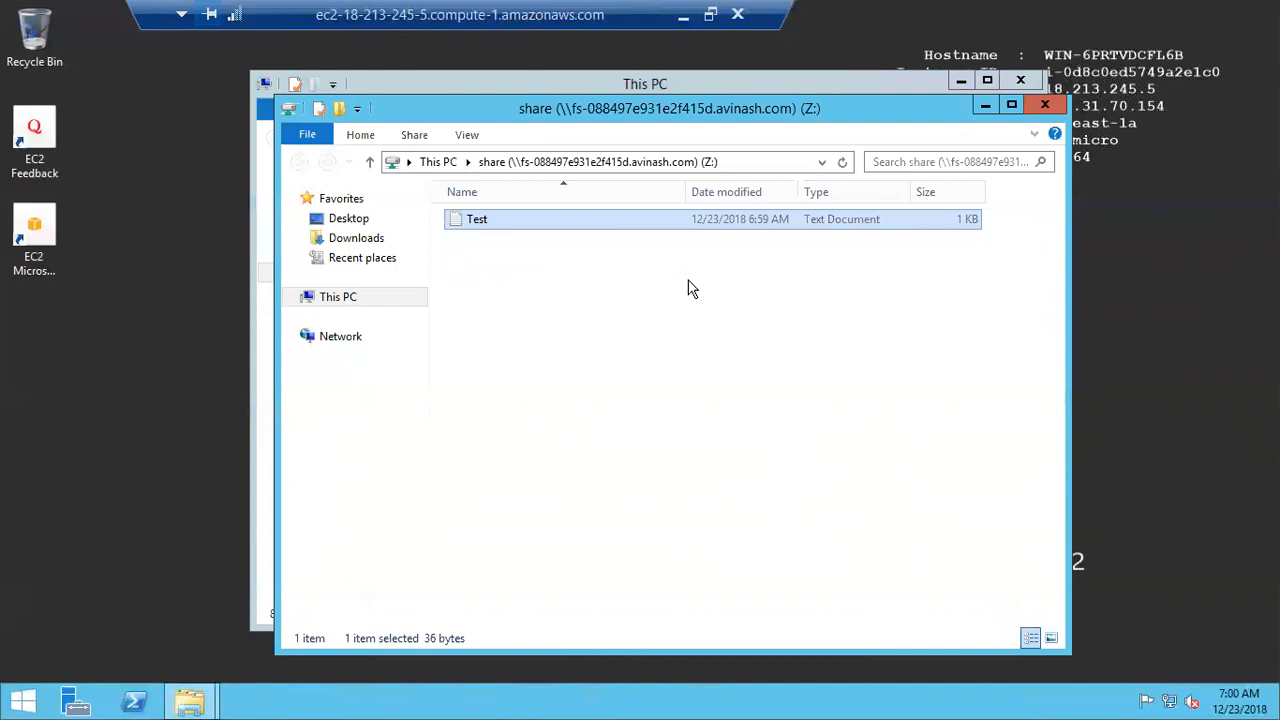
{"action": "mouse_move", "coordinate": [520, 344]}
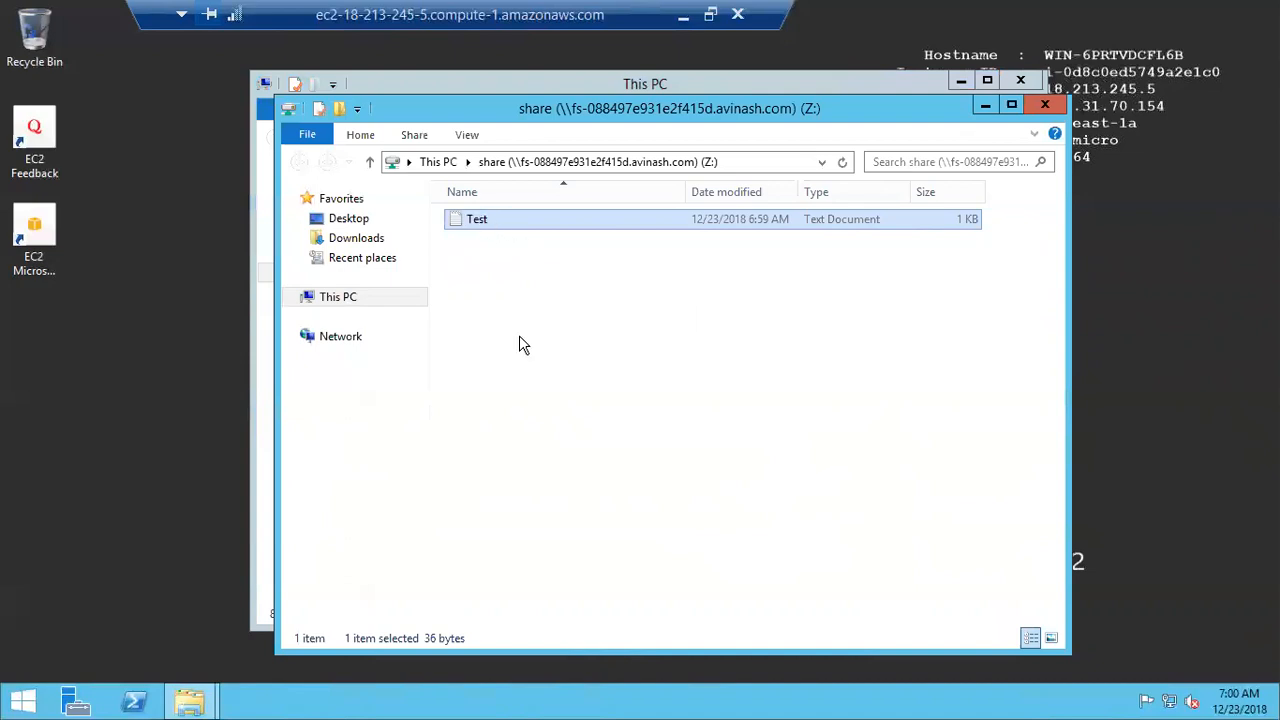
{"action": "mouse_move", "coordinate": [658, 434]}
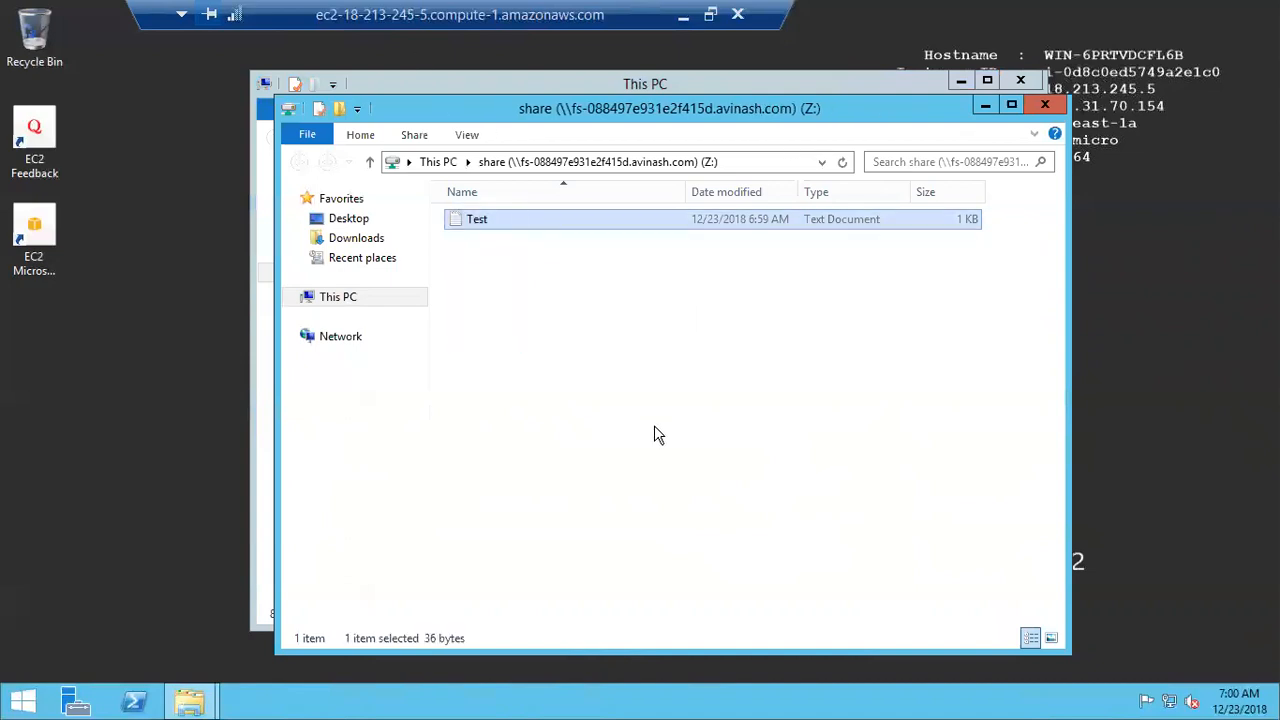
{"action": "left_click", "coordinate": [1044, 104]}
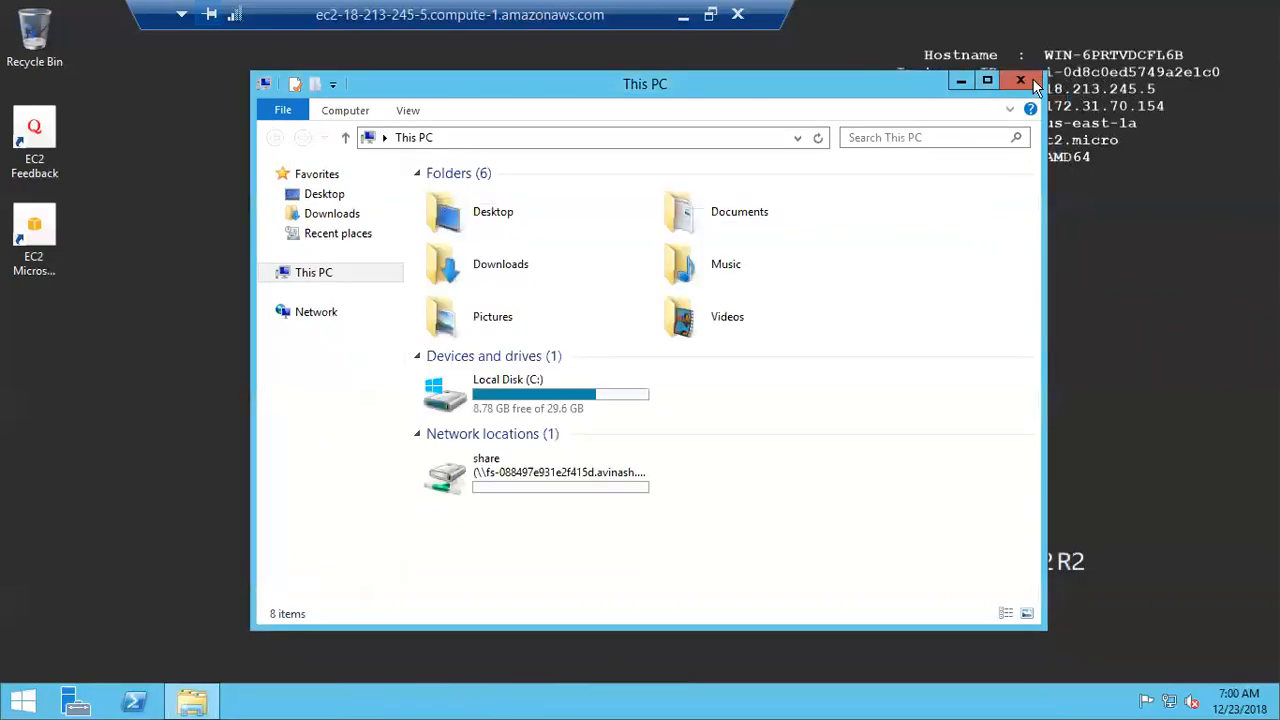
- View the windowsFS Backups tab showing the daily automatic backup
{"action": "left_click", "coordinate": [1020, 80]}
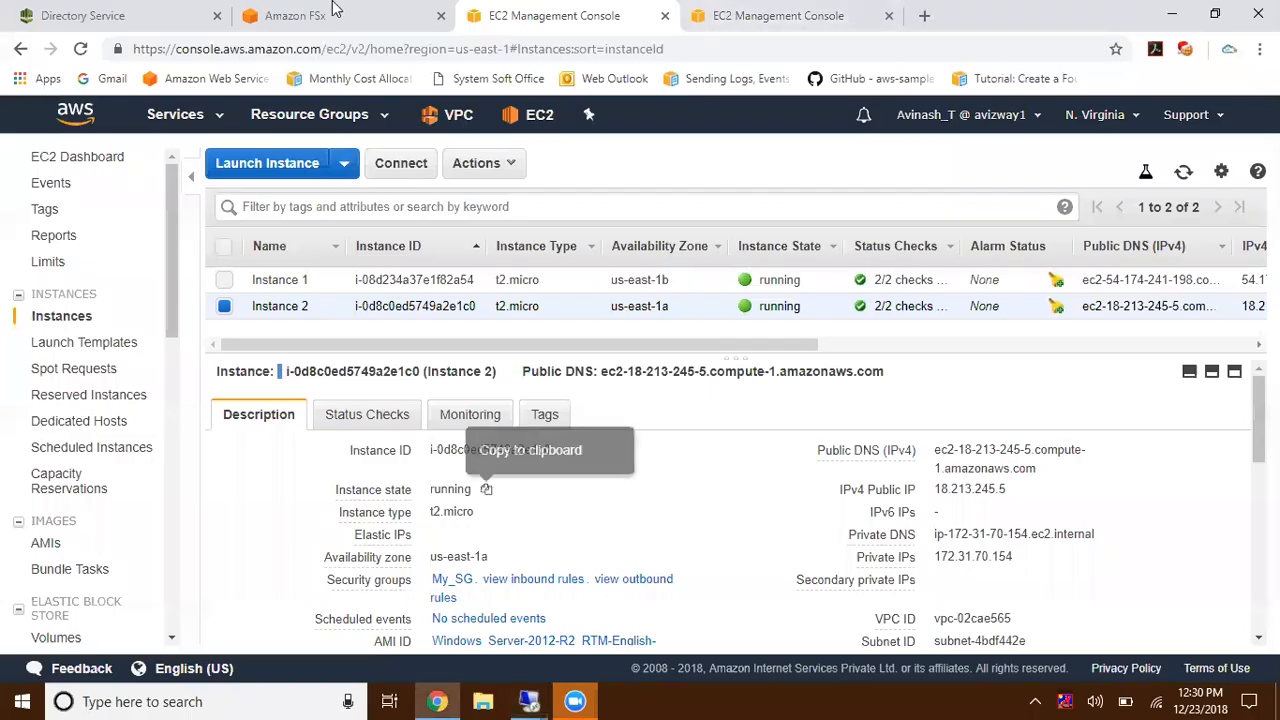
{"action": "left_click", "coordinate": [290, 16]}
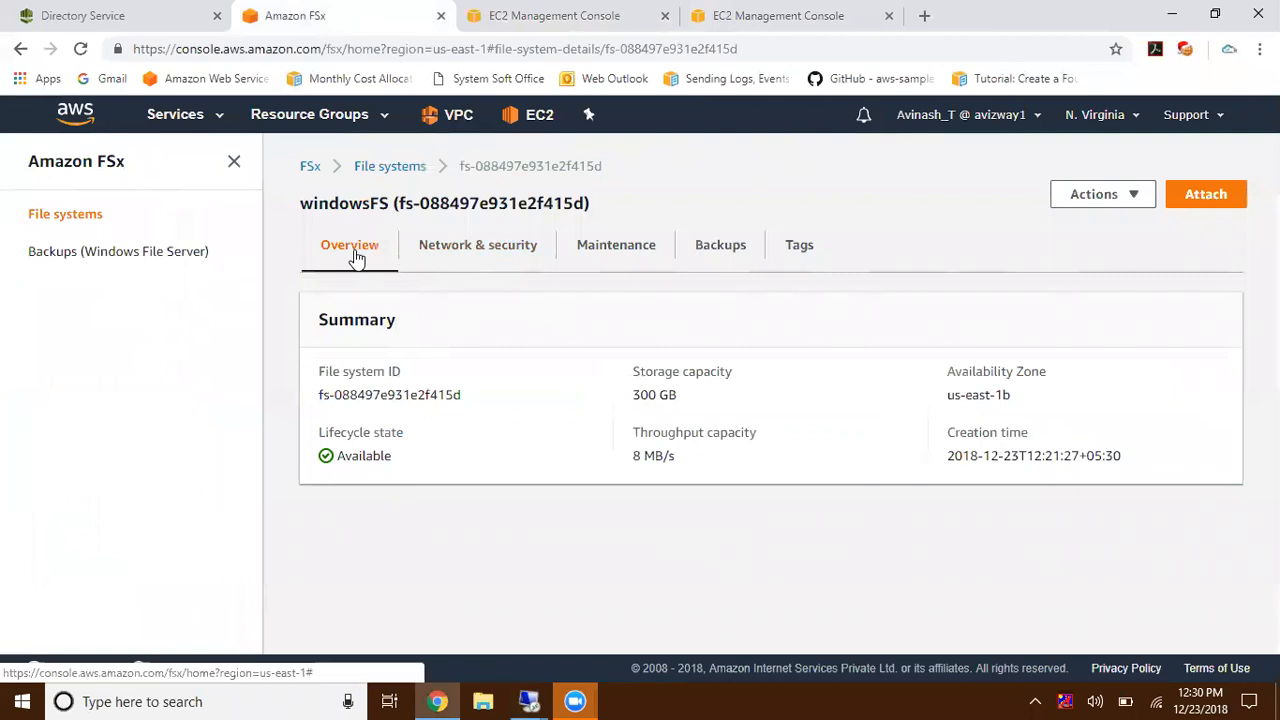
{"action": "left_click", "coordinate": [720, 244]}
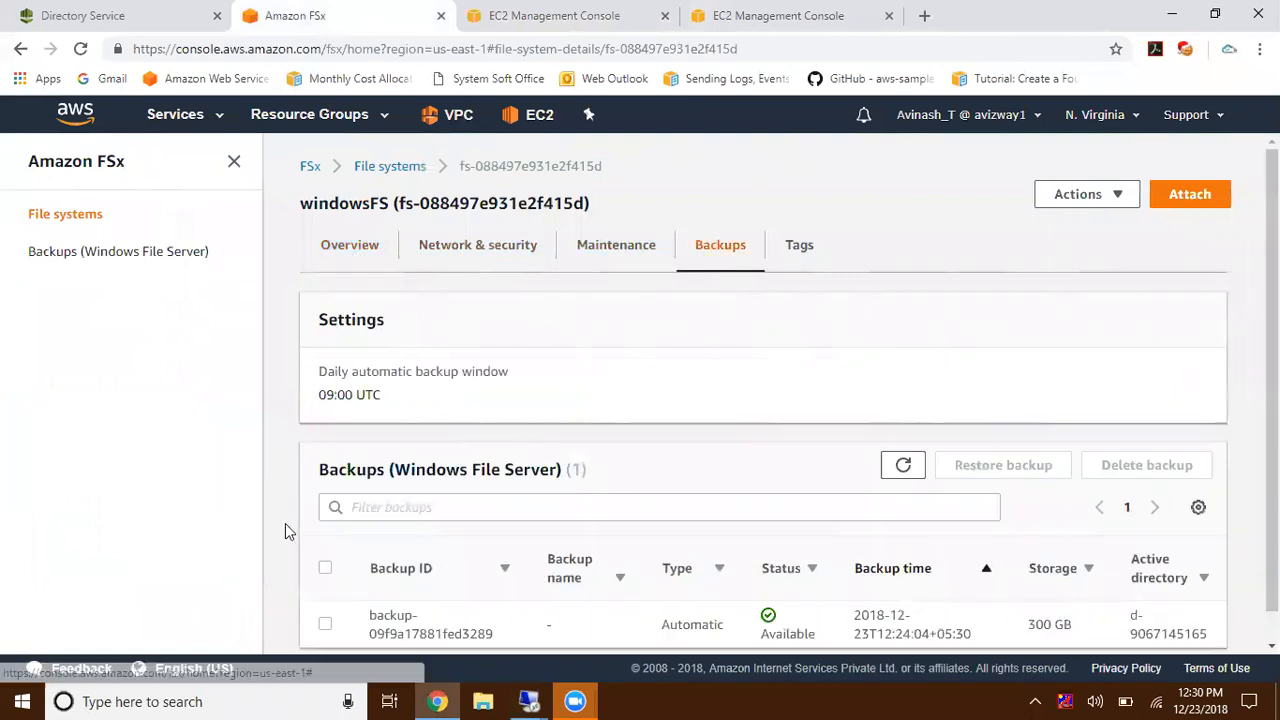
{"action": "scroll", "scroll_direction": "down", "scroll_amount": 3}
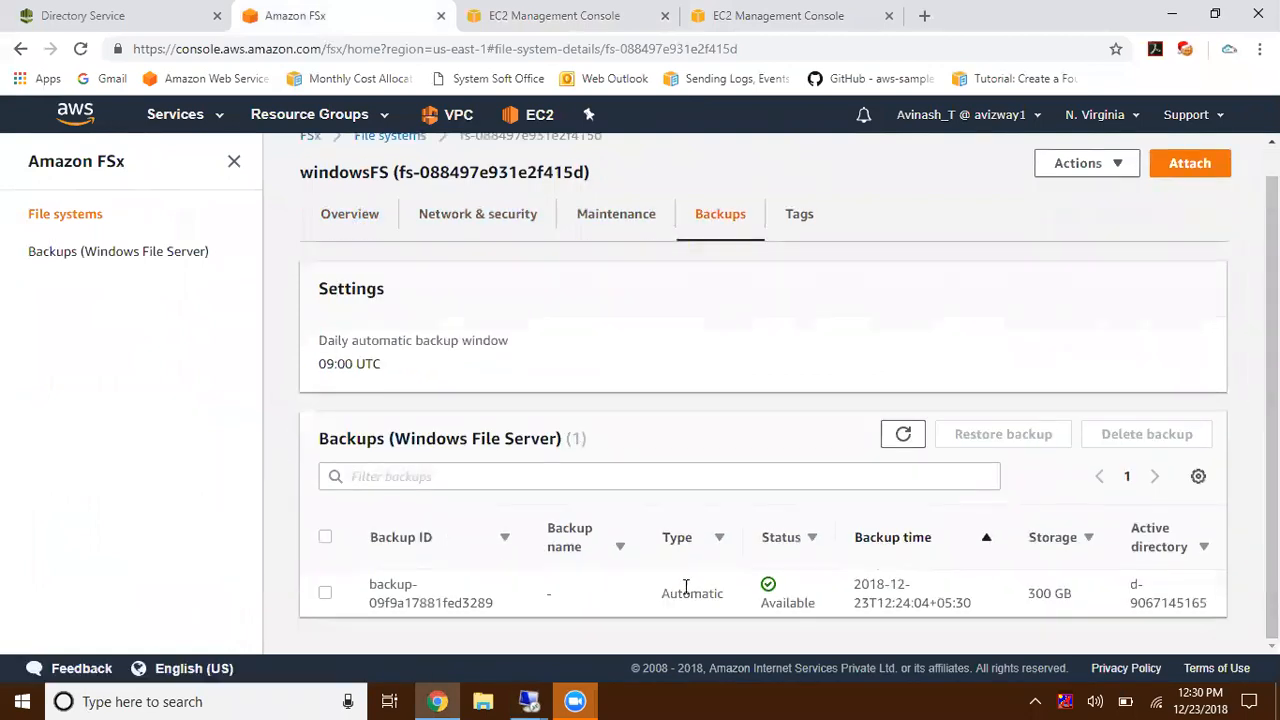
{"action": "mouse_move", "coordinate": [716, 636]}
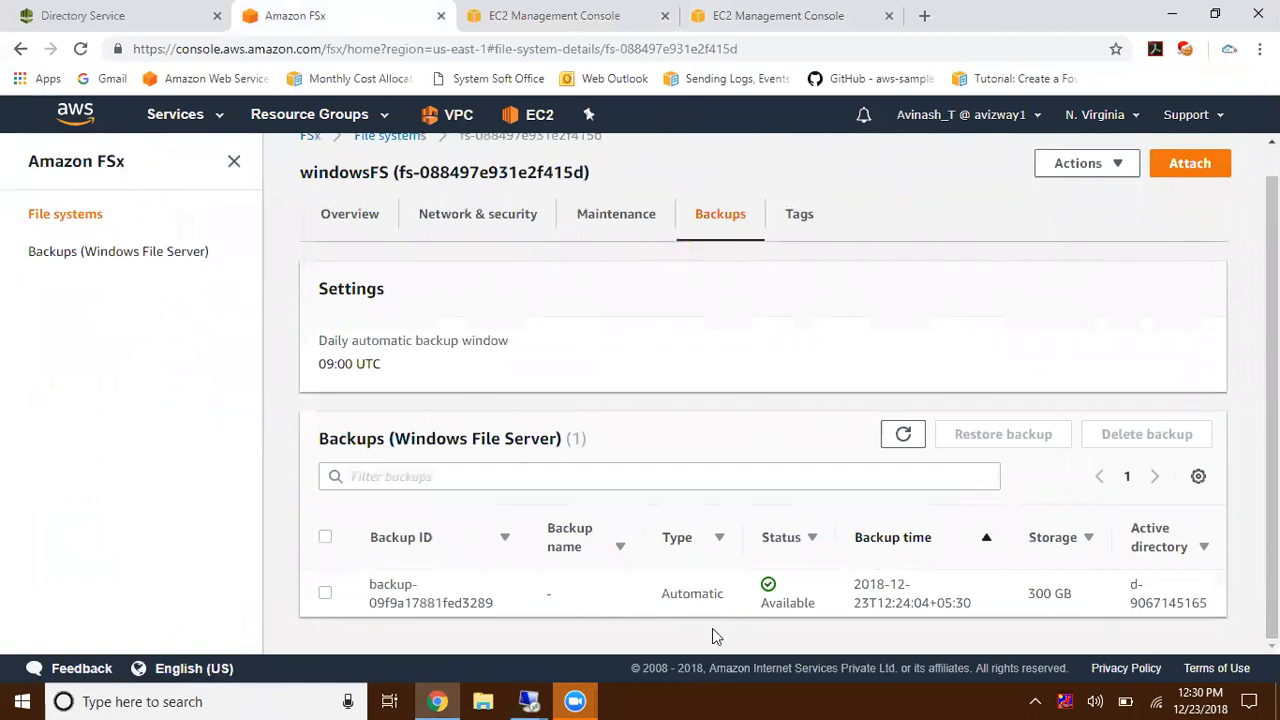
- Bring up the Create backup form from Actions and cancel it without creating a backup
{"action": "left_click", "coordinate": [1088, 164]}
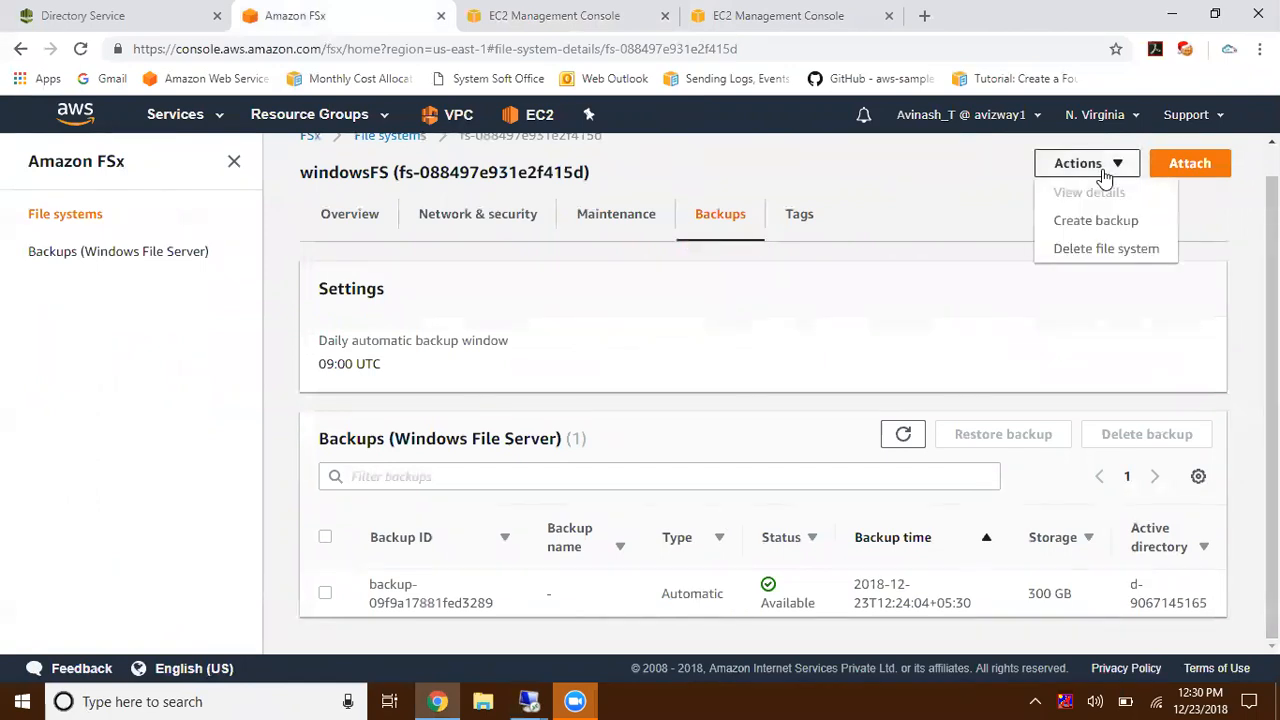
{"action": "mouse_move", "coordinate": [1096, 220]}
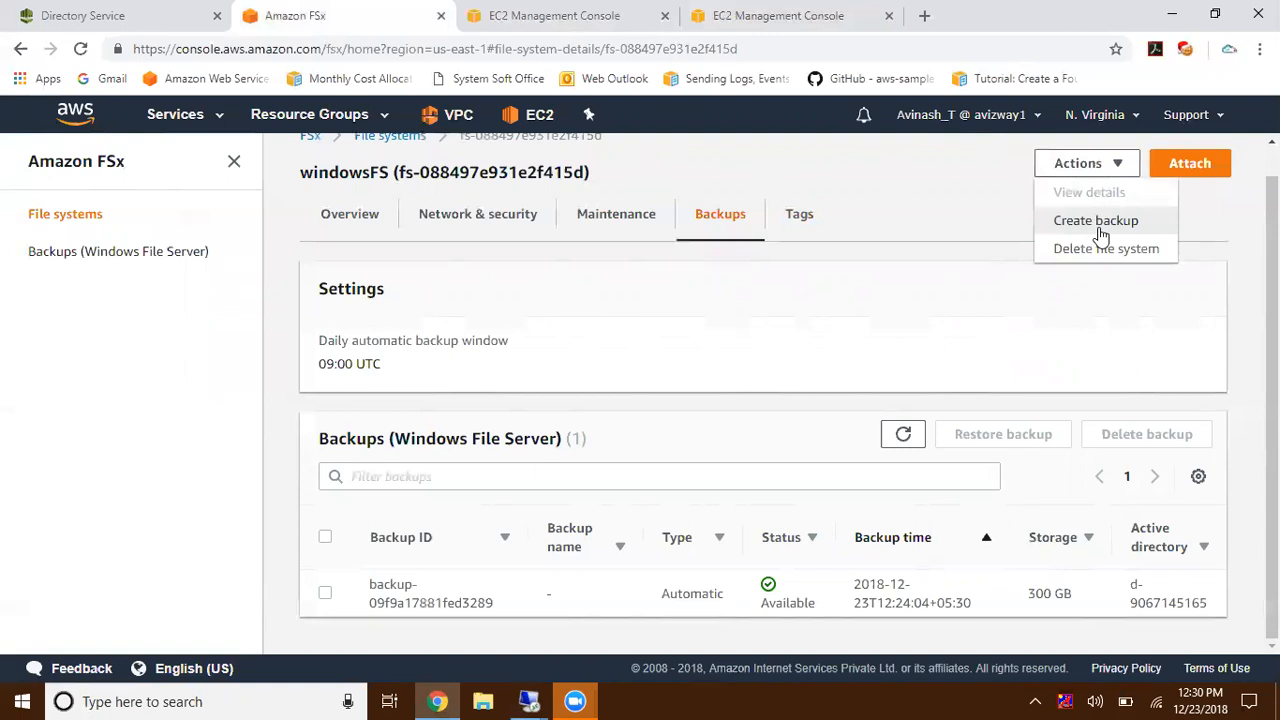
{"action": "left_click", "coordinate": [1096, 220]}
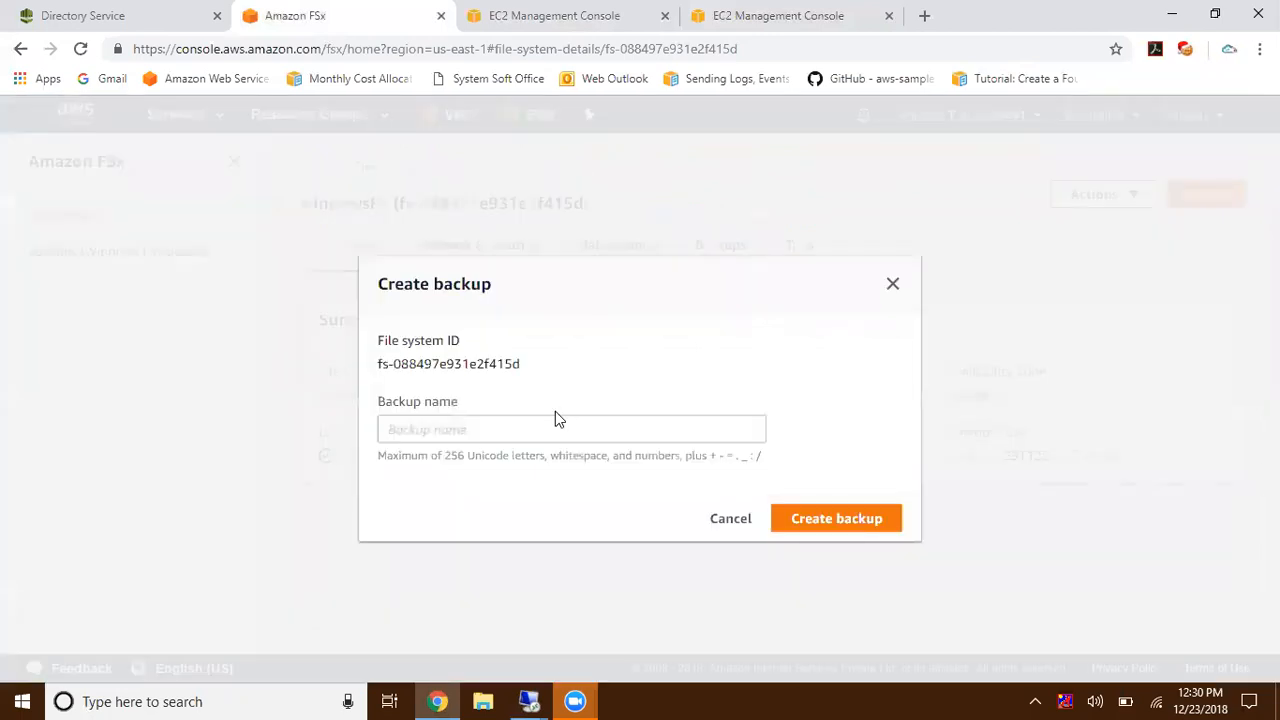
{"action": "left_click", "coordinate": [730, 518]}
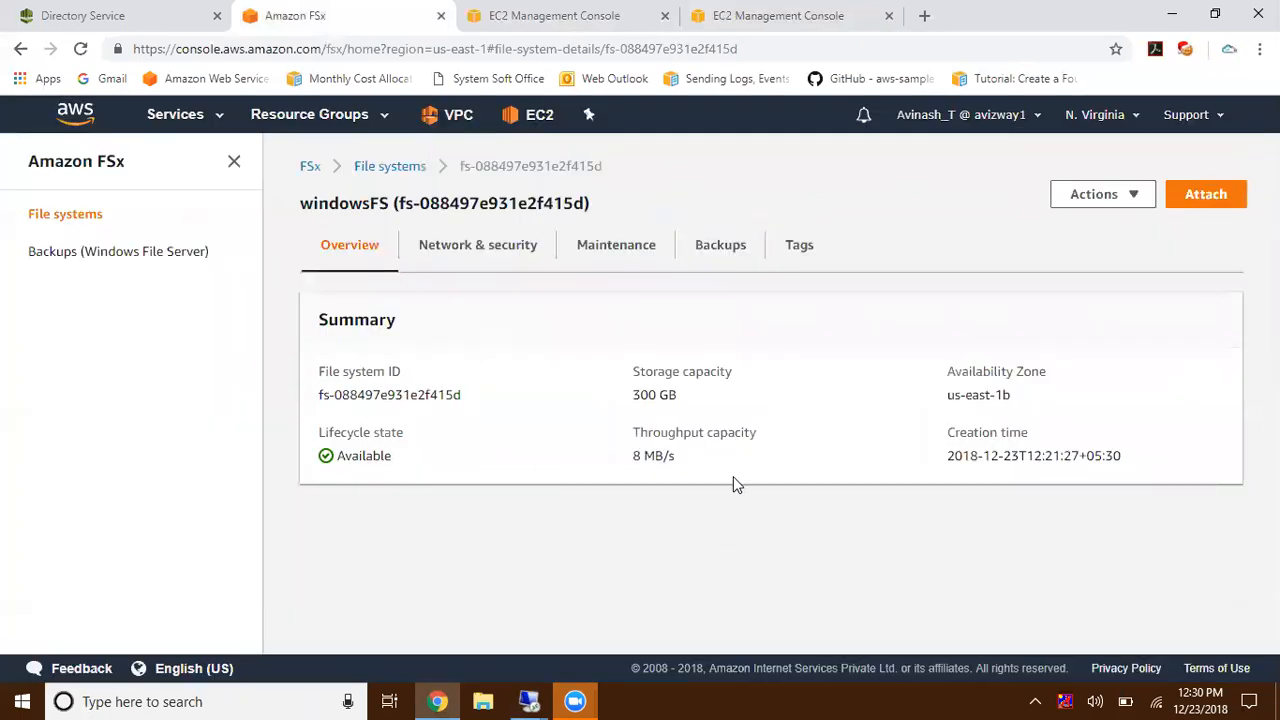
- Review the Network & security and Maintenance tabs, then list all Windows File Server backups
{"action": "left_click", "coordinate": [476, 244]}
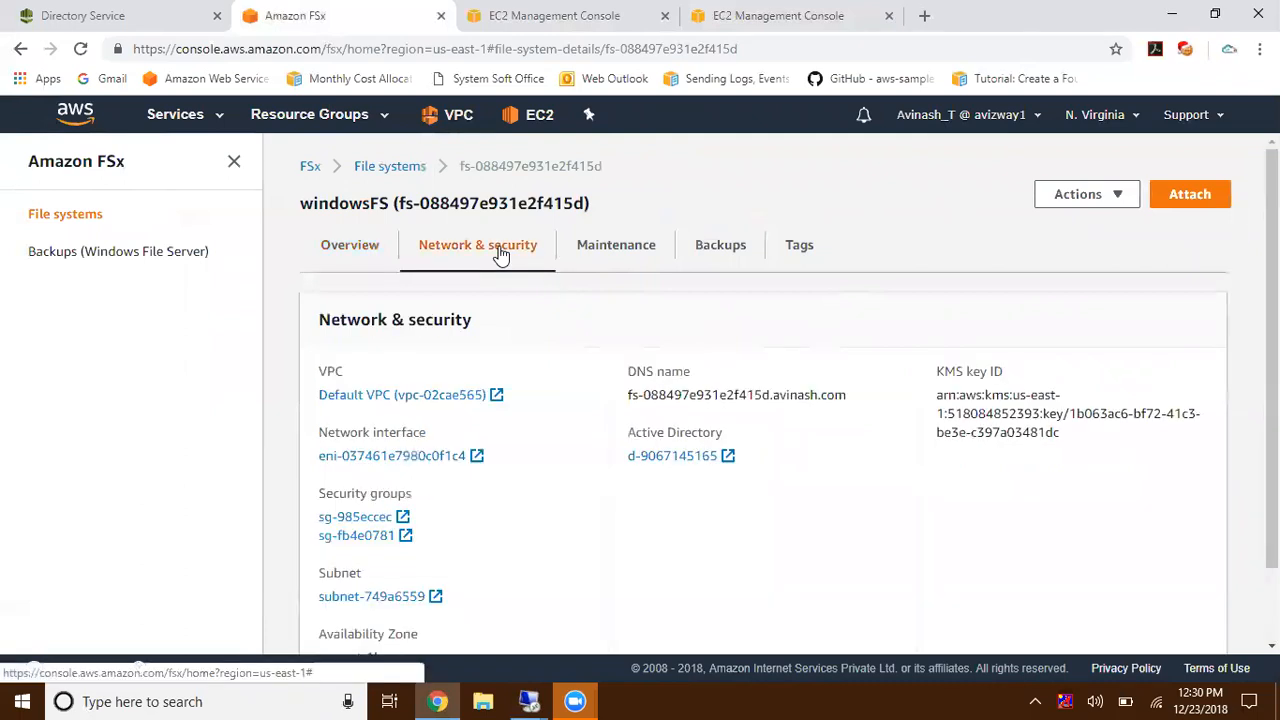
{"action": "mouse_move", "coordinate": [512, 328]}
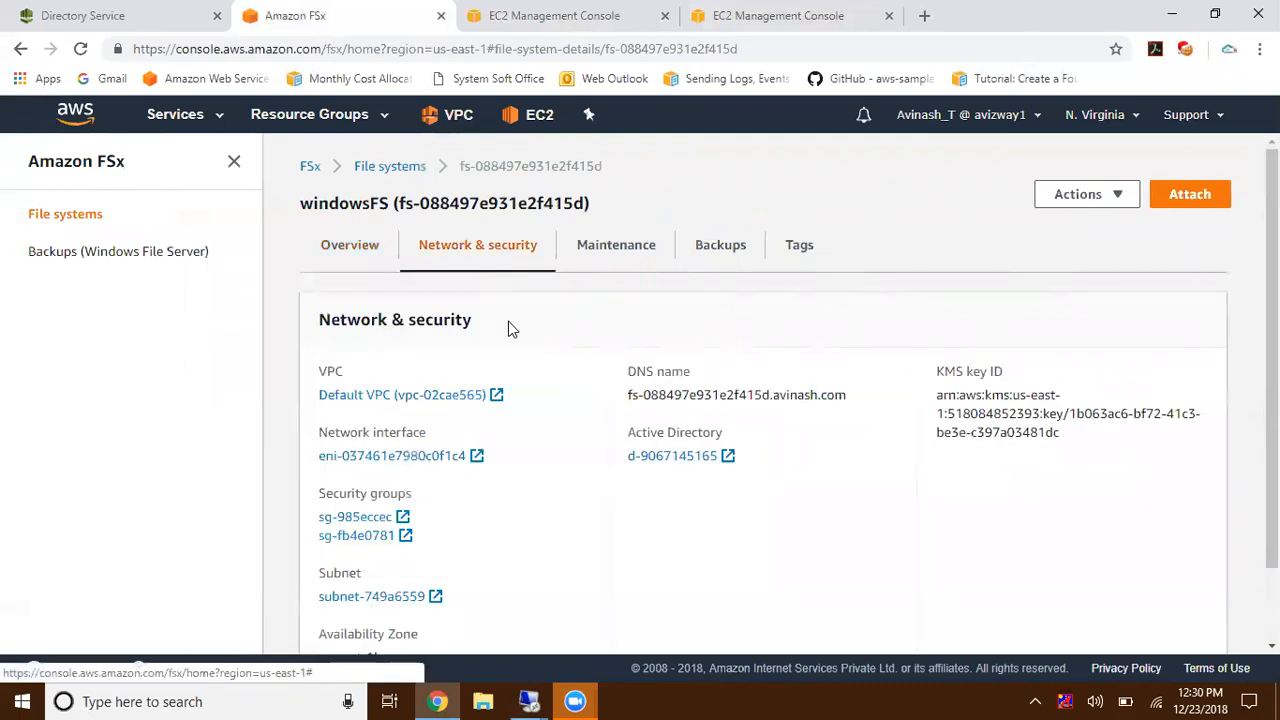
{"action": "double_click", "coordinate": [392, 456]}
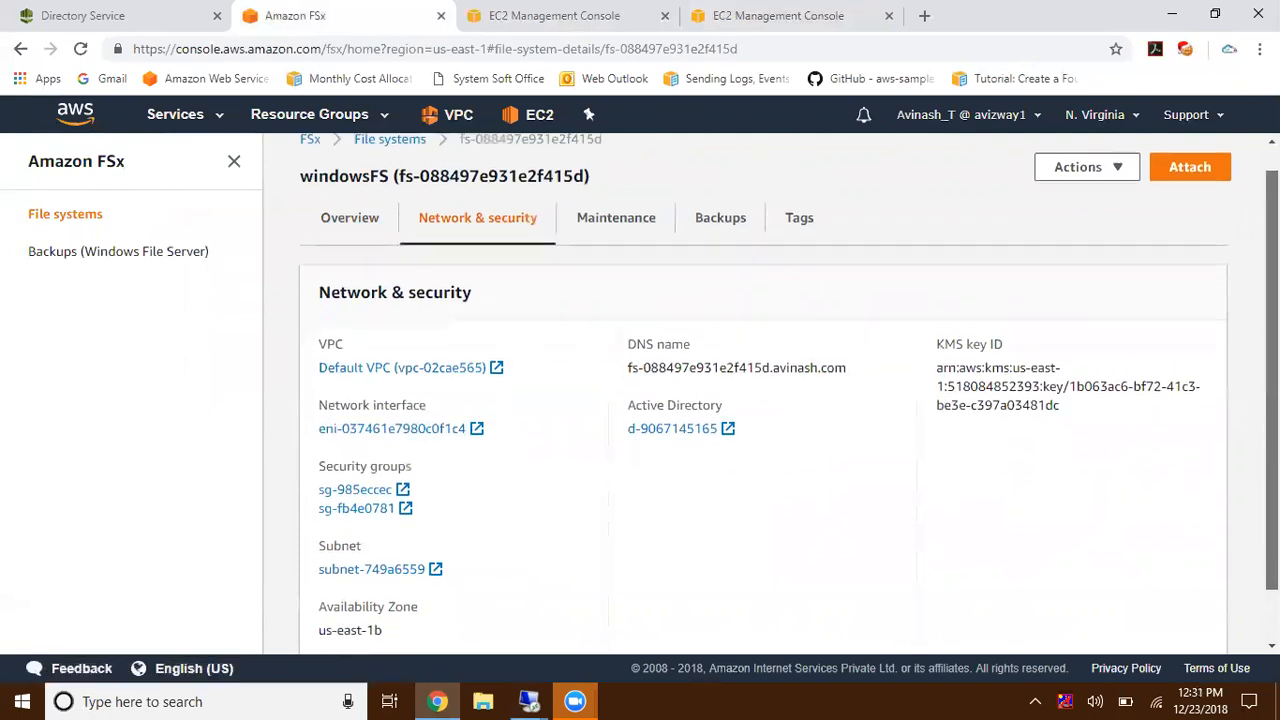
{"action": "scroll", "scroll_direction": "up", "scroll_amount": 3}
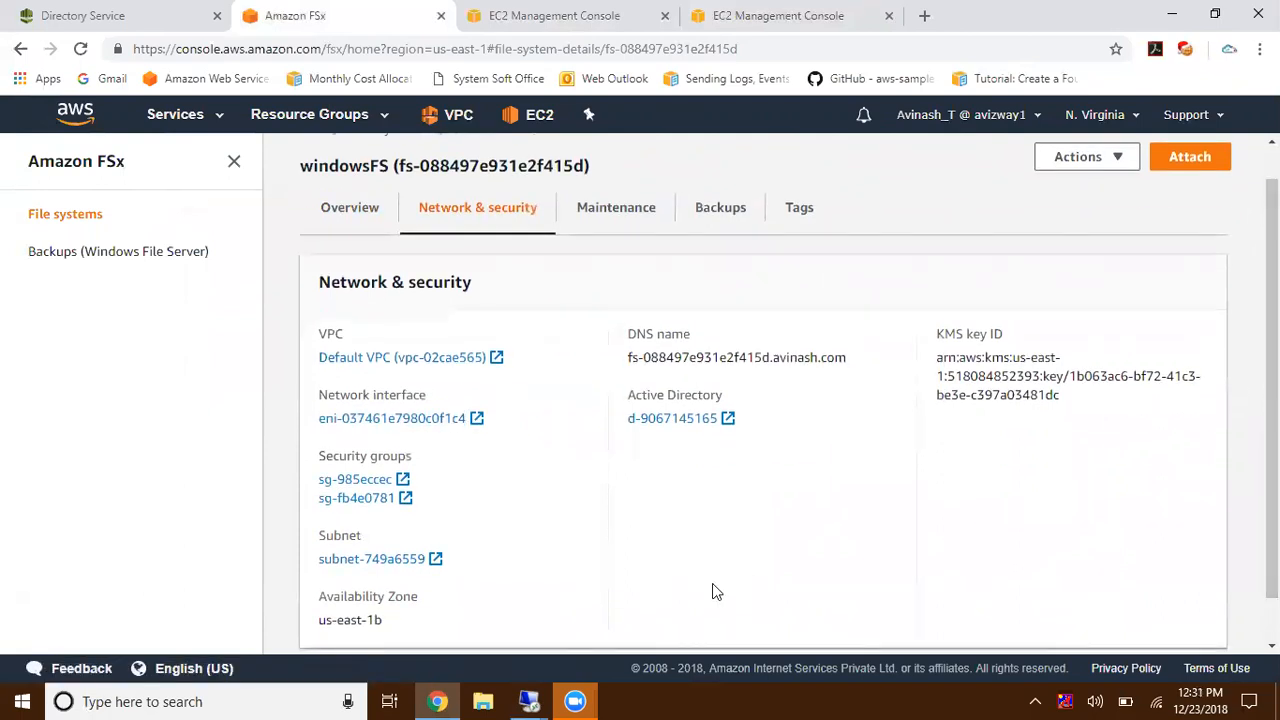
{"action": "mouse_move", "coordinate": [390, 486]}
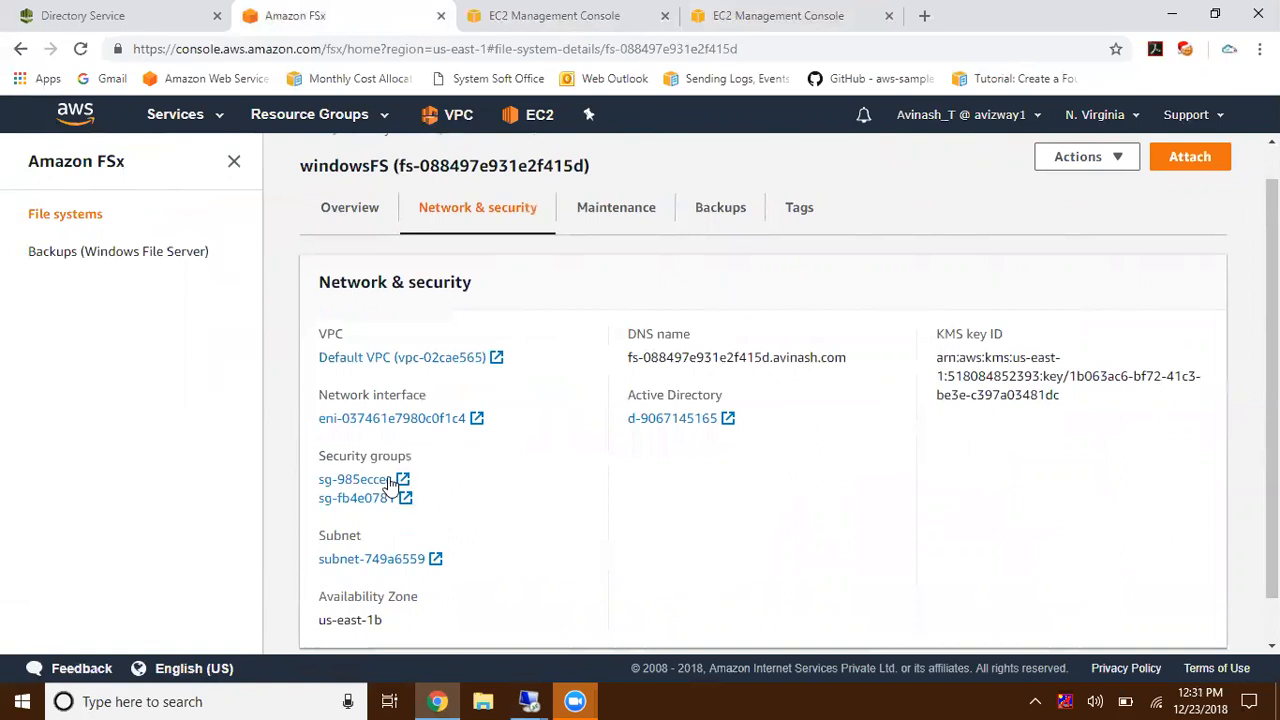
{"action": "mouse_move", "coordinate": [648, 390]}
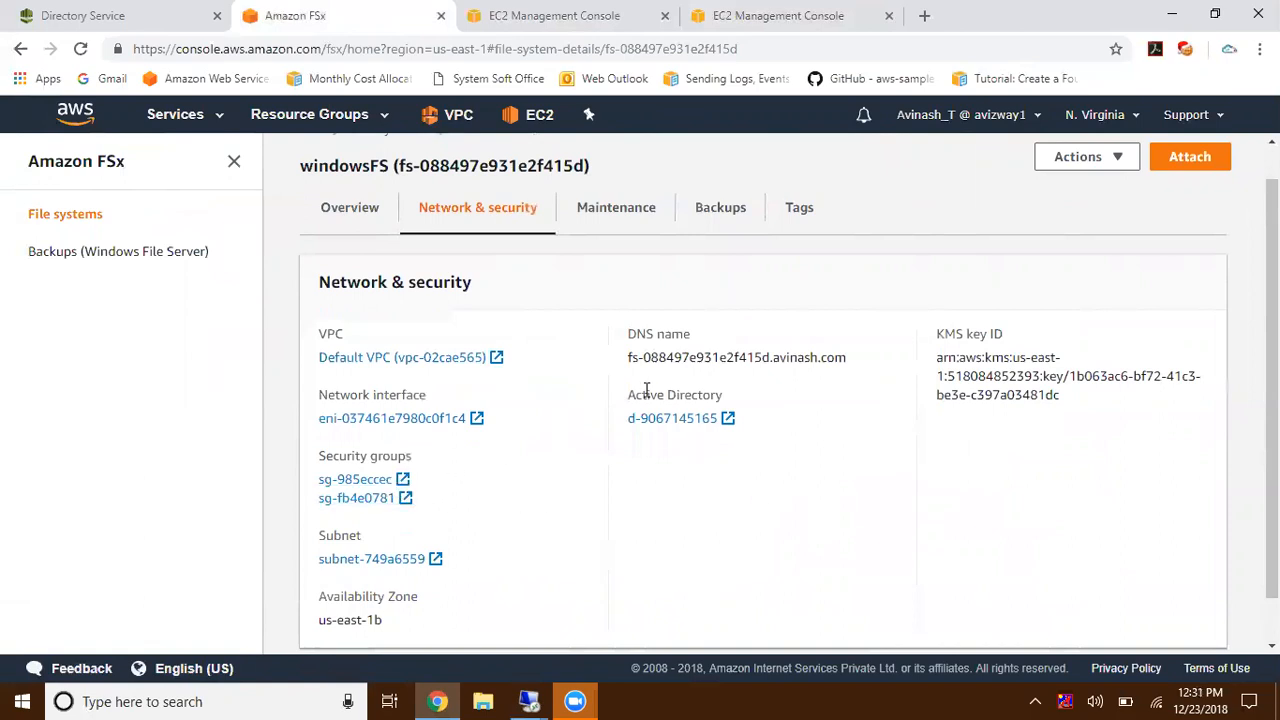
{"action": "mouse_move", "coordinate": [622, 372]}
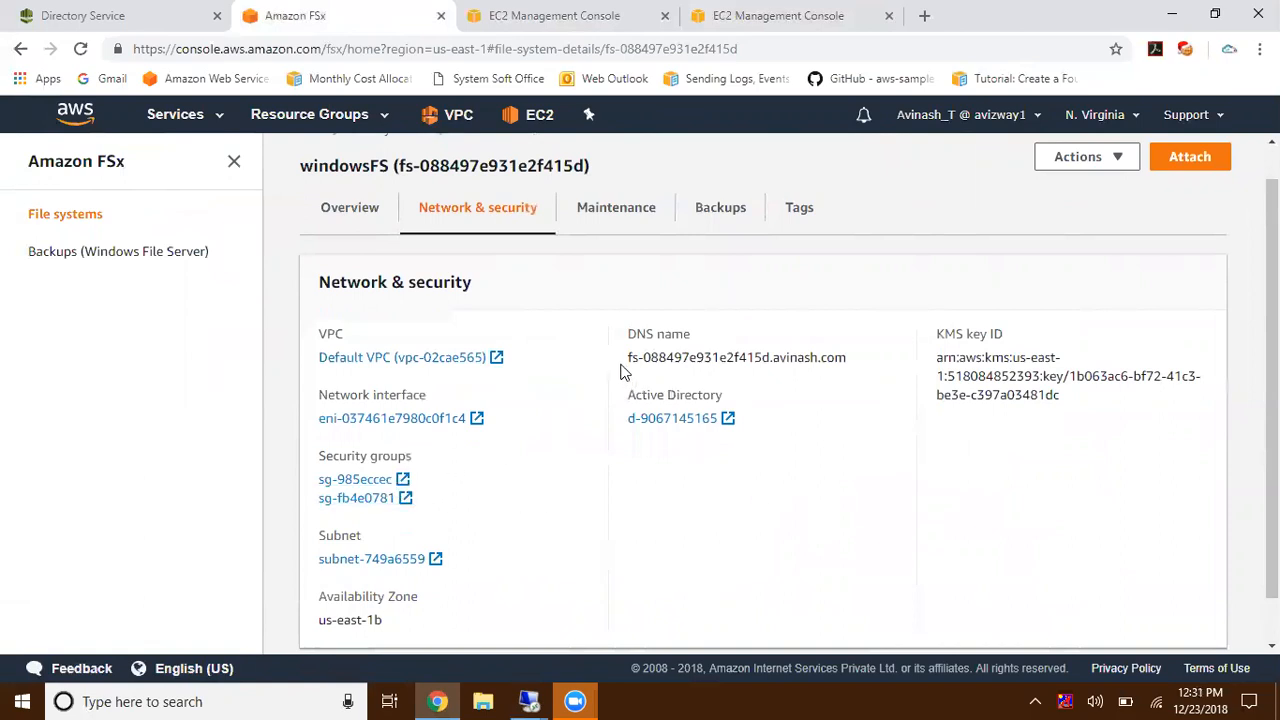
{"action": "mouse_move", "coordinate": [768, 568]}
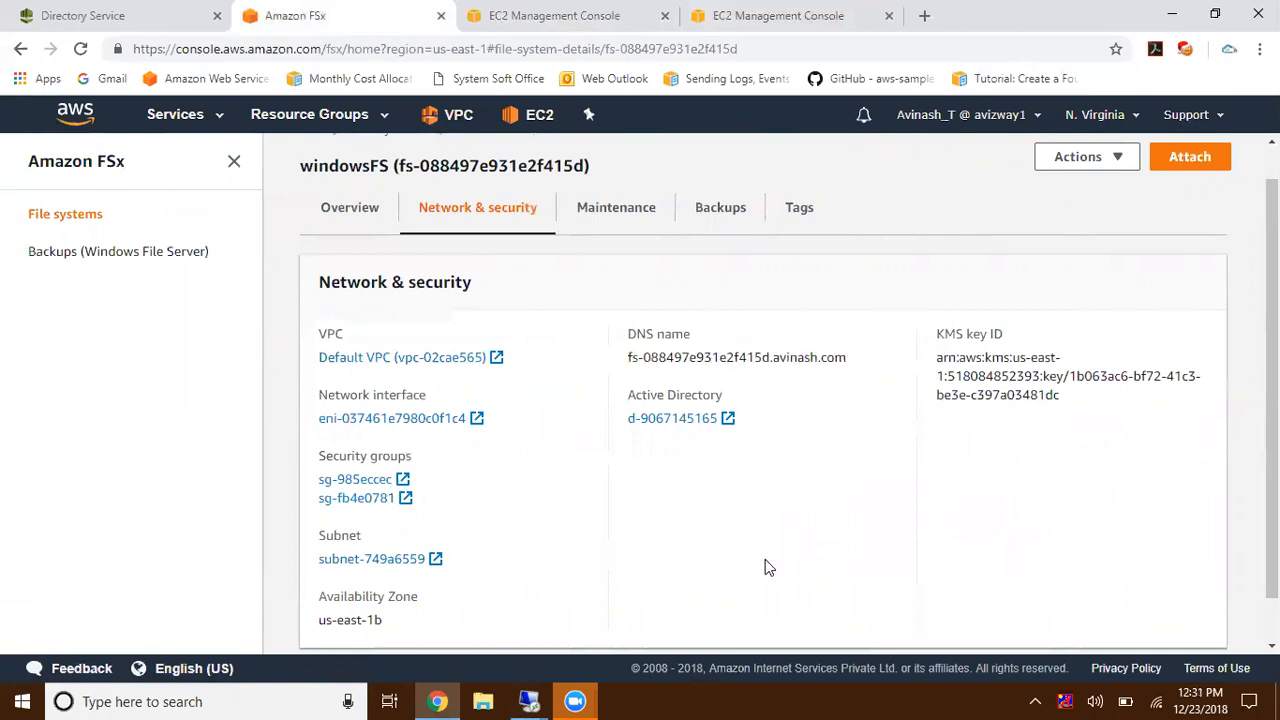
{"action": "mouse_move", "coordinate": [616, 206]}
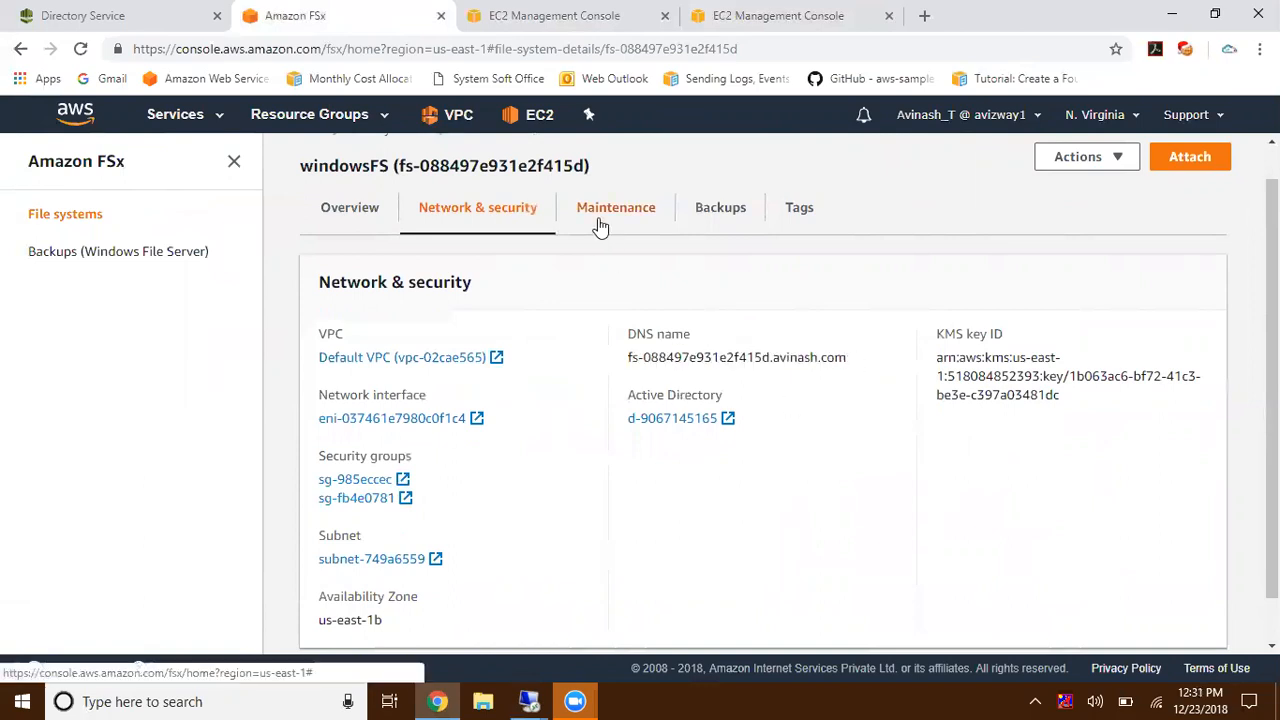
{"action": "left_click", "coordinate": [616, 206]}
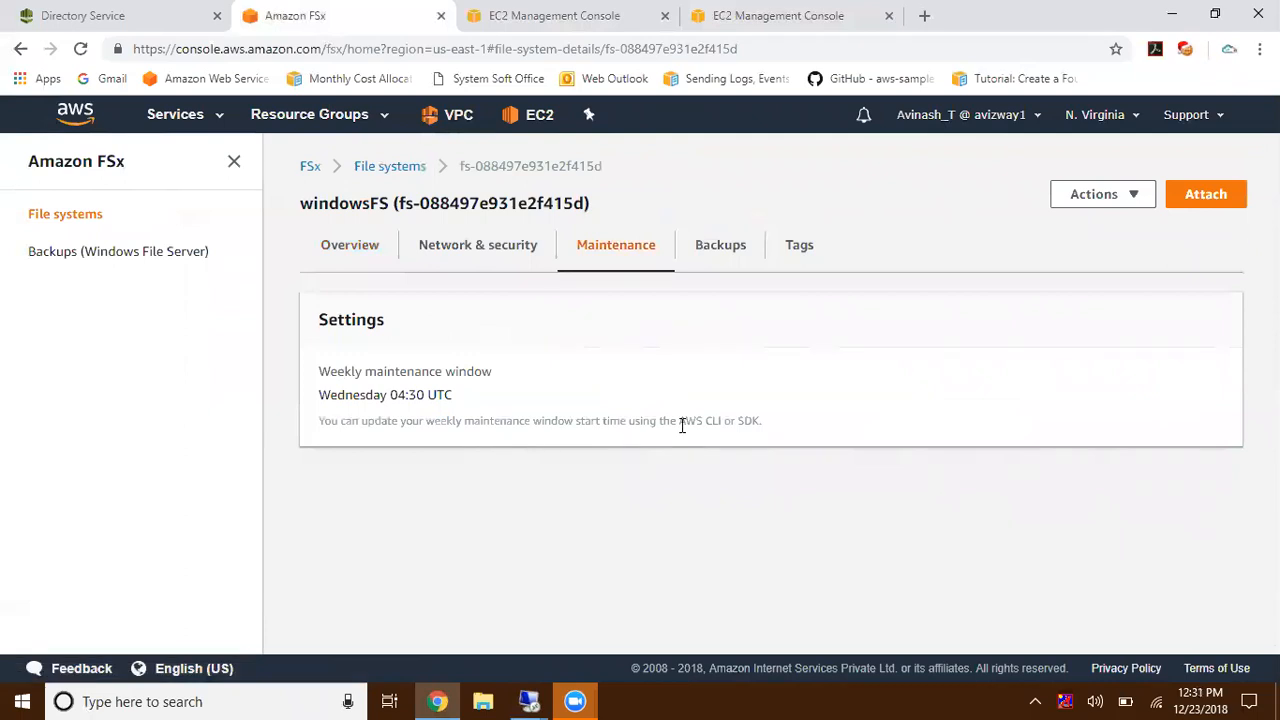
{"action": "mouse_move", "coordinate": [518, 366]}
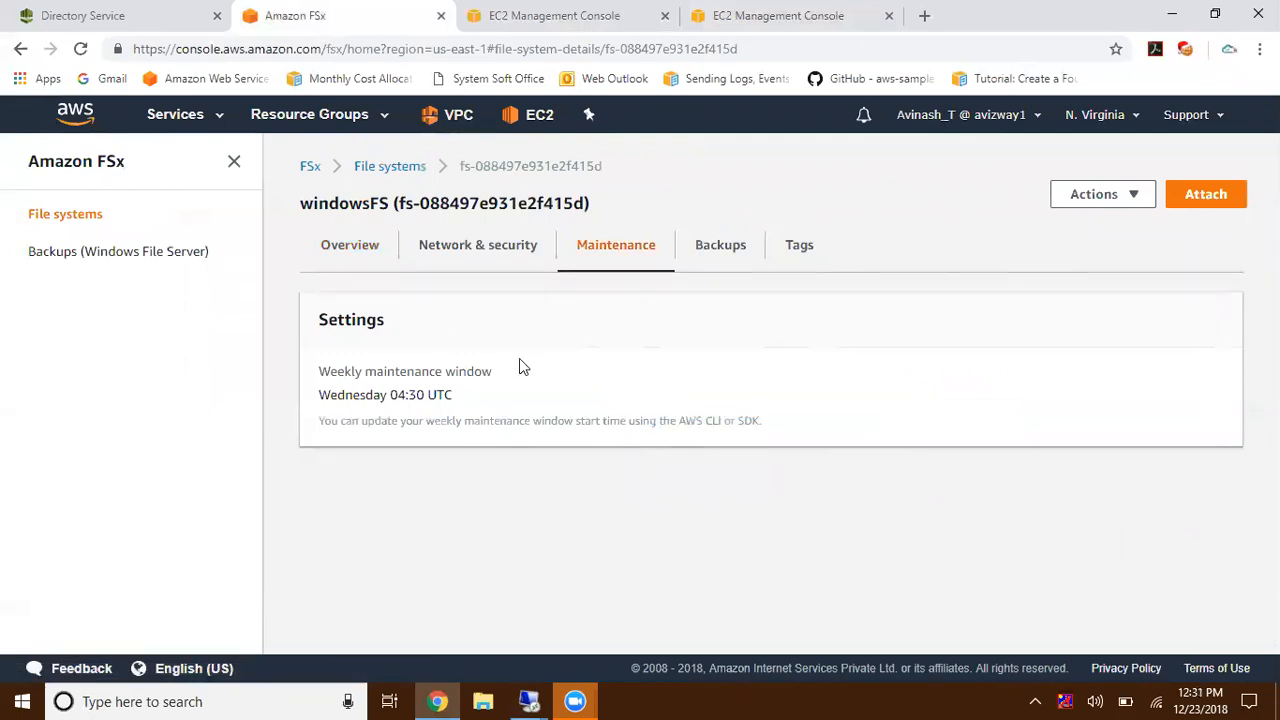
{"action": "mouse_move", "coordinate": [348, 244]}
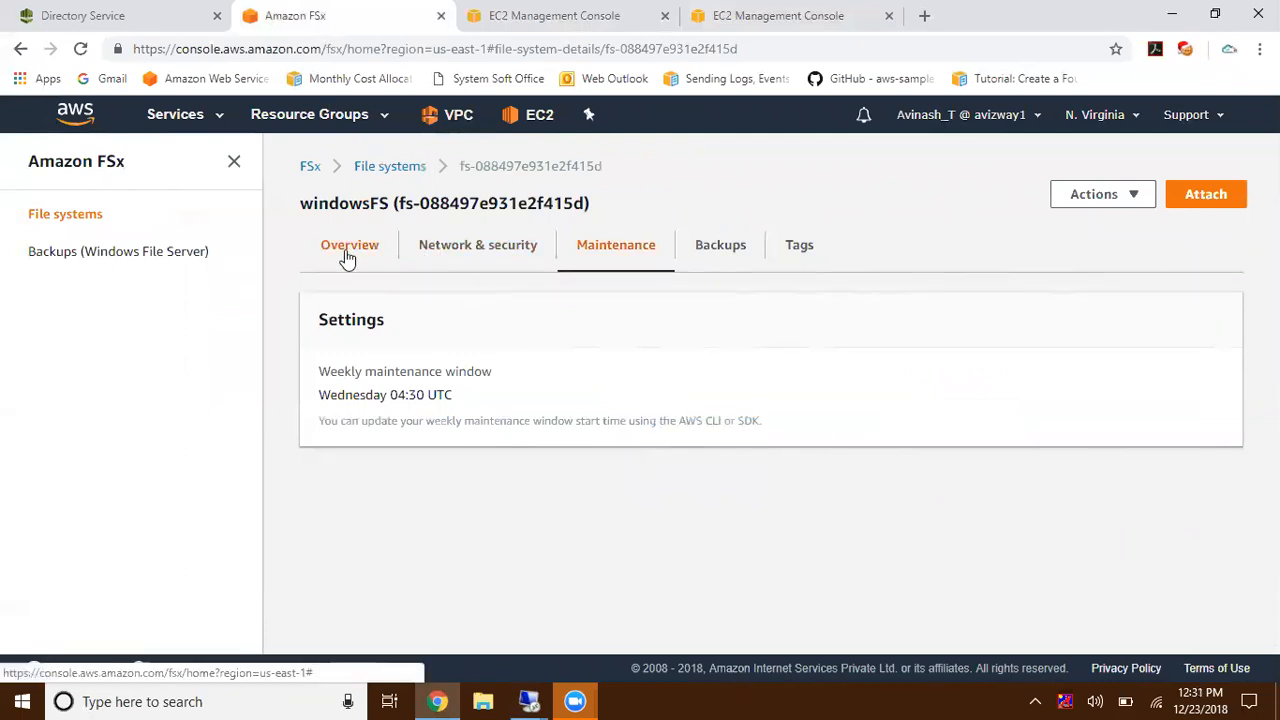
{"action": "left_click", "coordinate": [348, 244]}
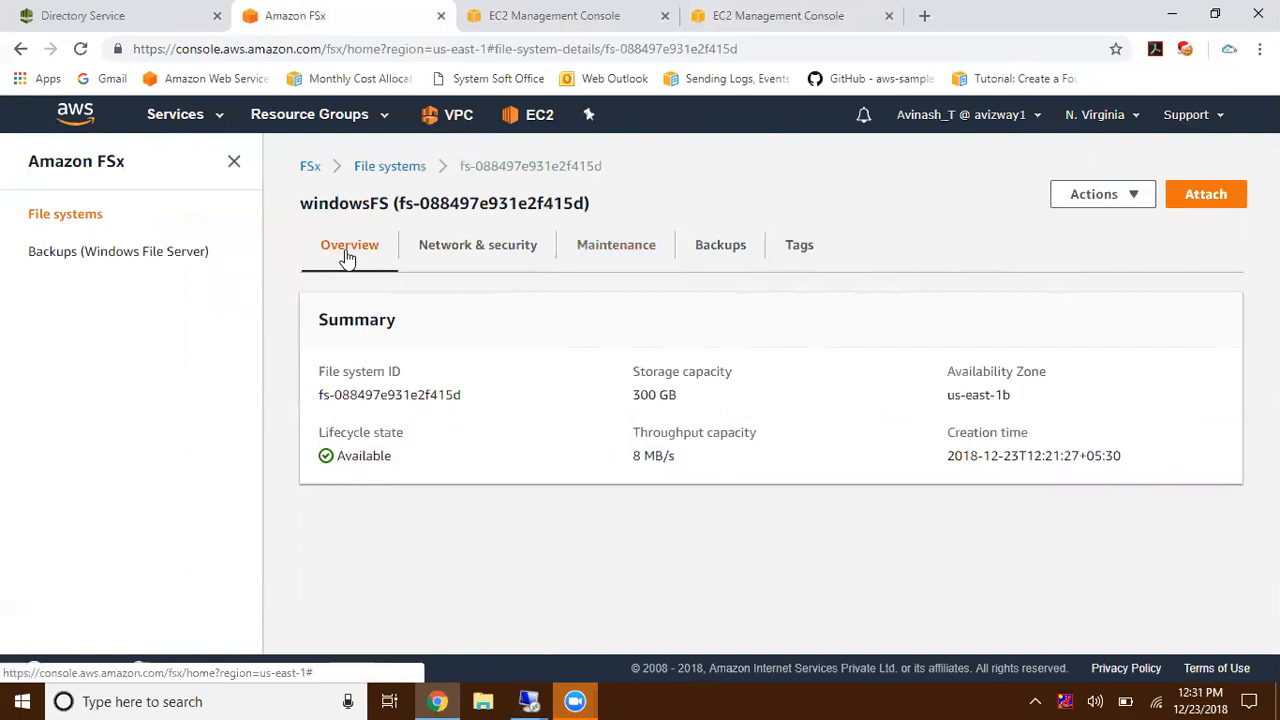
{"action": "left_click", "coordinate": [118, 252]}
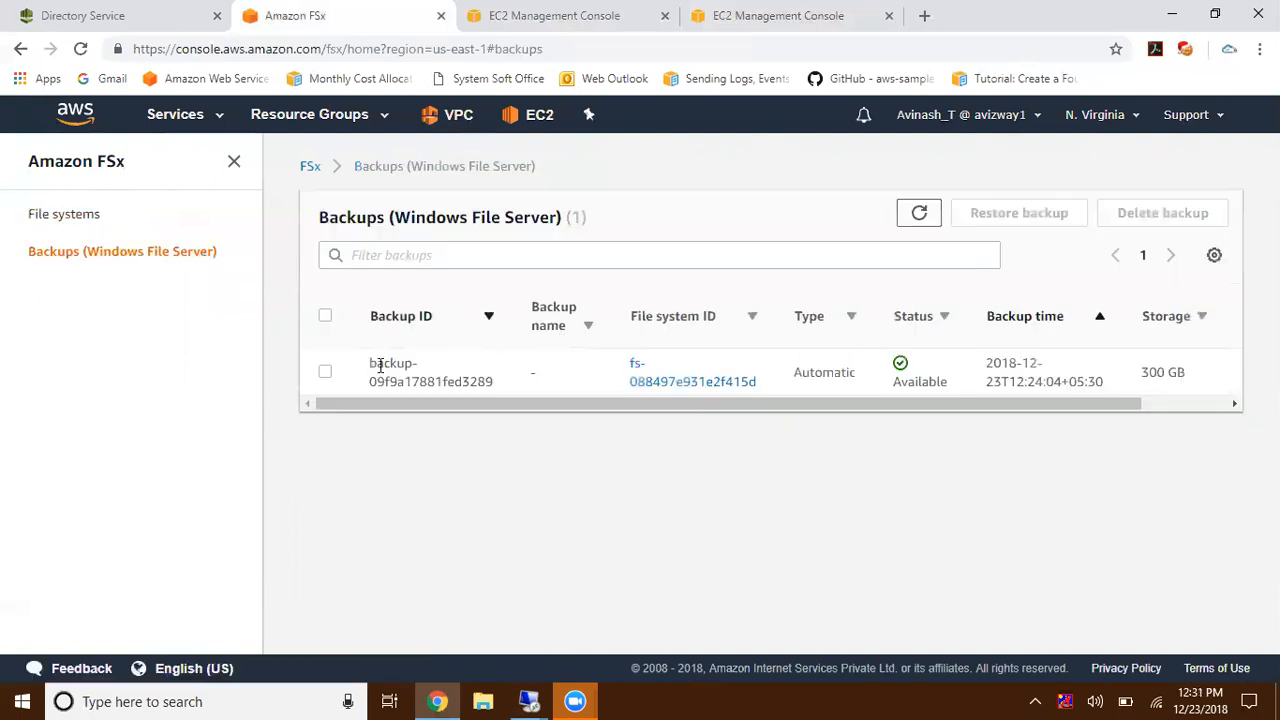
- Review the windowsFS attach instructions for Windows, Linux and AppStream, then close them
{"action": "left_click", "coordinate": [64, 212]}
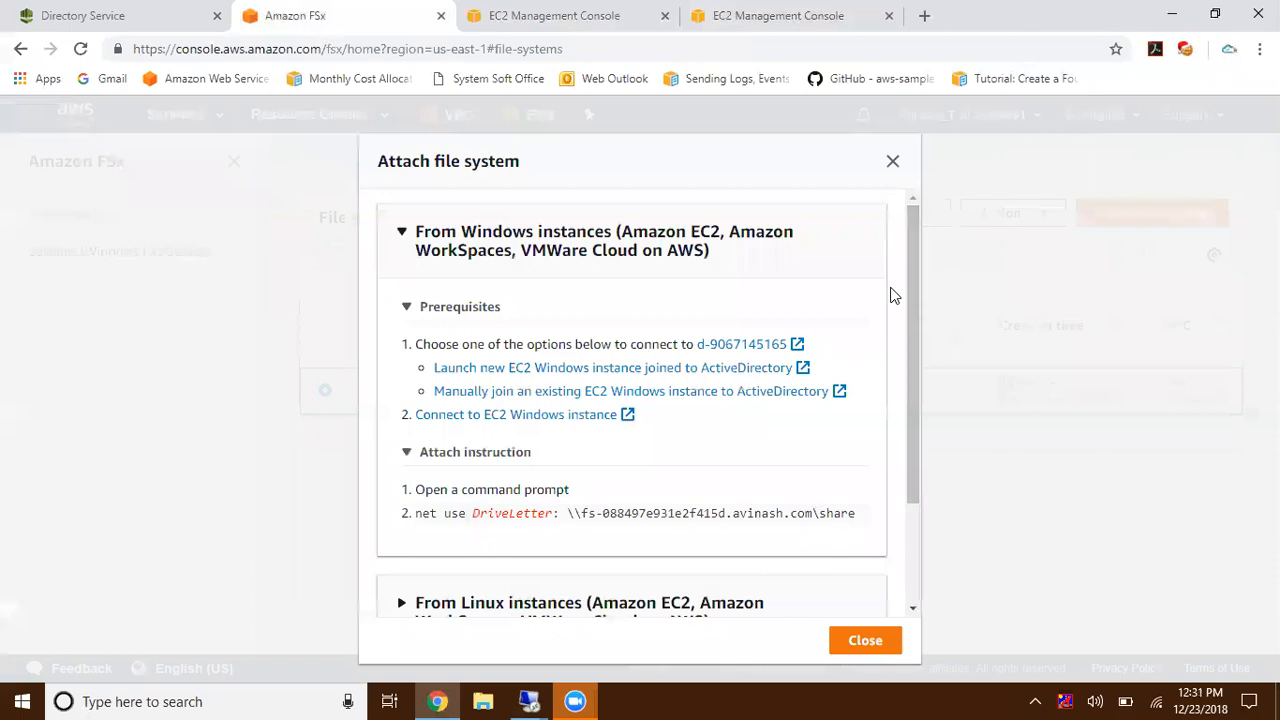
{"action": "scroll", "scroll_direction": "down", "scroll_amount": 3}
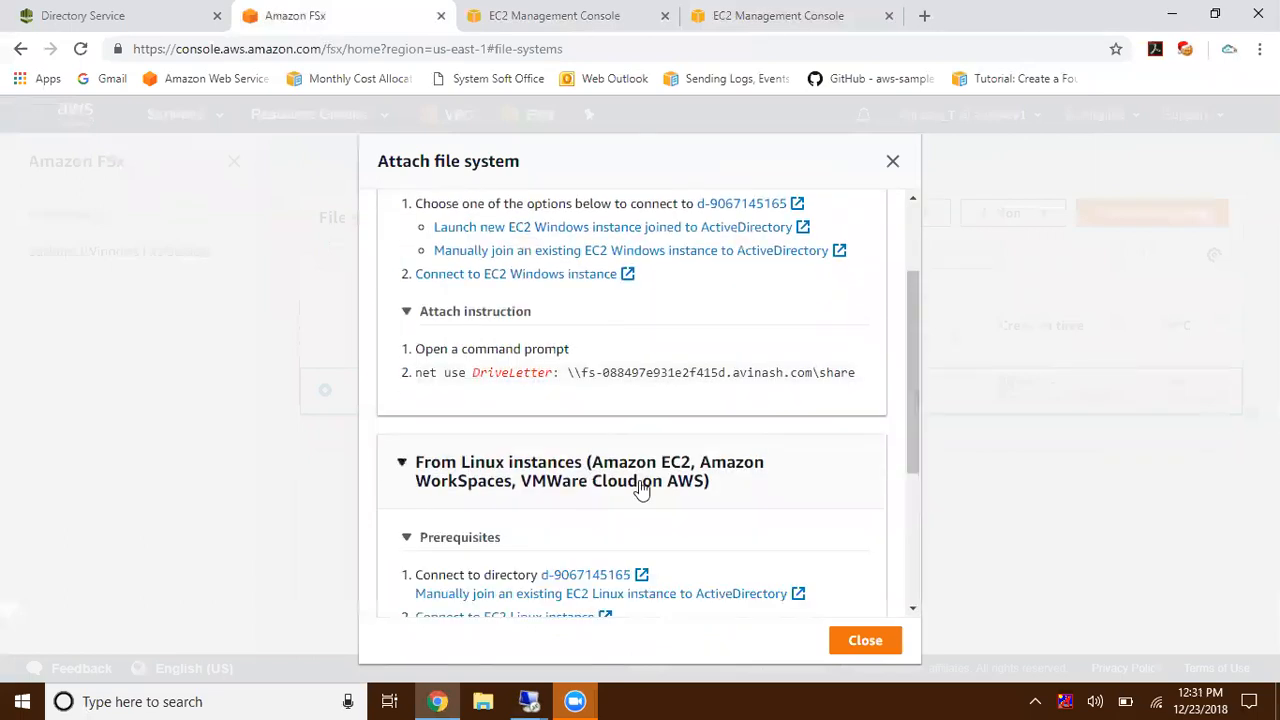
{"action": "scroll", "scroll_direction": "down", "scroll_amount": 3}
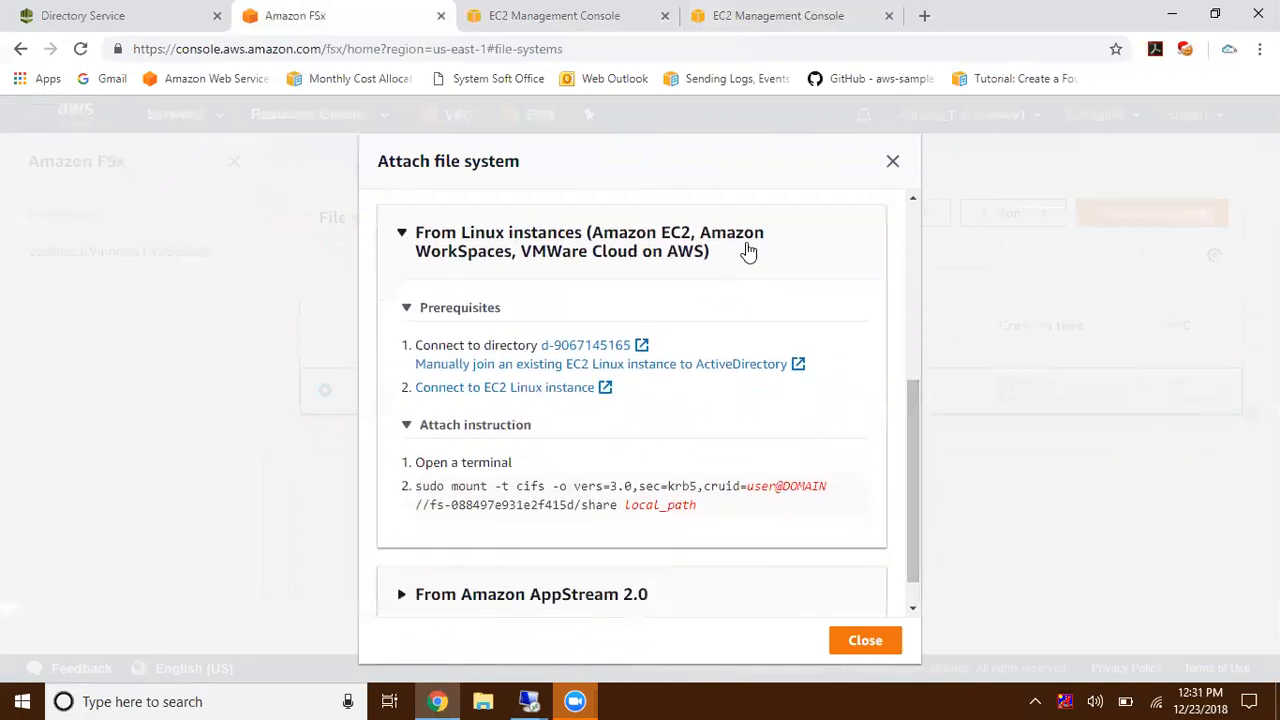
{"action": "mouse_move", "coordinate": [908, 412]}
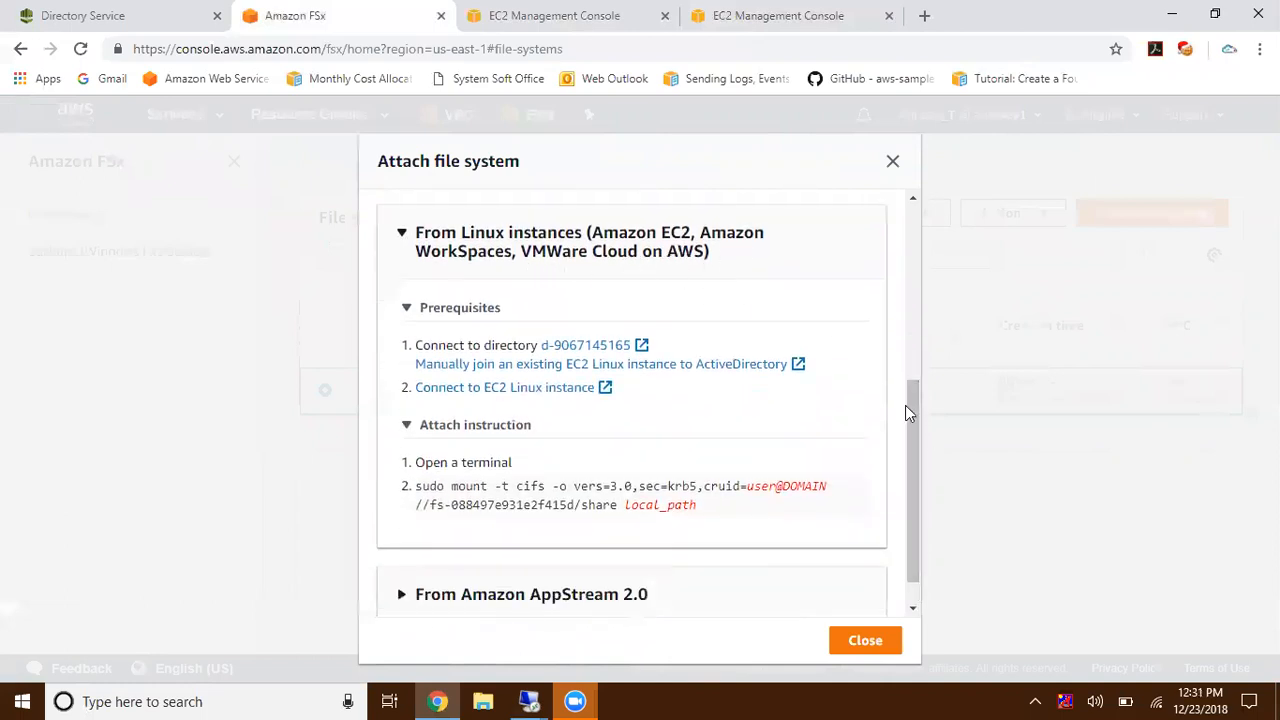
{"action": "scroll", "scroll_direction": "down", "scroll_amount": 3}
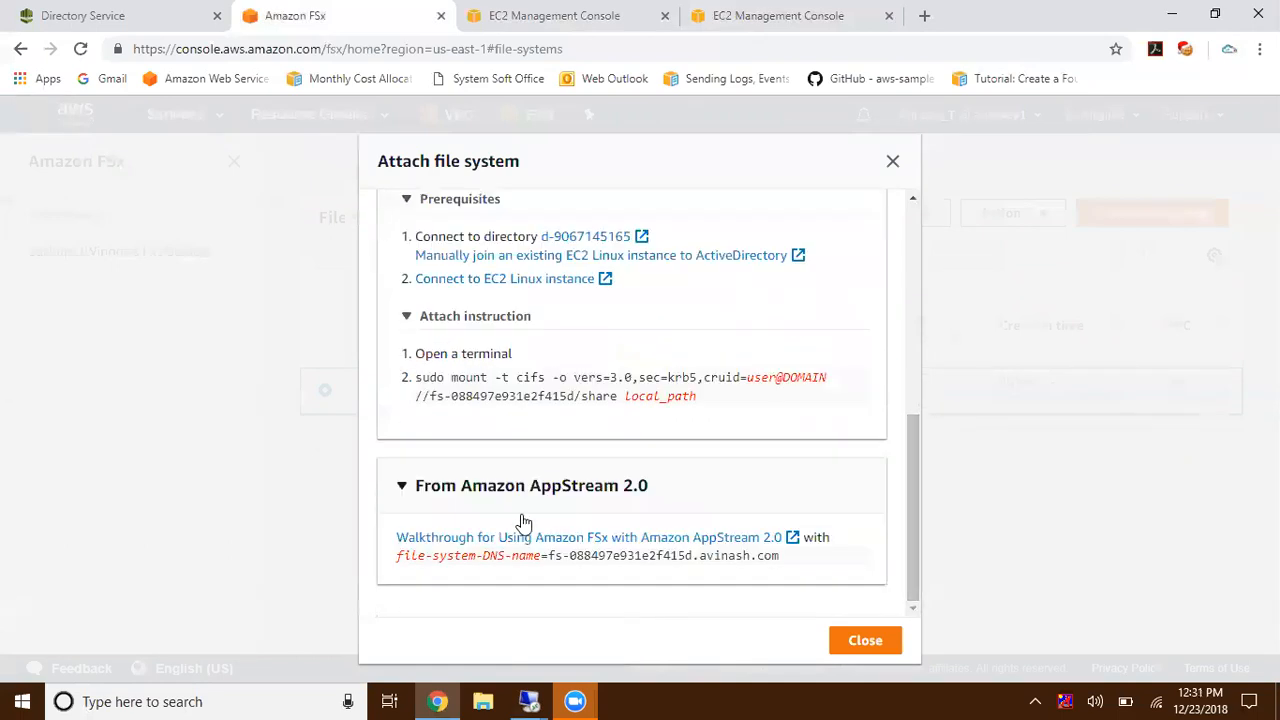
{"action": "mouse_move", "coordinate": [884, 120]}
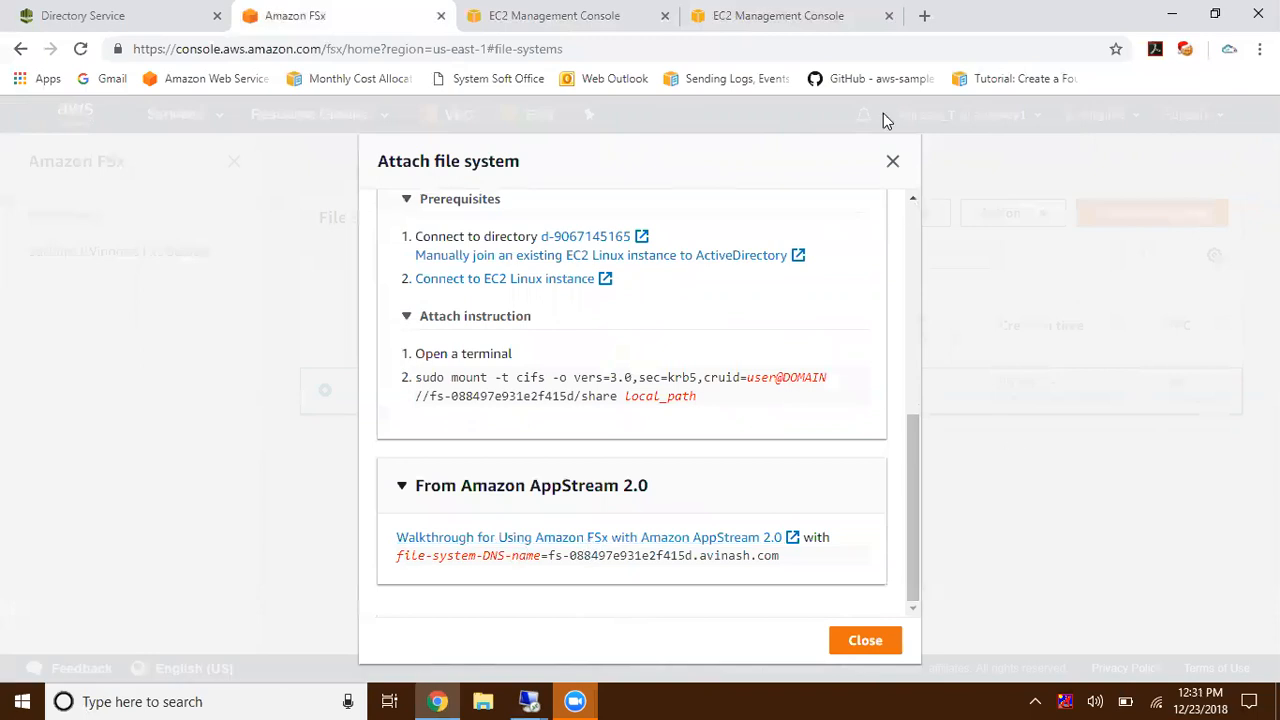
{"action": "left_click", "coordinate": [864, 640]}
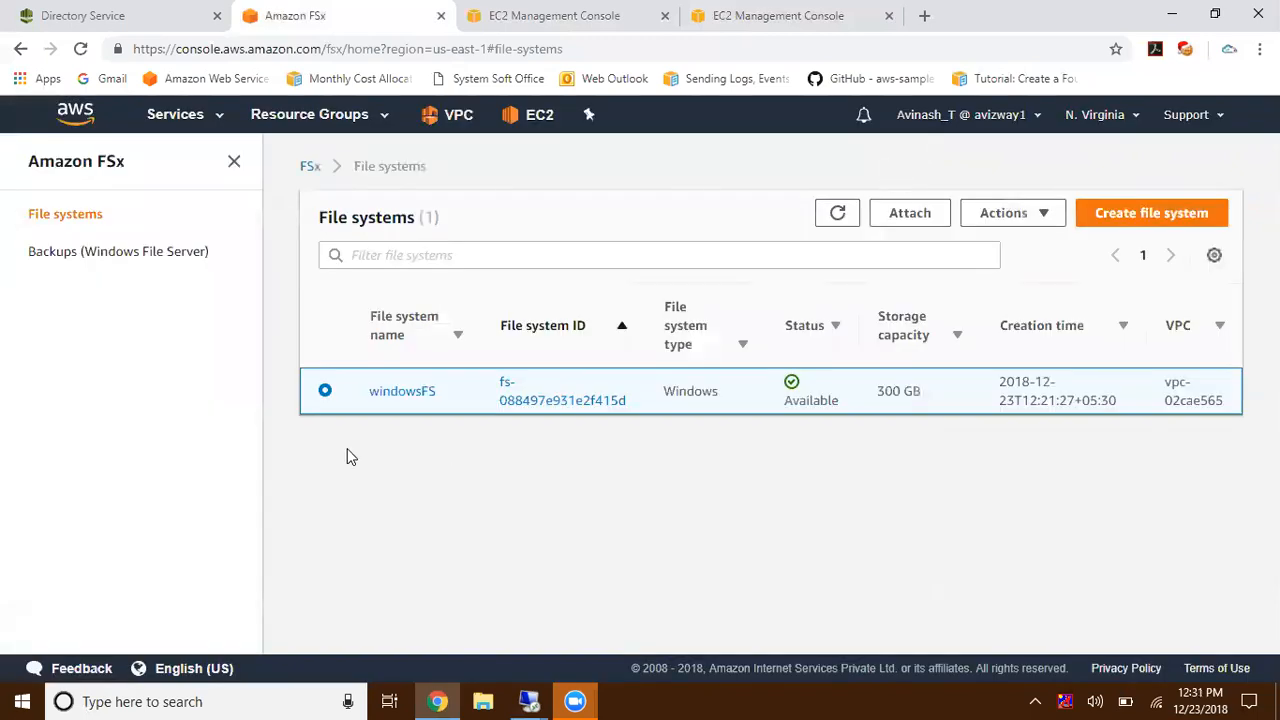